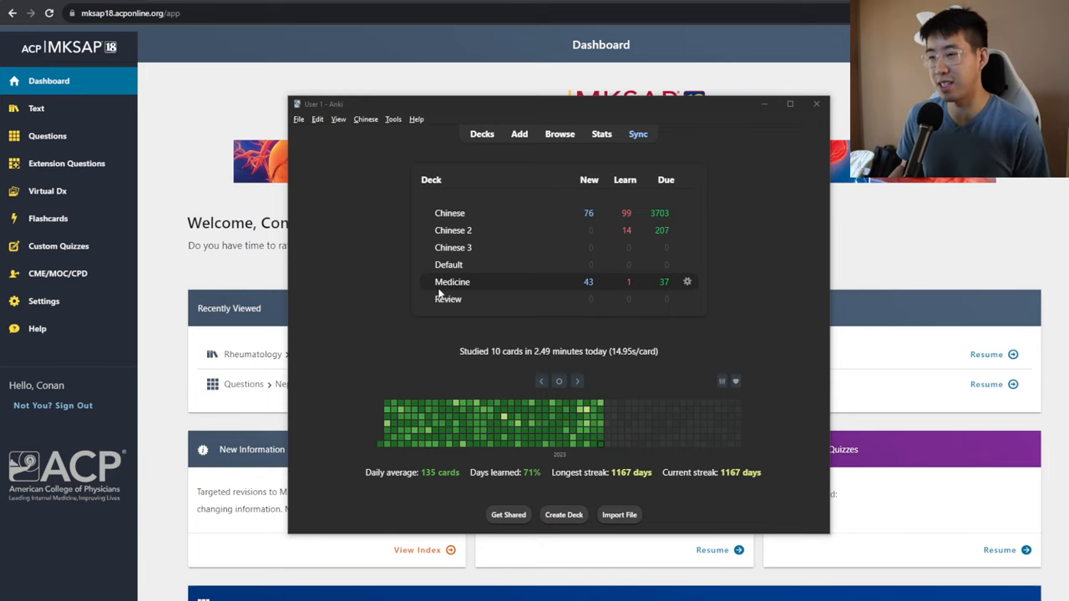
{"action": "mouse_move", "coordinate": [449, 299]}
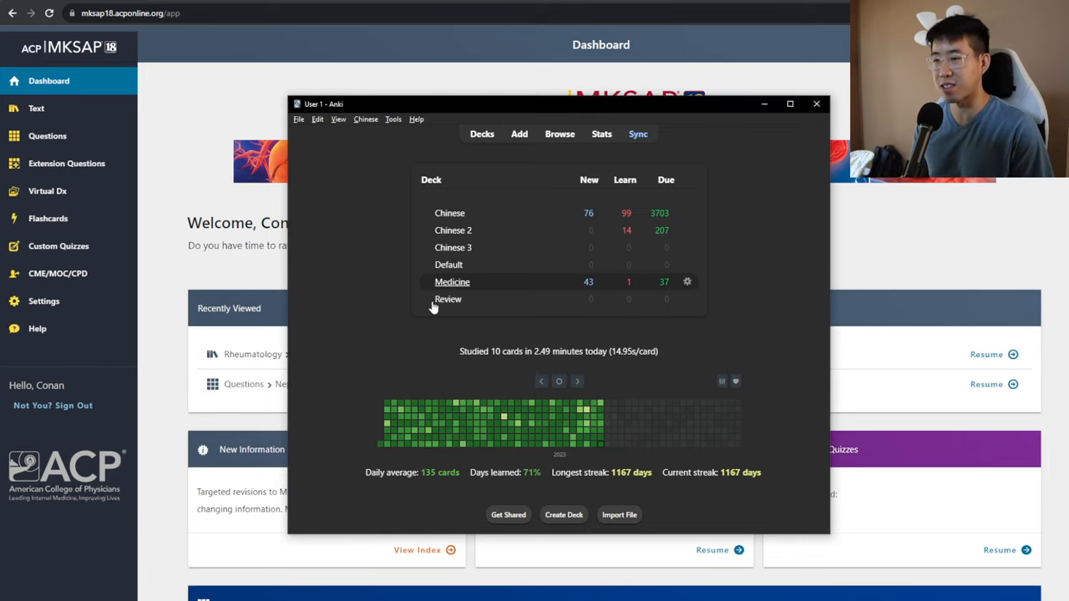
Start the Medicine deck and answer the AVNRT, fludrocortisone and Cushing's screening cards
{"action": "left_click", "coordinate": [452, 281]}
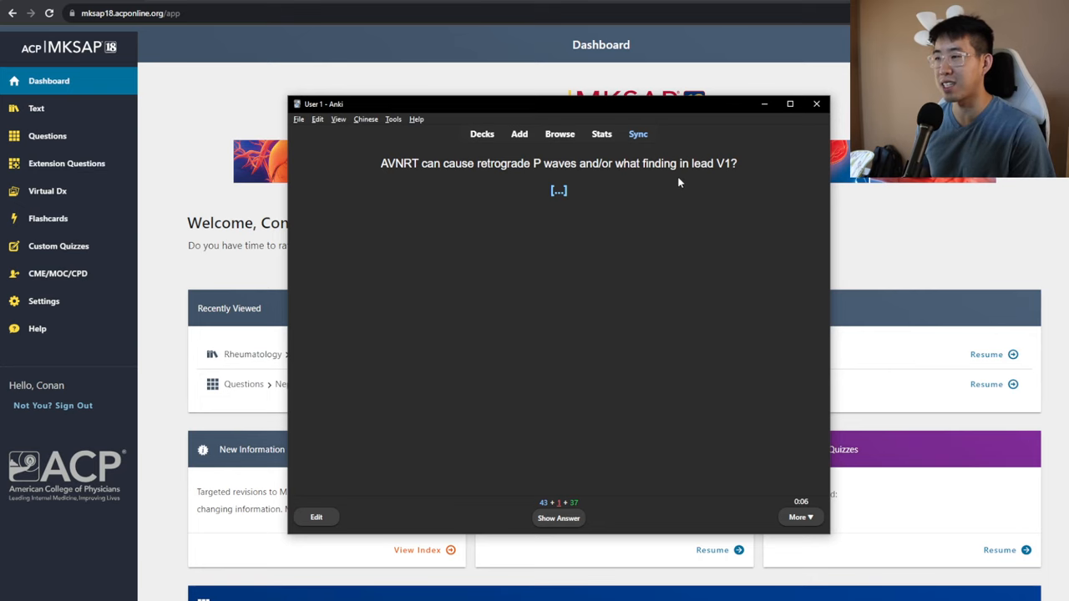
{"action": "left_click", "coordinate": [558, 518]}
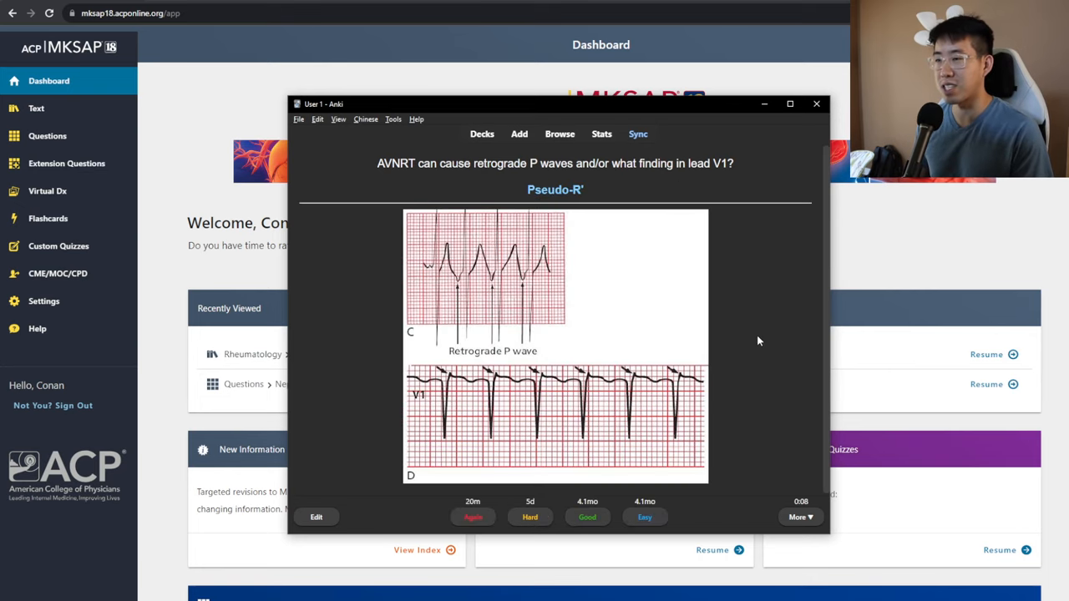
{"action": "left_click", "coordinate": [587, 517]}
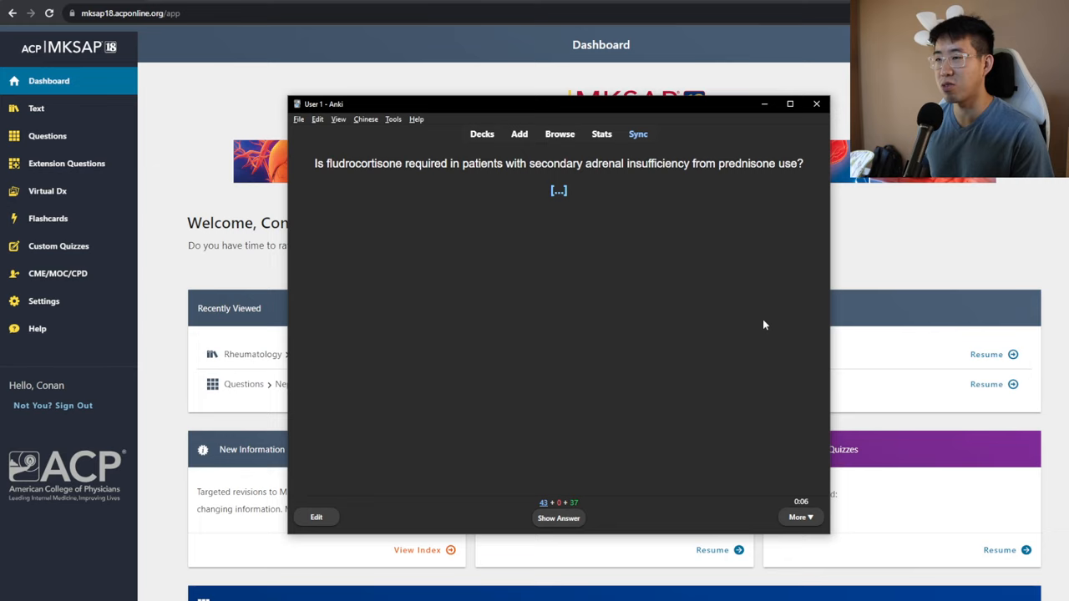
{"action": "left_click", "coordinate": [558, 518]}
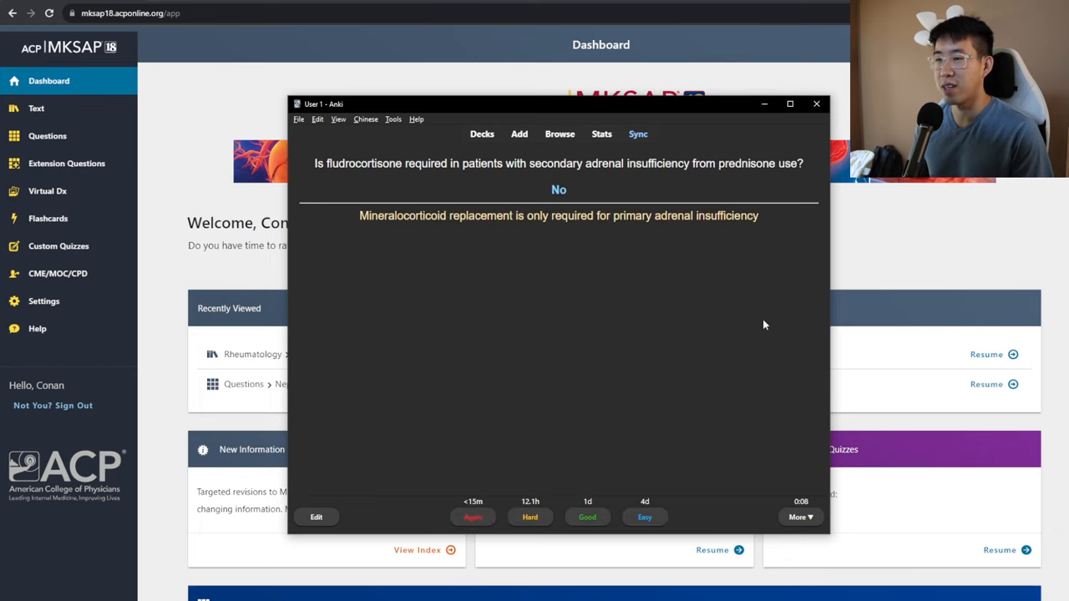
{"action": "mouse_move", "coordinate": [586, 246]}
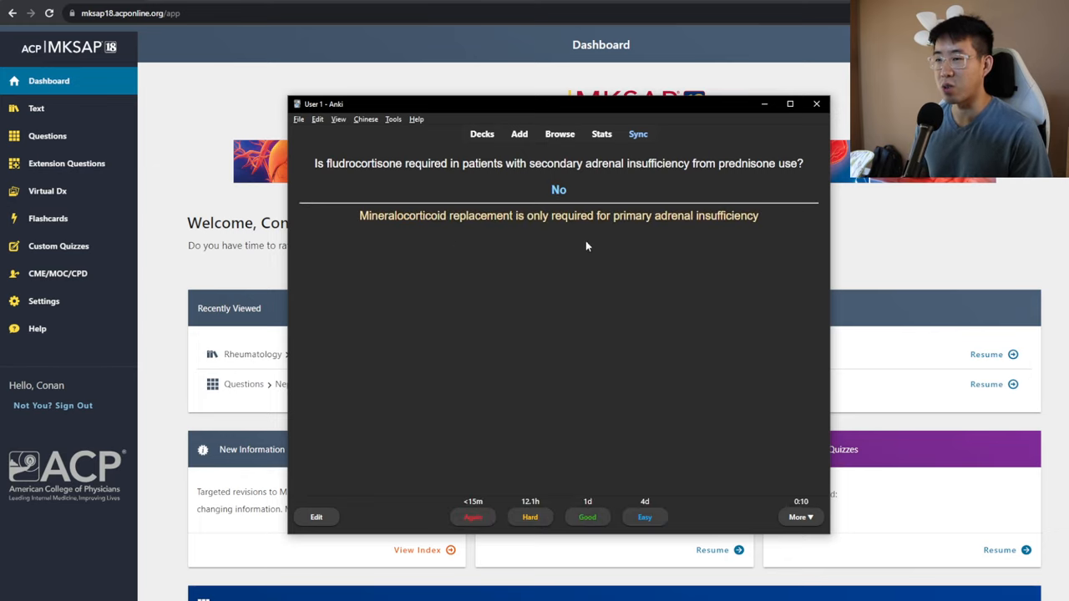
{"action": "mouse_move", "coordinate": [727, 304]}
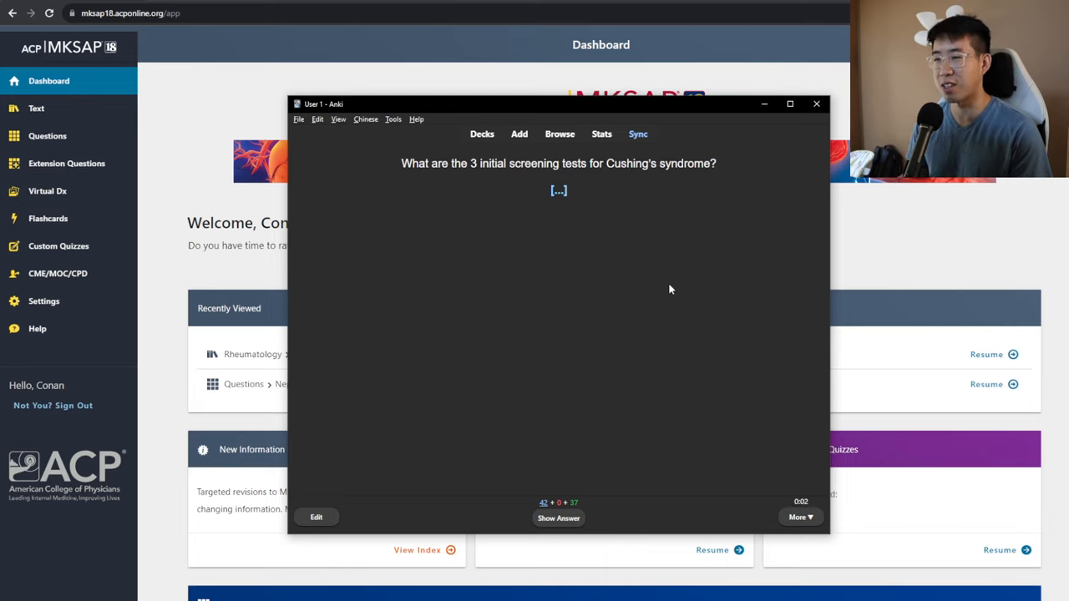
{"action": "mouse_move", "coordinate": [542, 233]}
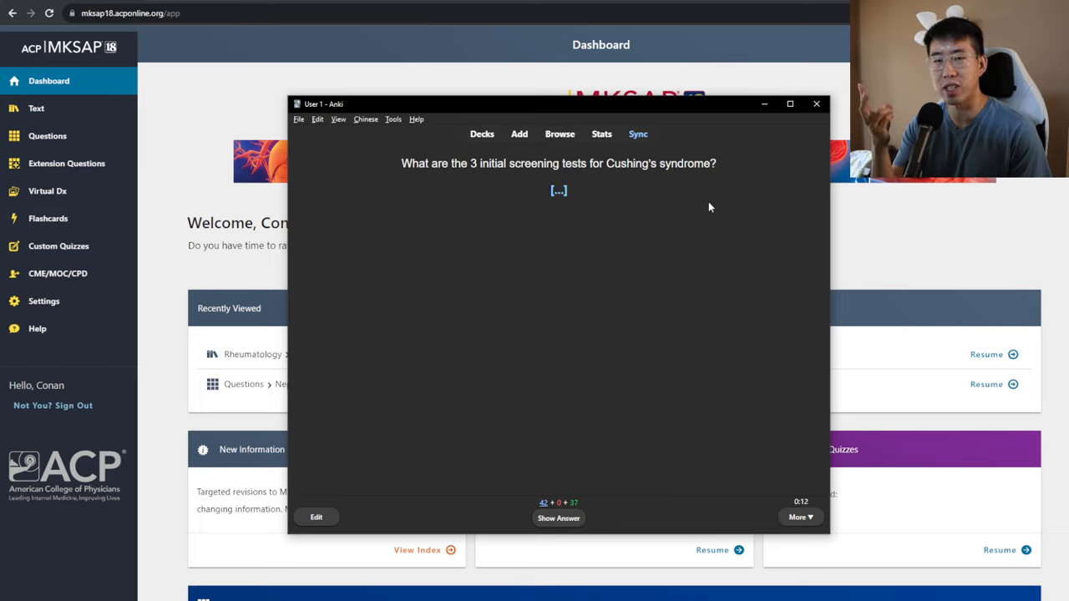
{"action": "left_click", "coordinate": [558, 518]}
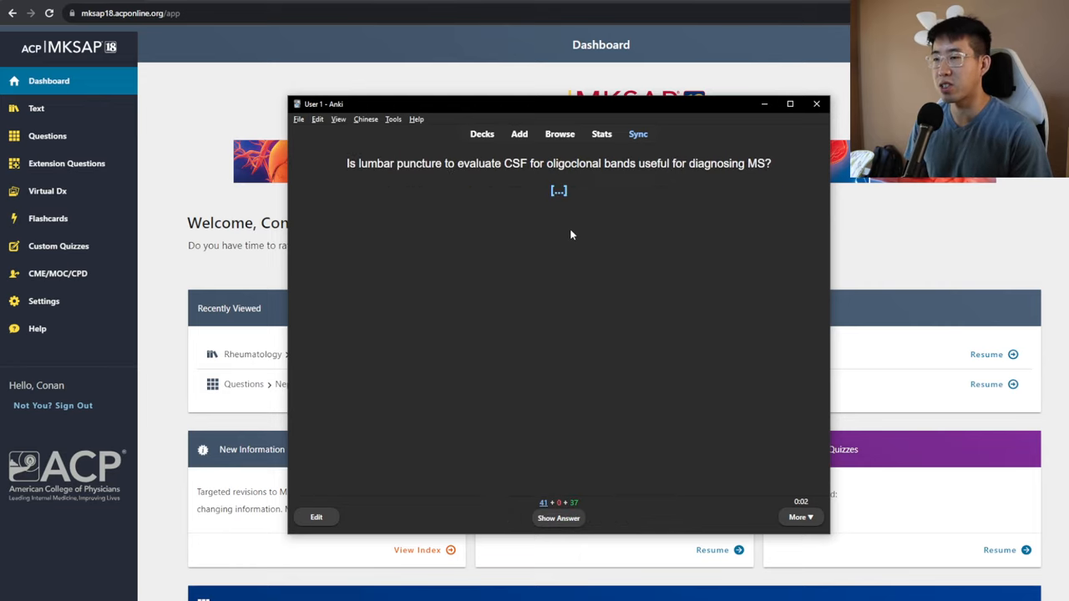
{"action": "mouse_move", "coordinate": [685, 201]}
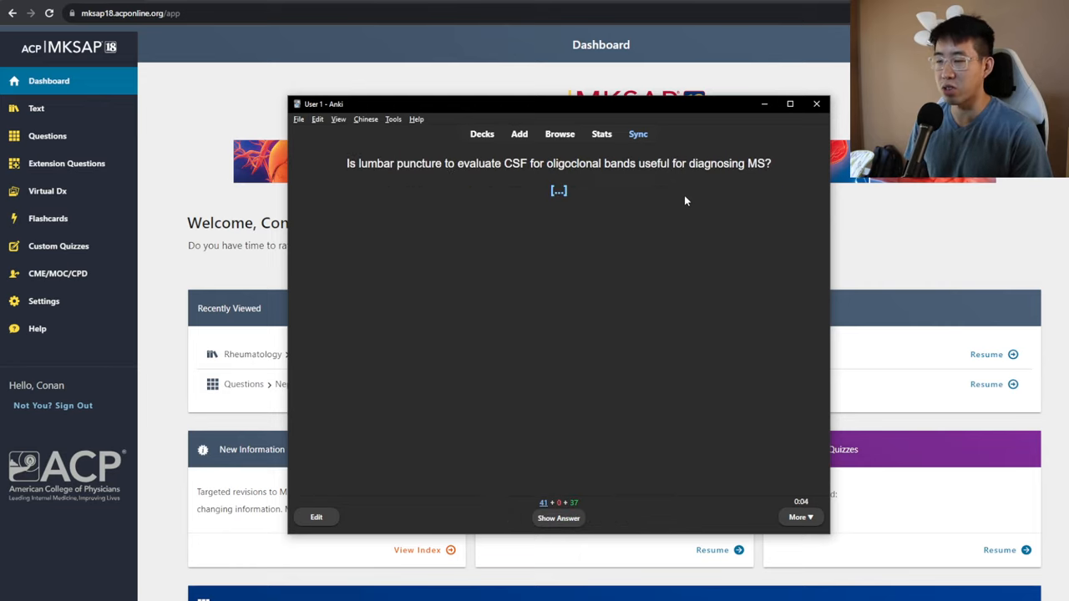
Answer the lumbar puncture and adrenal mass cards, then reveal osteomalacia on the vitamin D card
{"action": "left_click", "coordinate": [559, 518]}
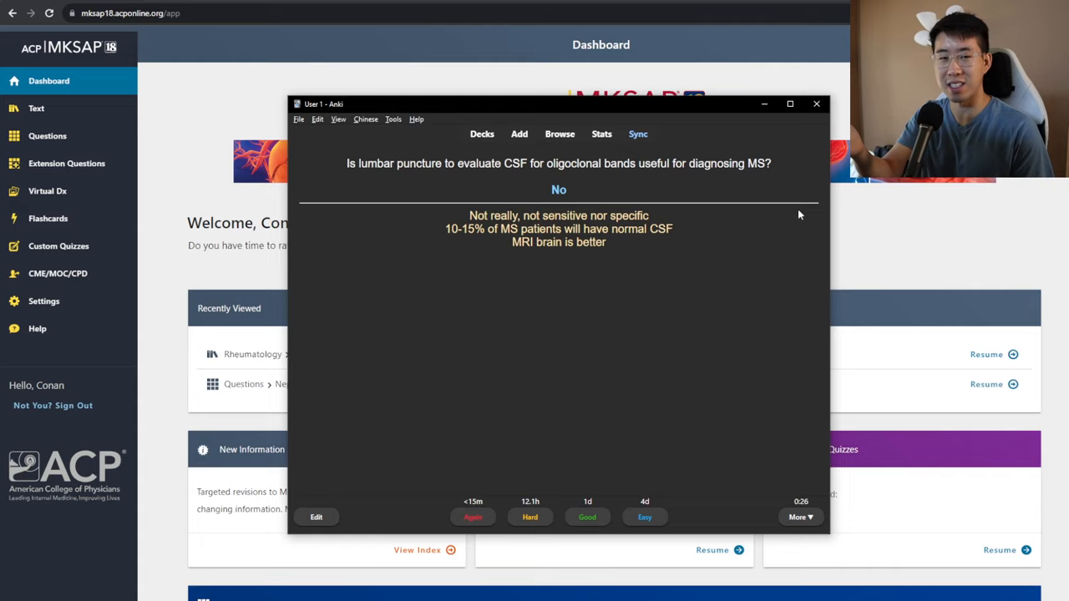
{"action": "mouse_move", "coordinate": [614, 247]}
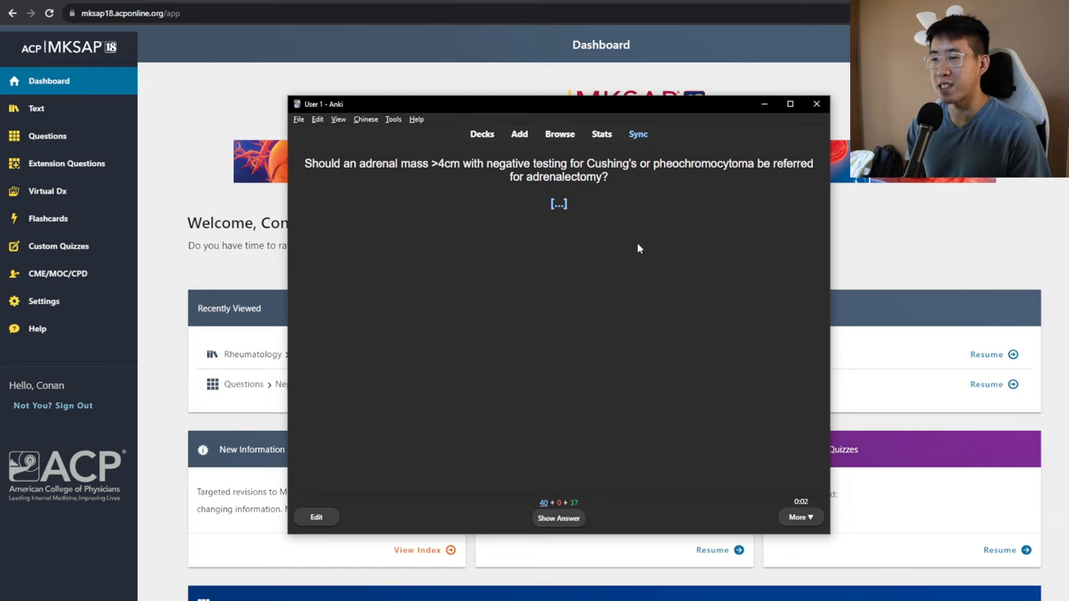
{"action": "mouse_move", "coordinate": [623, 245]}
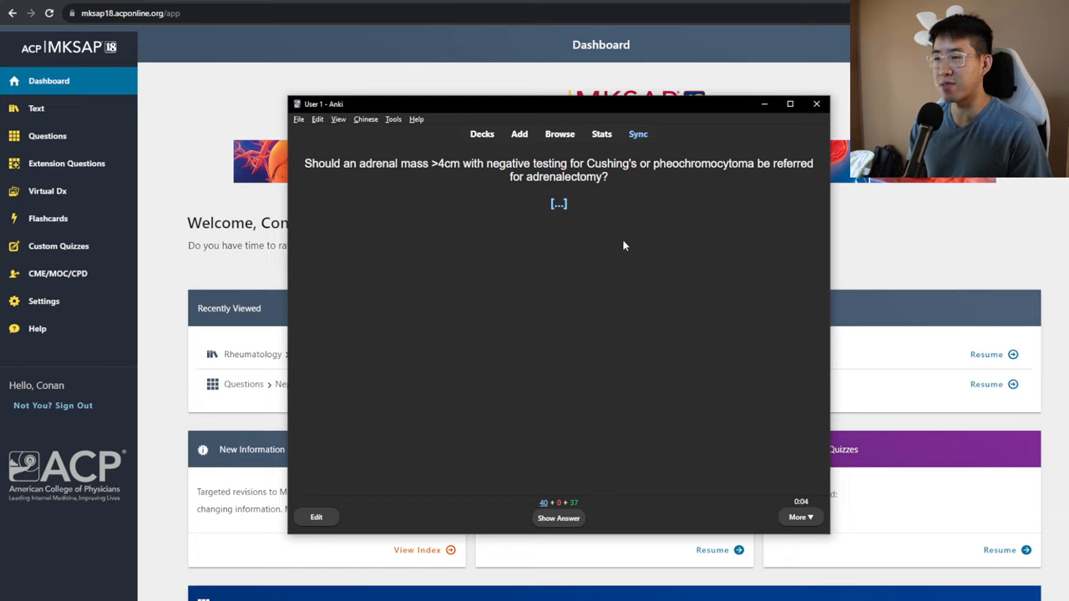
{"action": "mouse_move", "coordinate": [723, 202]}
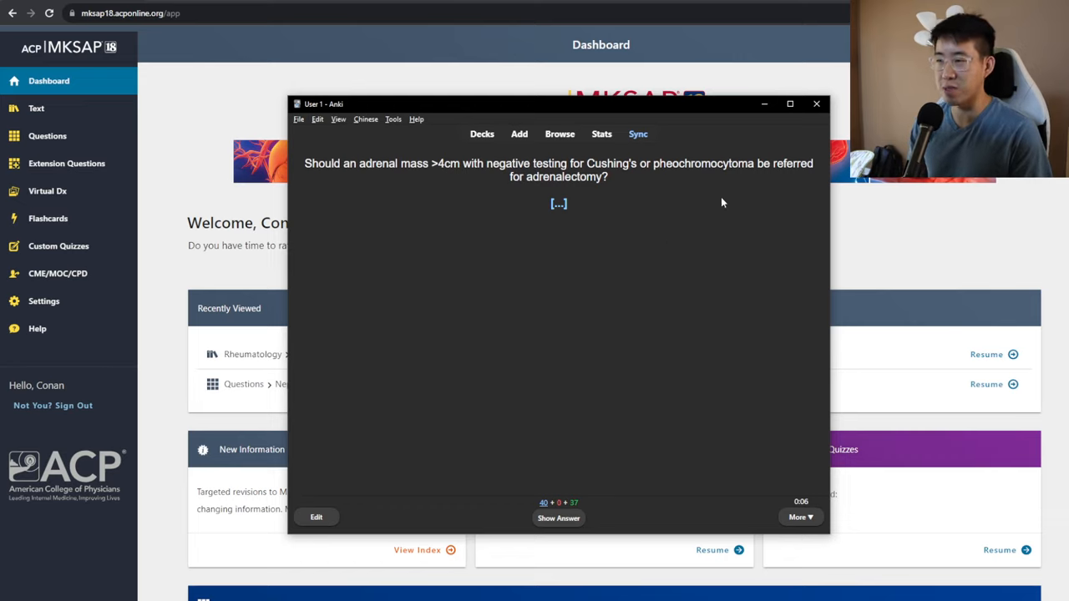
{"action": "left_click", "coordinate": [558, 518]}
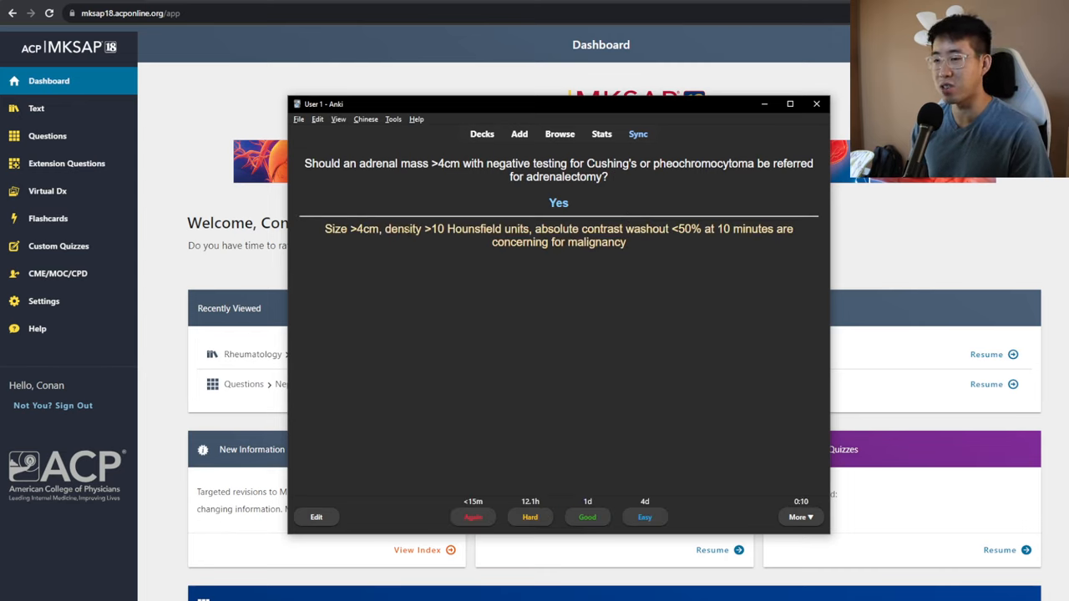
{"action": "mouse_move", "coordinate": [691, 244]}
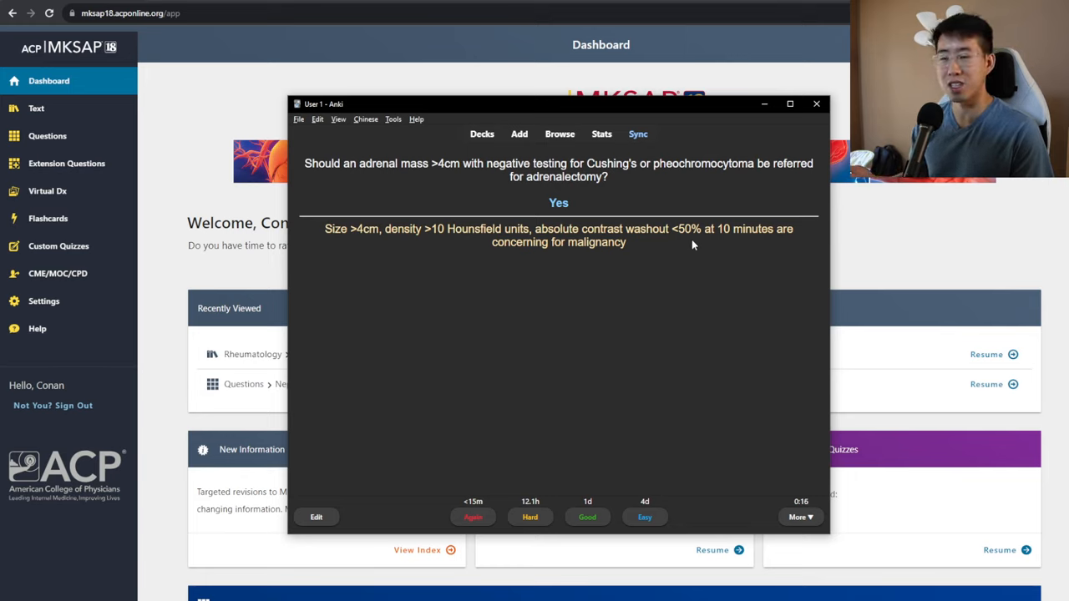
{"action": "mouse_move", "coordinate": [645, 250]}
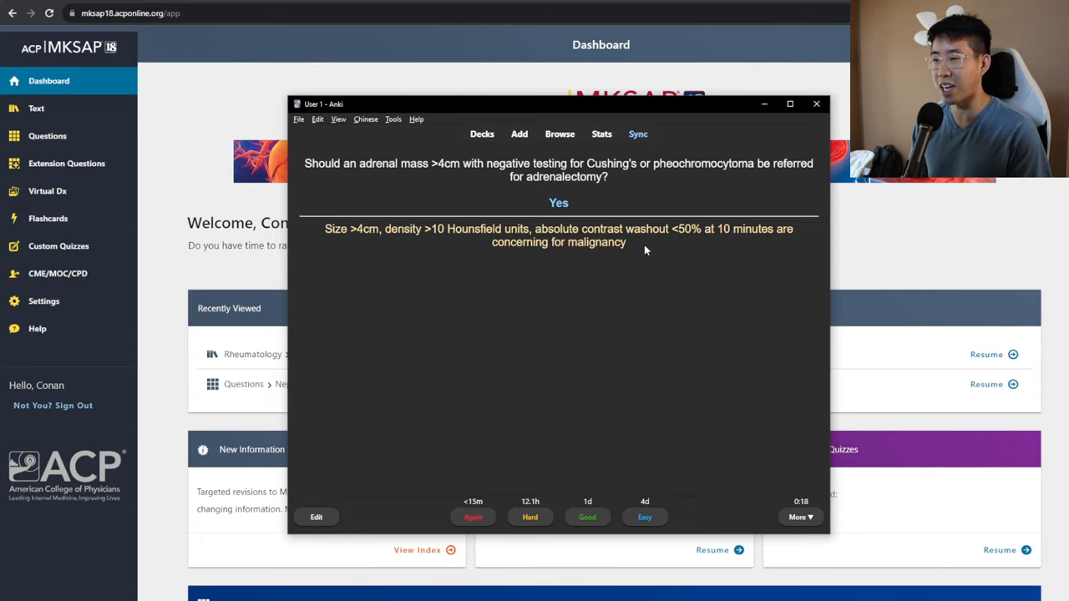
{"action": "mouse_move", "coordinate": [338, 242]}
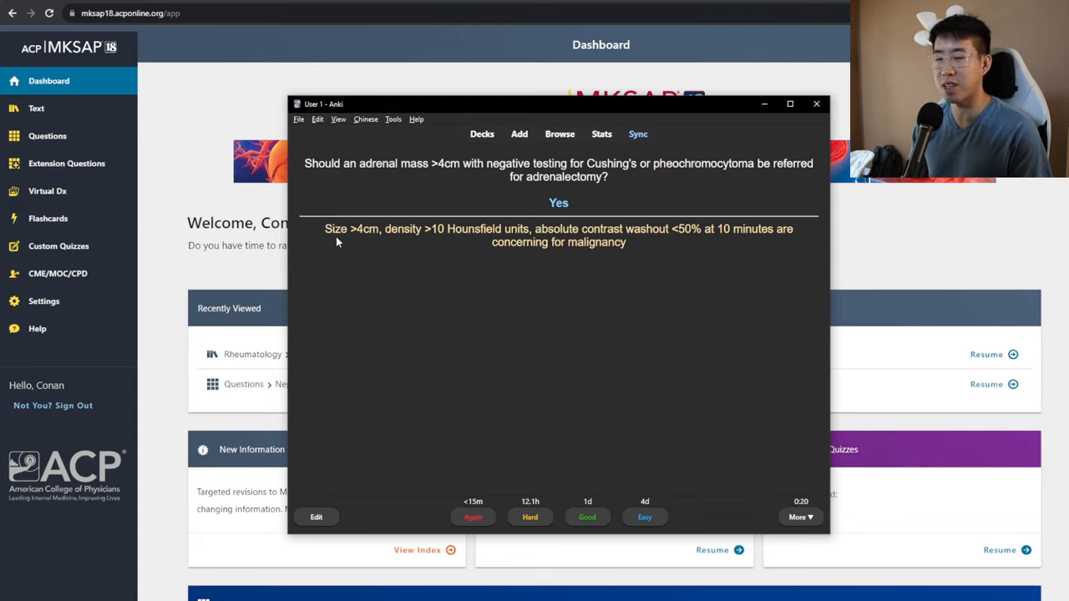
{"action": "left_click", "coordinate": [587, 517]}
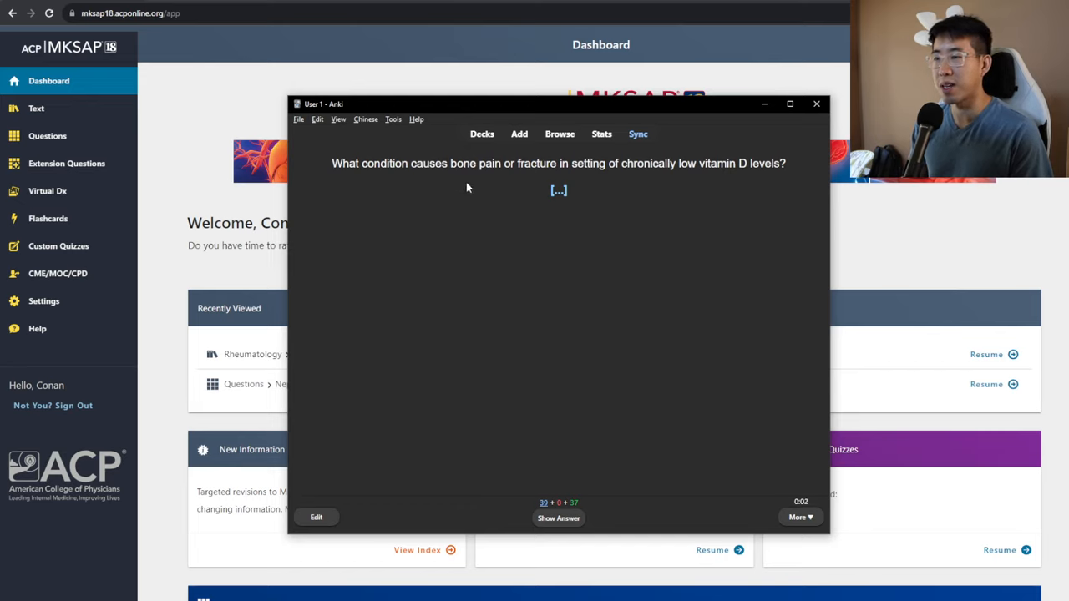
{"action": "mouse_move", "coordinate": [522, 185]}
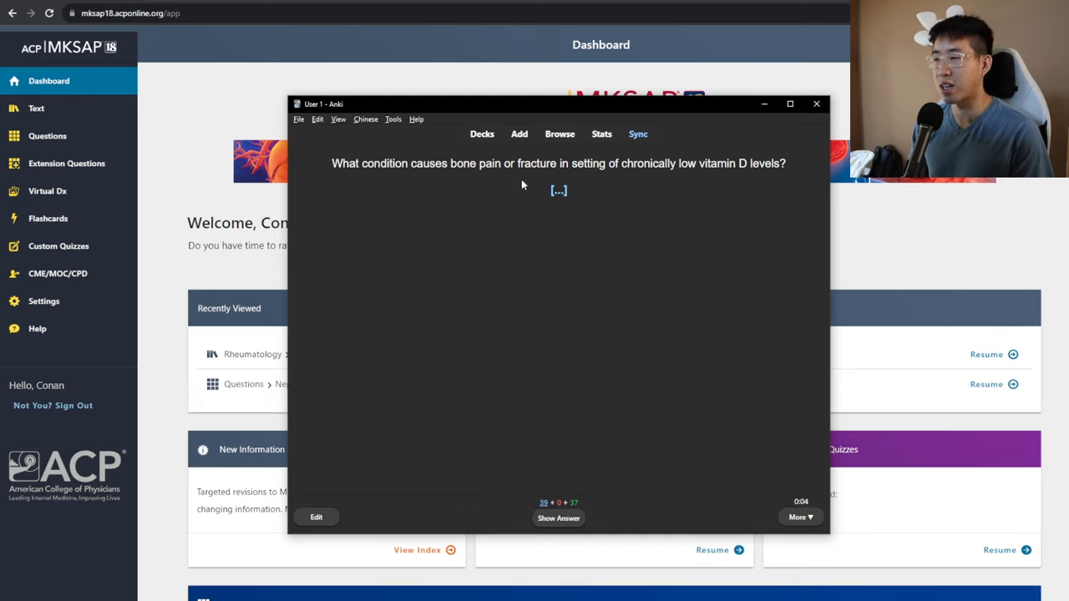
{"action": "mouse_move", "coordinate": [740, 217]}
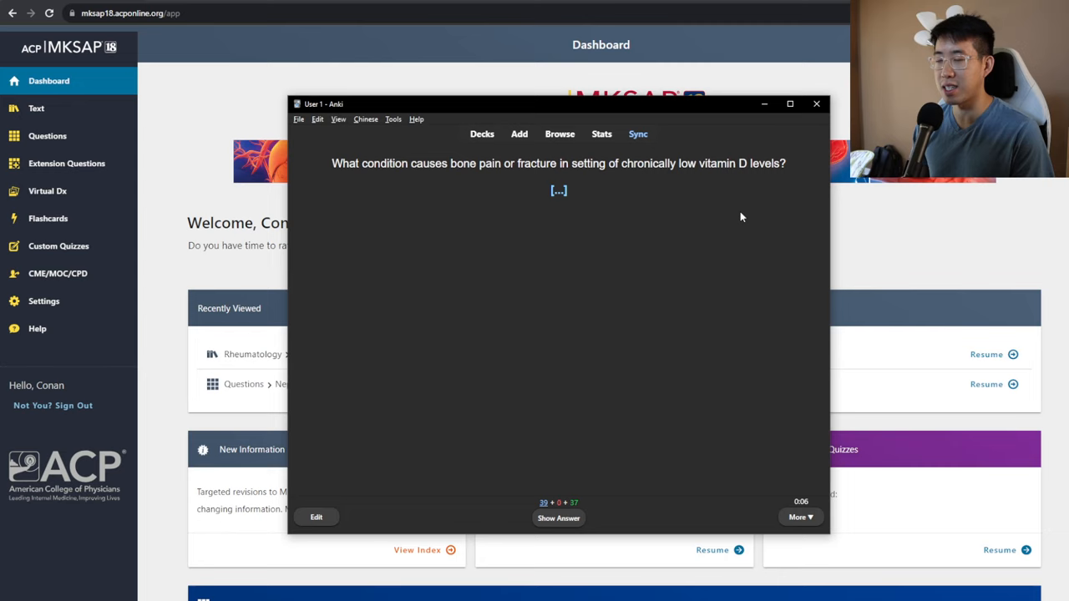
{"action": "left_click", "coordinate": [558, 518]}
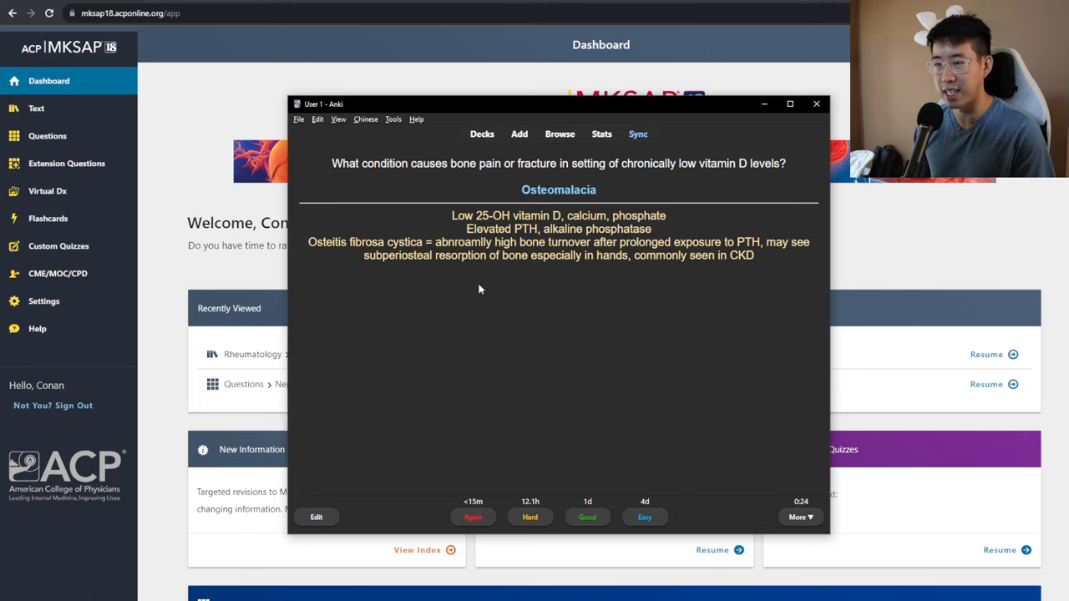
View the osteomalacia note in Edit Current and close it unchanged
{"action": "left_click", "coordinate": [316, 516]}
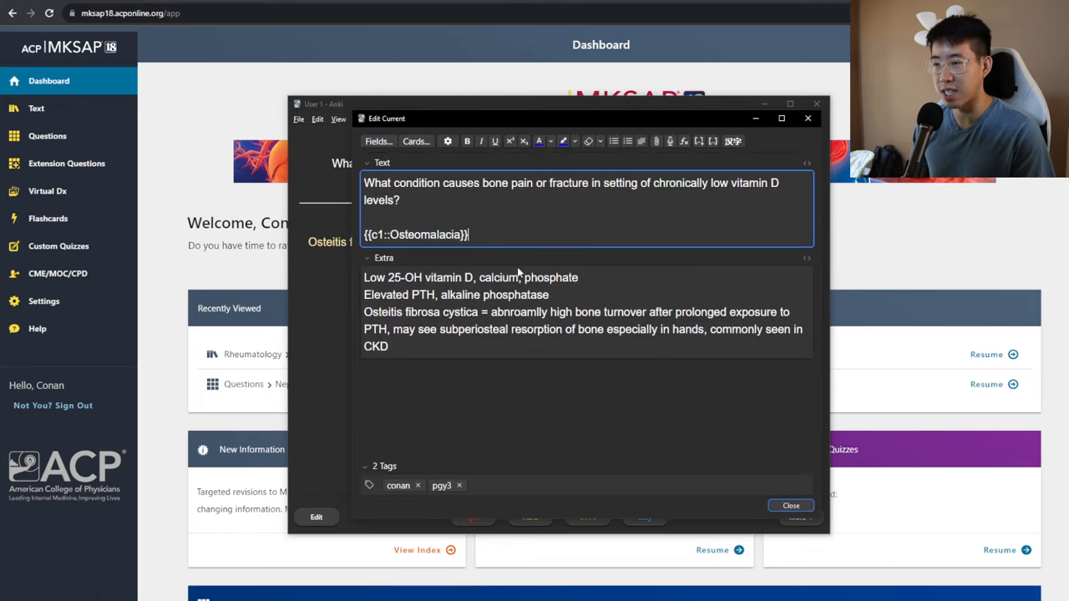
{"action": "left_click", "coordinate": [526, 312]}
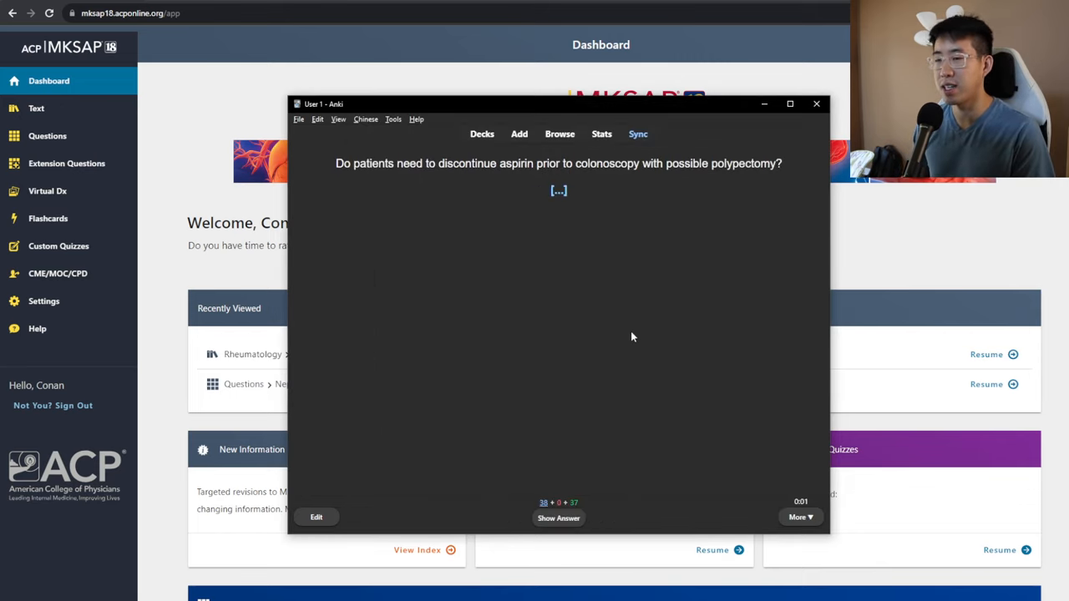
{"action": "mouse_move", "coordinate": [561, 214]}
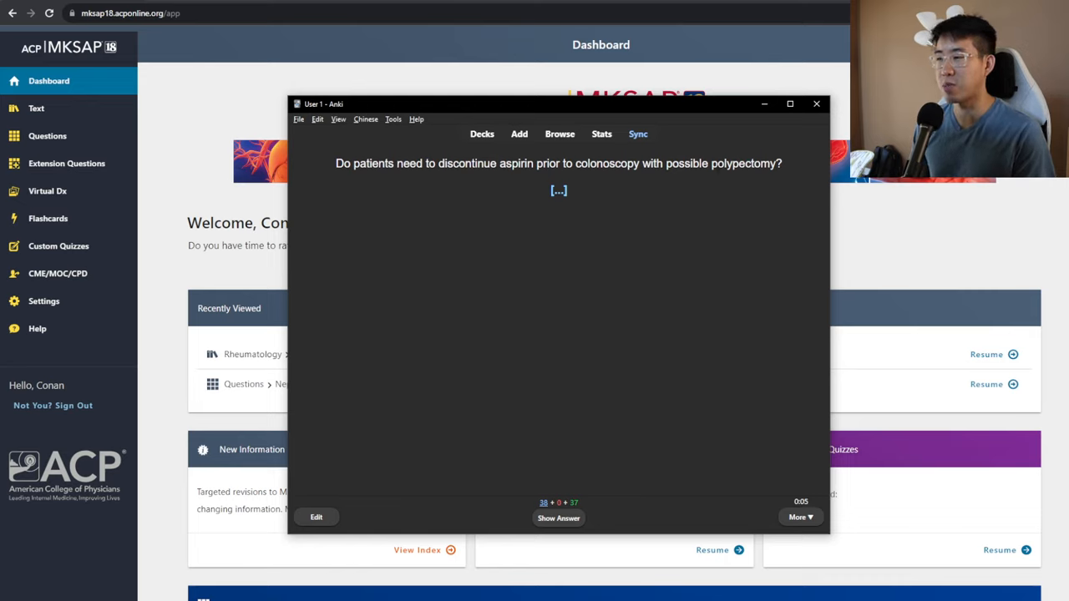
Reveal the answers to the aspirin colonoscopy, sicca treatment and mechanical valve cards
{"action": "left_click", "coordinate": [559, 517]}
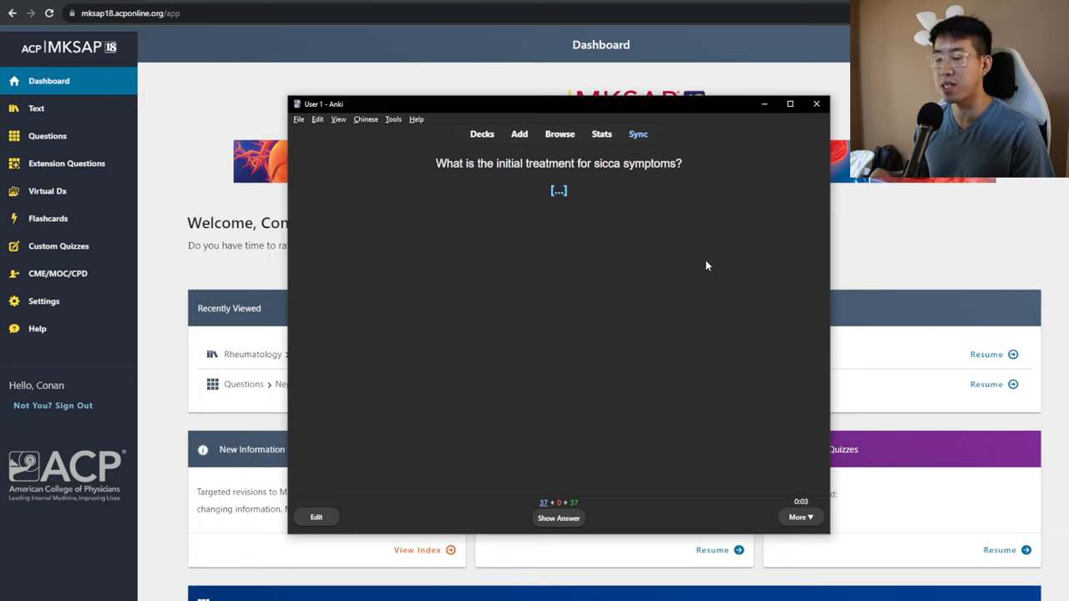
{"action": "left_click", "coordinate": [558, 518]}
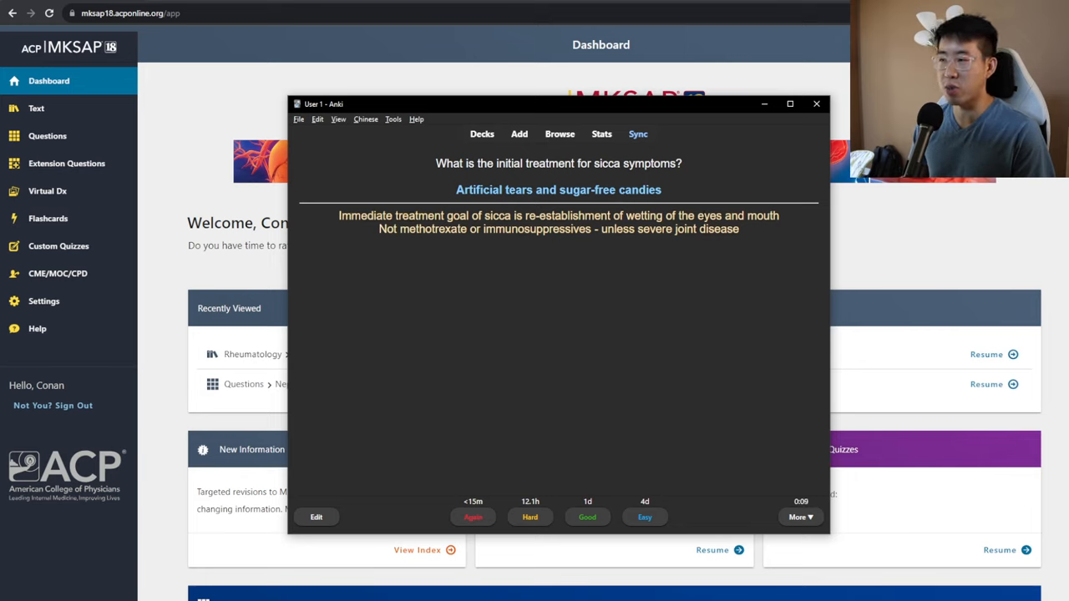
{"action": "mouse_move", "coordinate": [787, 223]}
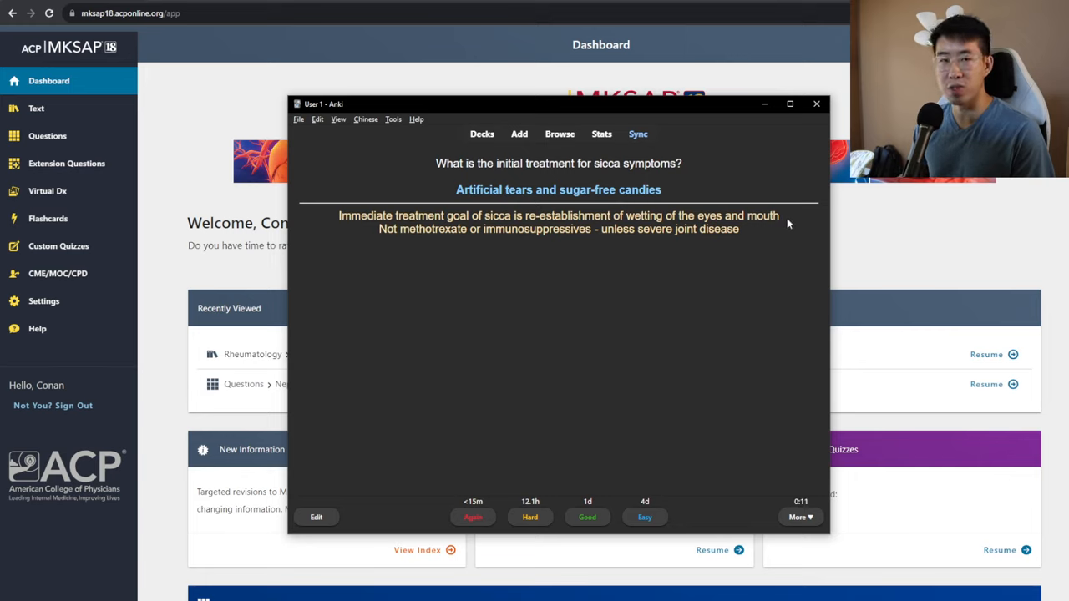
{"action": "mouse_move", "coordinate": [638, 242]}
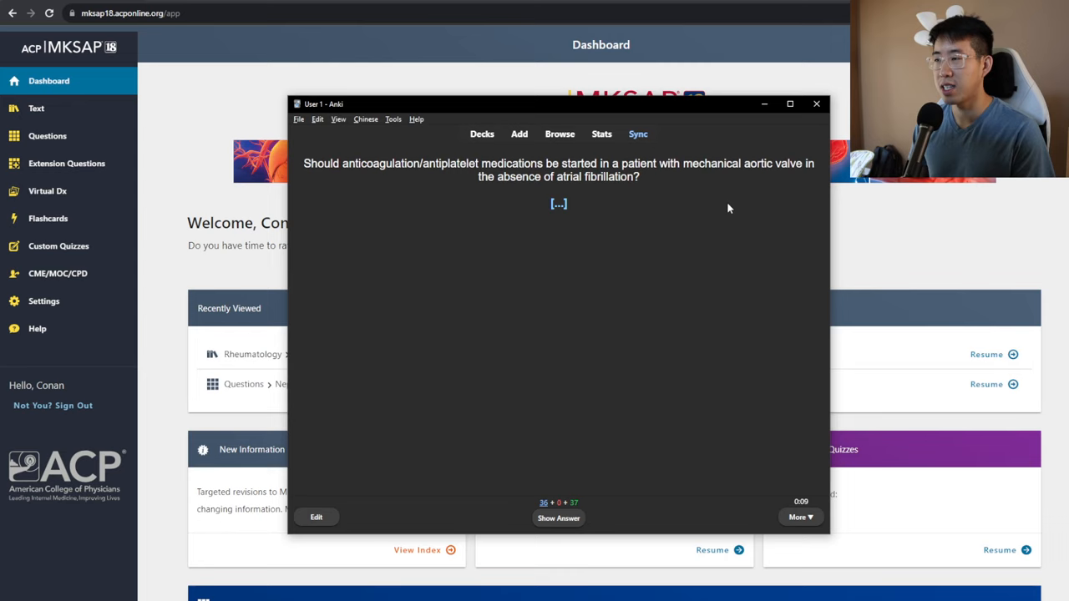
{"action": "left_click", "coordinate": [558, 517]}
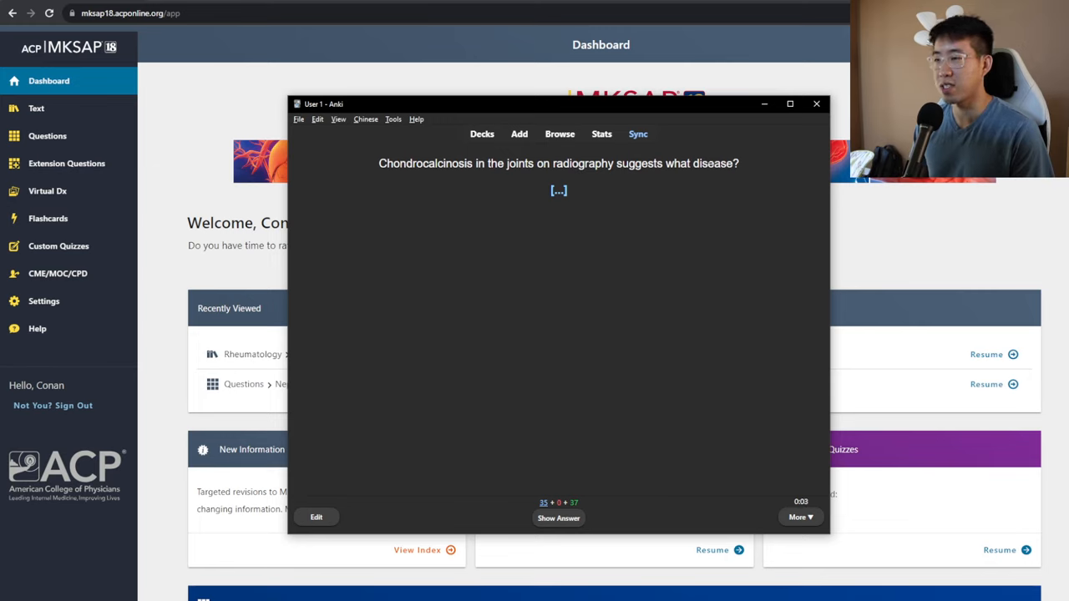
Review the chondrocalcinosis and miliaria cards, then reveal Babesiosis with its blood smear
{"action": "left_click", "coordinate": [558, 518]}
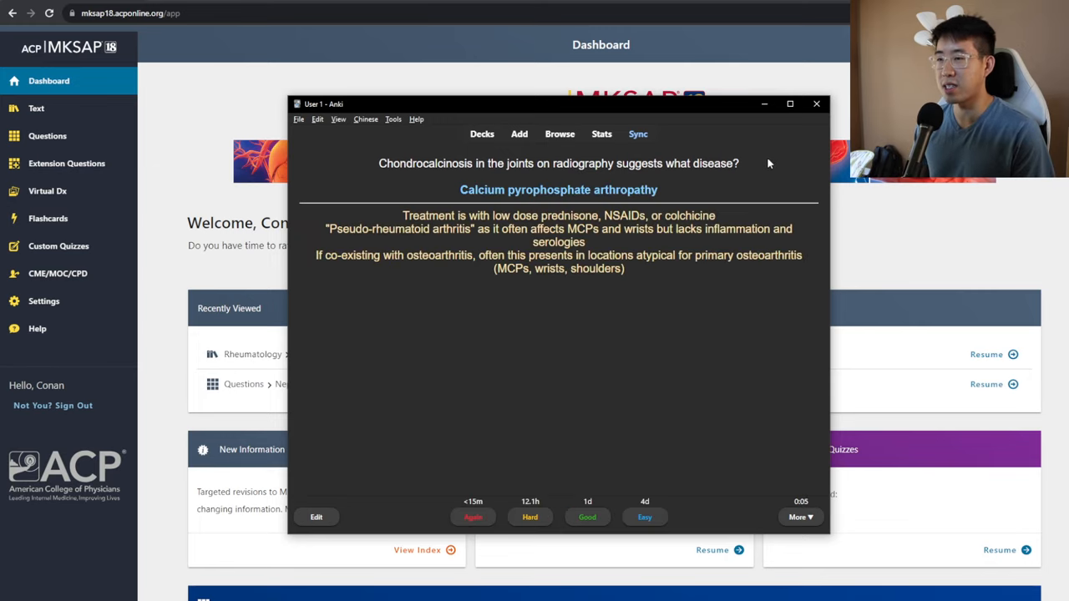
{"action": "mouse_move", "coordinate": [759, 197]}
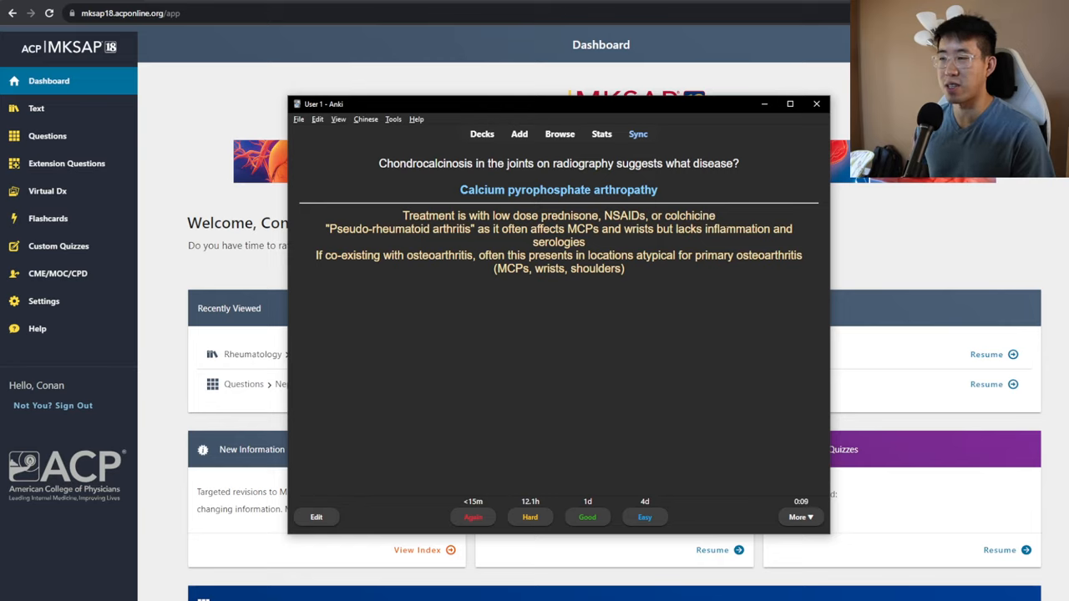
{"action": "left_click", "coordinate": [587, 517]}
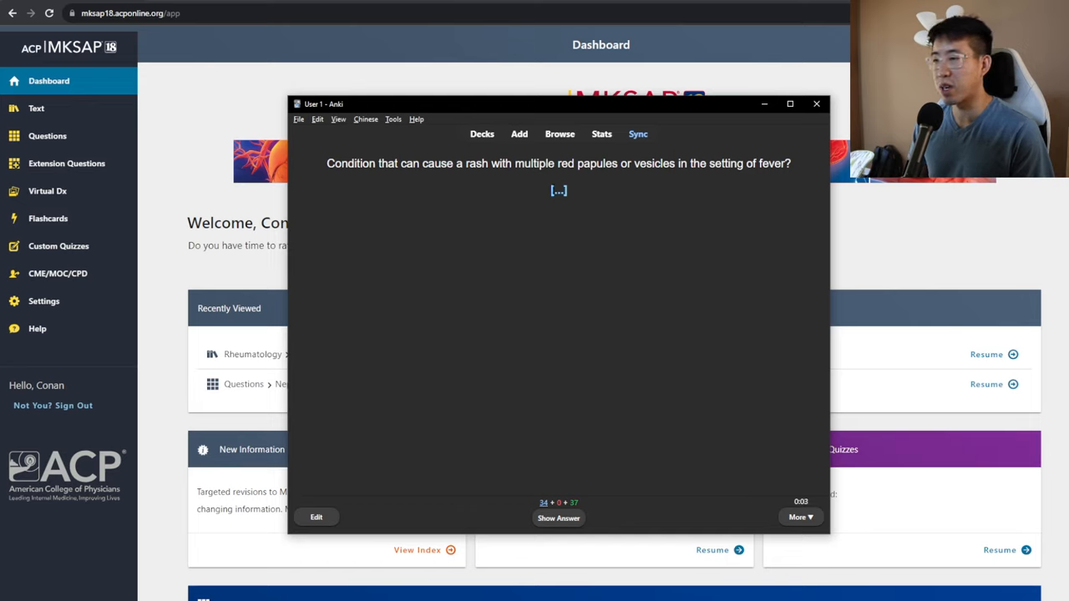
{"action": "mouse_move", "coordinate": [760, 181]}
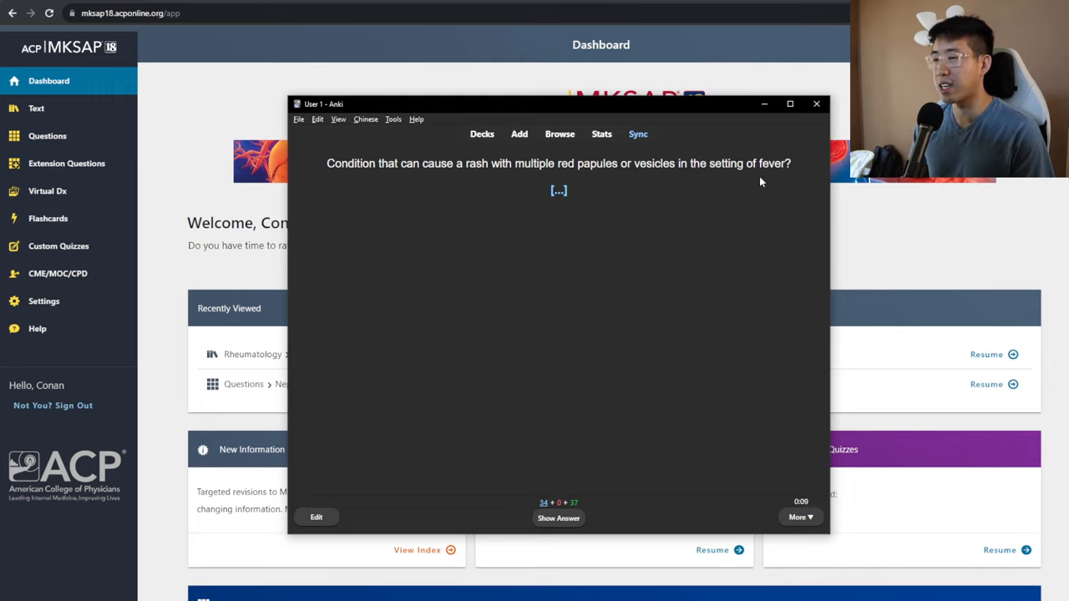
{"action": "mouse_move", "coordinate": [757, 183]}
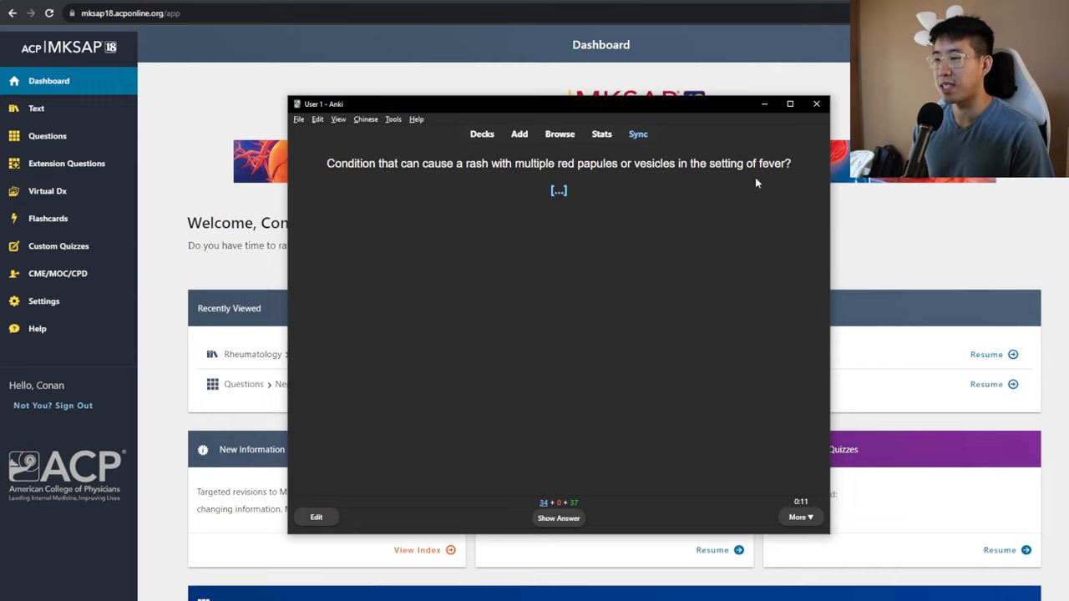
{"action": "left_click", "coordinate": [558, 518]}
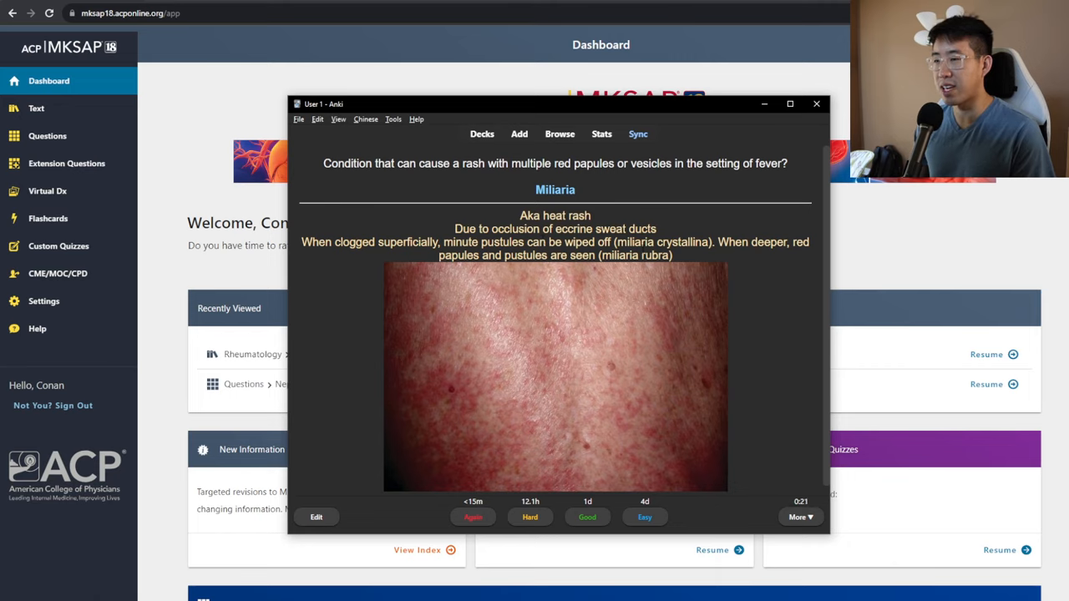
{"action": "left_click", "coordinate": [587, 517]}
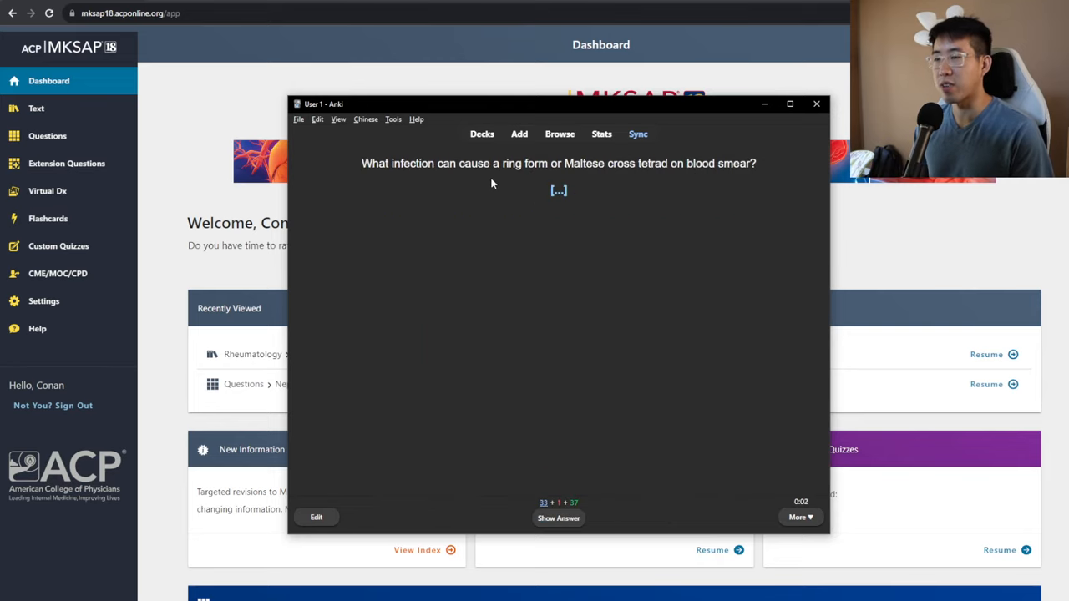
{"action": "mouse_move", "coordinate": [595, 186]}
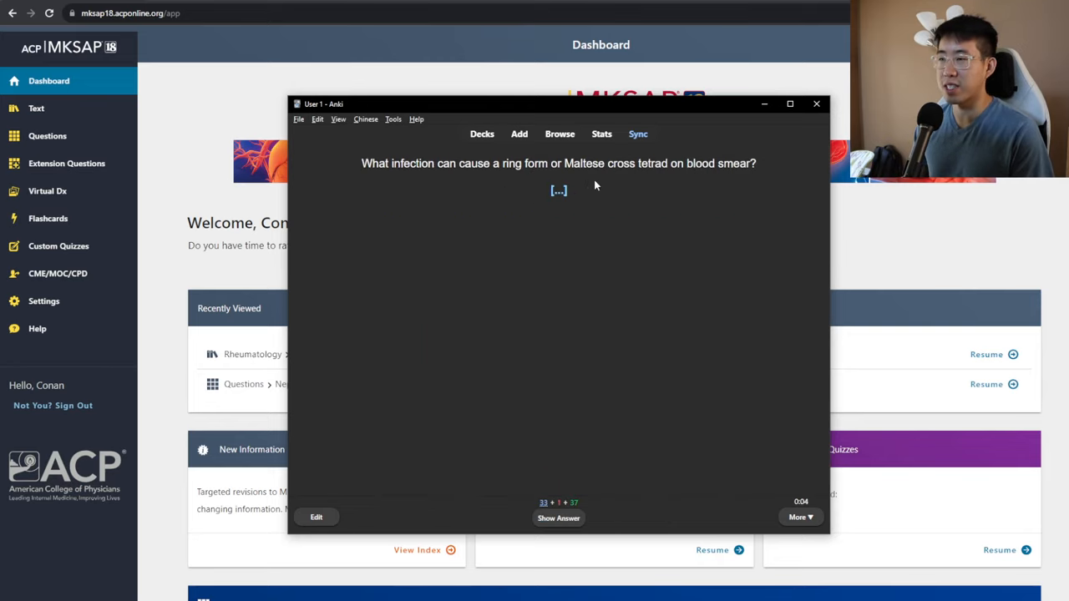
{"action": "left_click", "coordinate": [559, 518]}
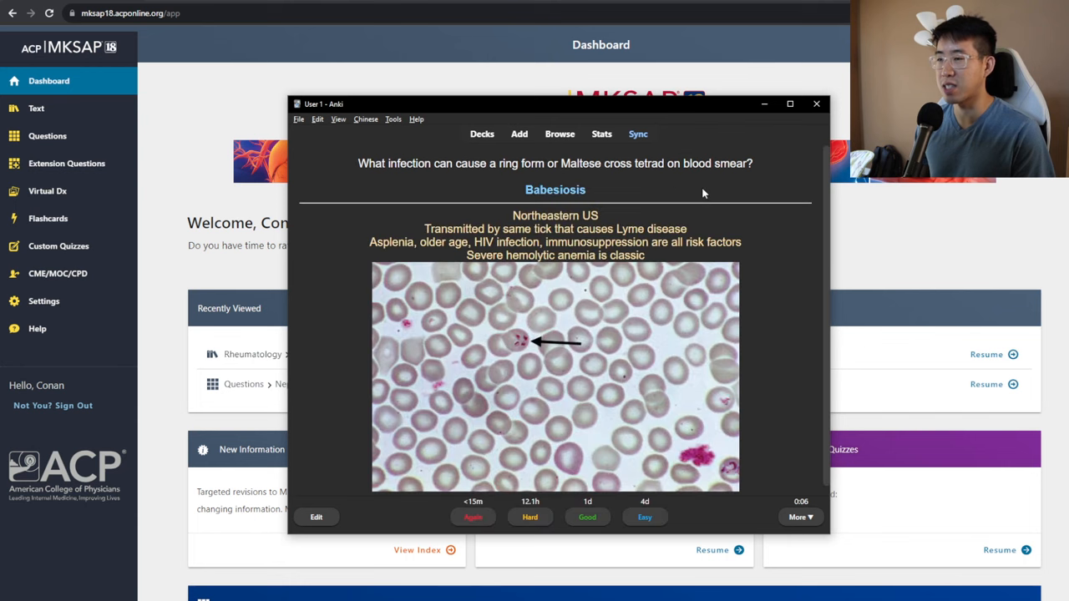
{"action": "mouse_move", "coordinate": [668, 184]}
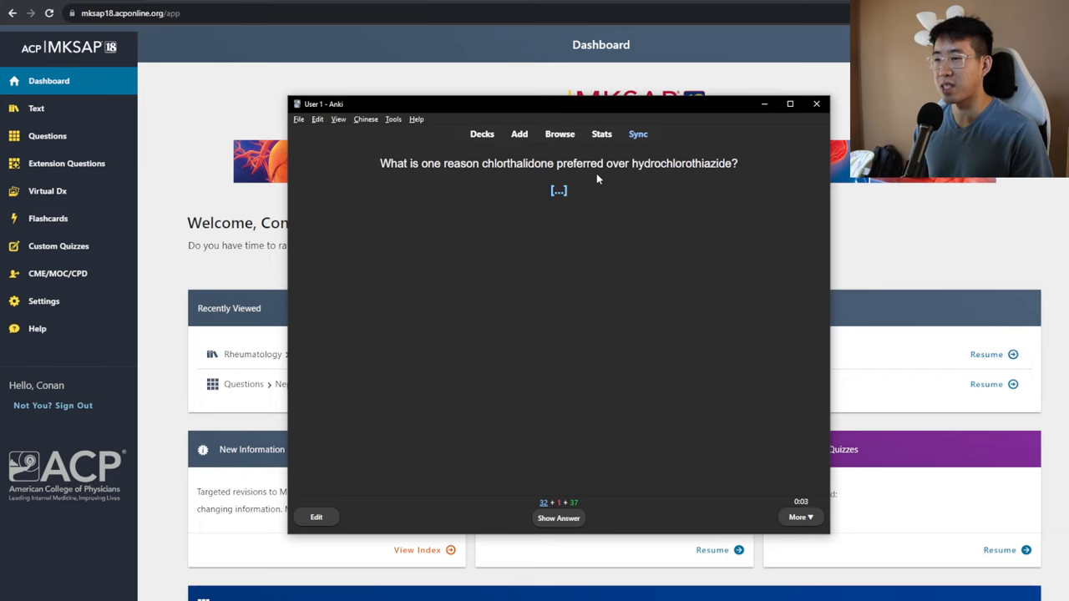
Reveal the chlorthalidone answer, view its note in the editor, then reveal the colchicine answer
{"action": "left_click", "coordinate": [558, 518]}
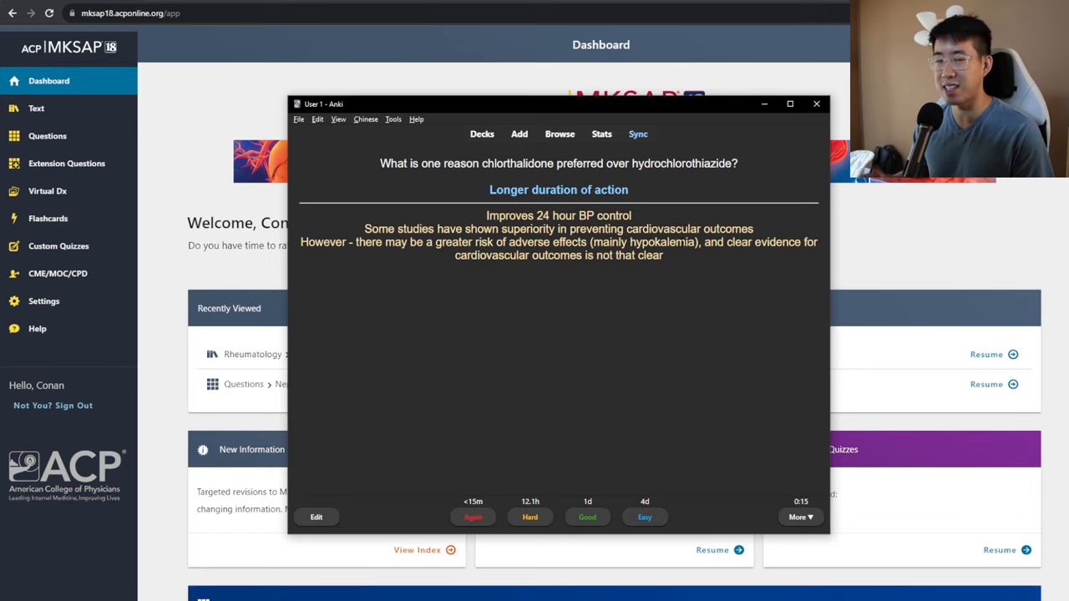
{"action": "left_click", "coordinate": [316, 516]}
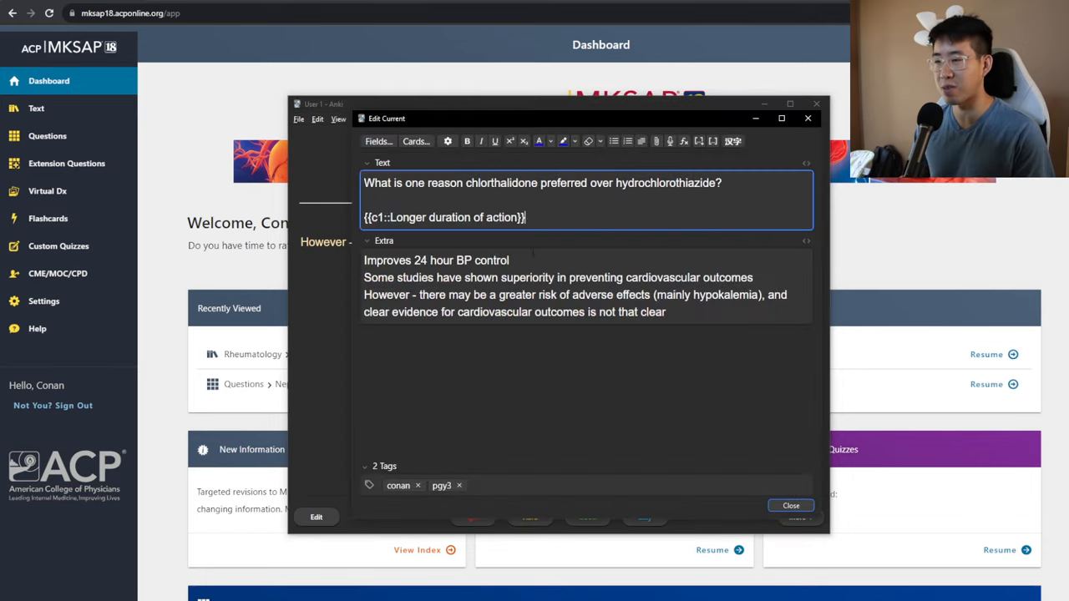
{"action": "left_click", "coordinate": [415, 260]}
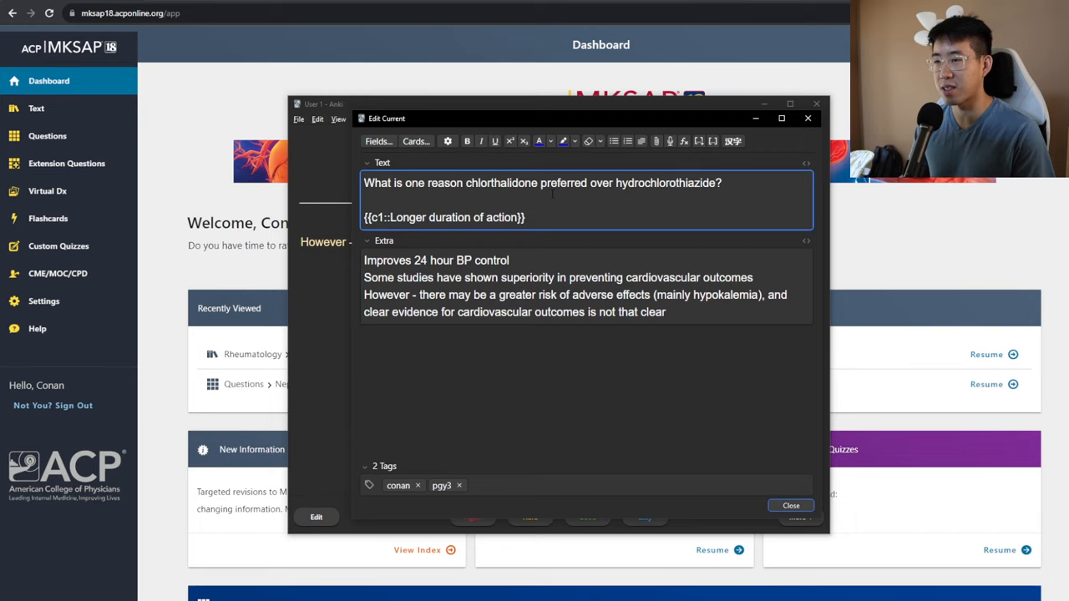
{"action": "left_click", "coordinate": [789, 505]}
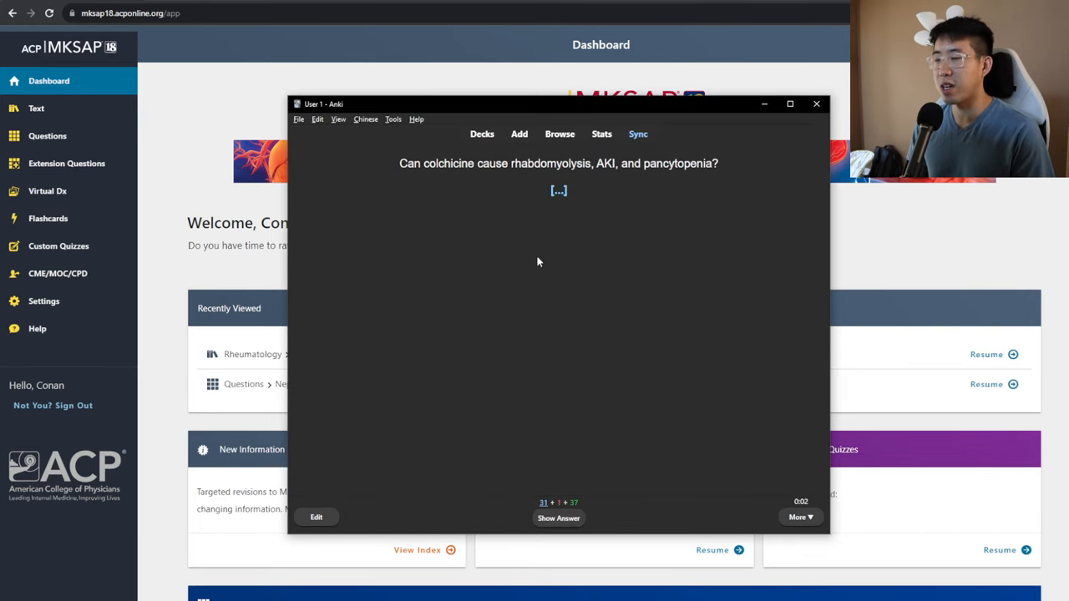
{"action": "left_click", "coordinate": [559, 518]}
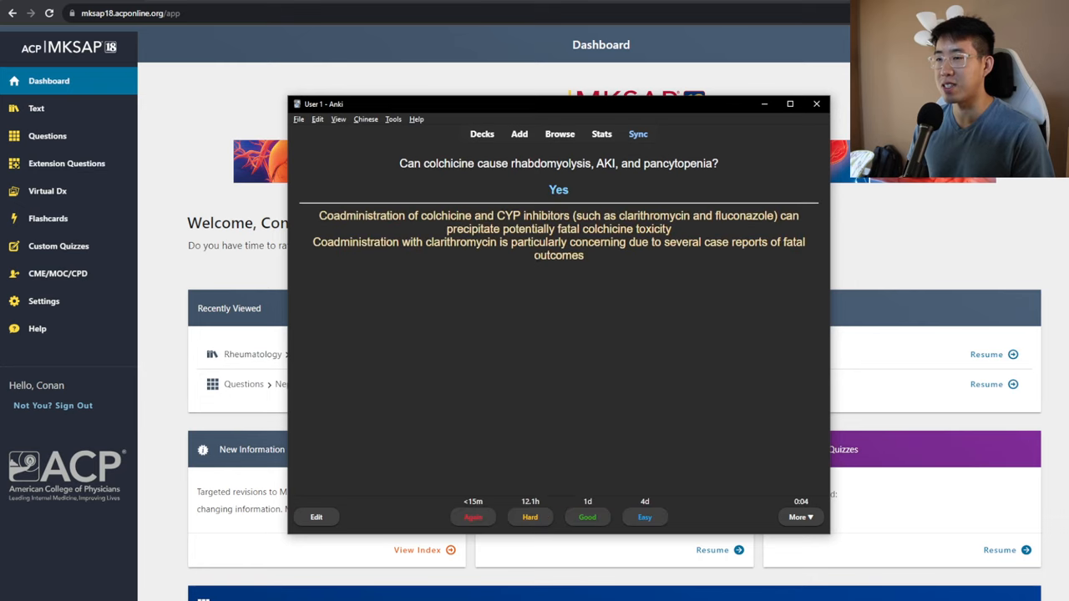
{"action": "mouse_move", "coordinate": [528, 260]}
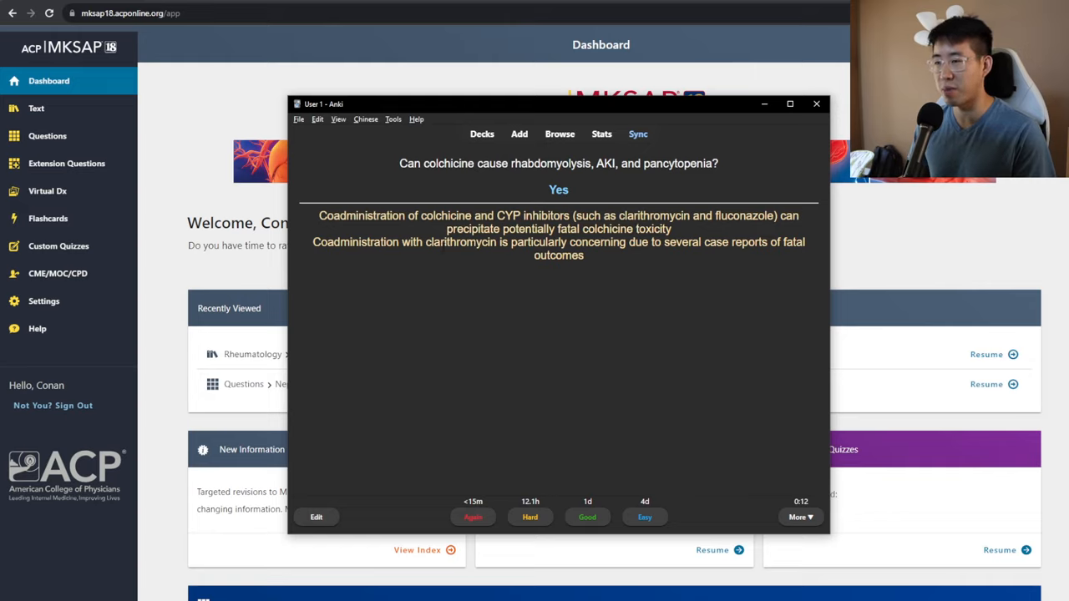
Grade the colchicine card and reveal the TNF-alpha inhibitor answer: anti-drug antibodies
{"action": "left_click", "coordinate": [587, 517]}
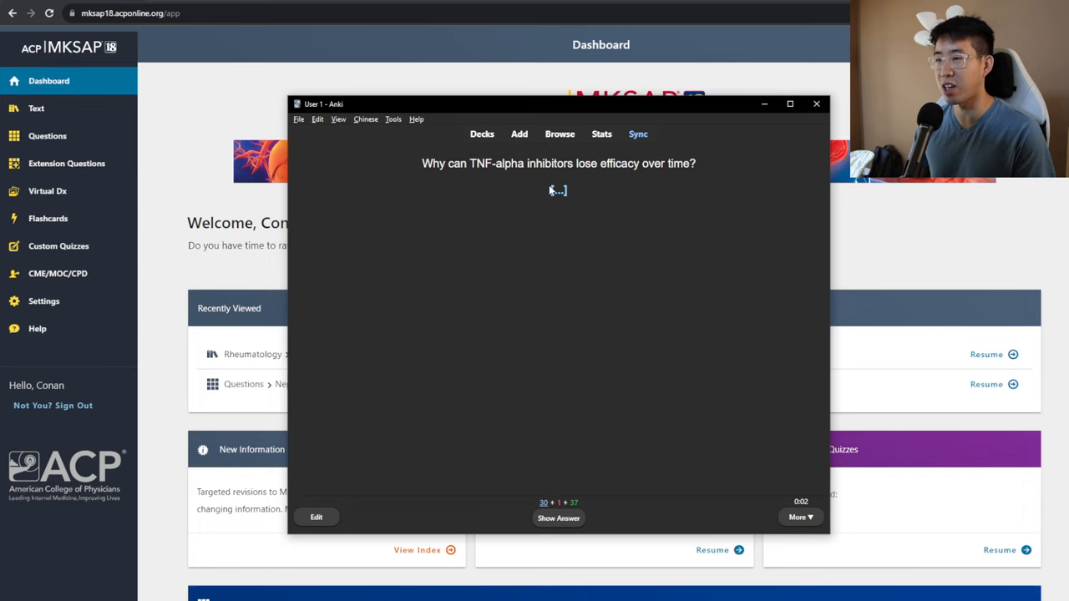
{"action": "mouse_move", "coordinate": [701, 215]}
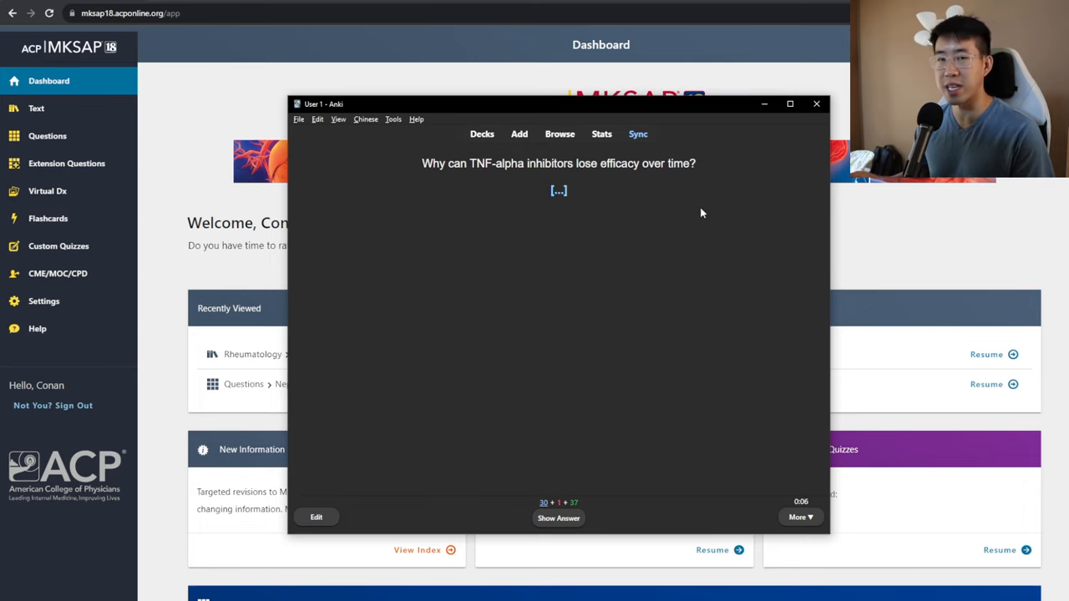
{"action": "left_click", "coordinate": [558, 518]}
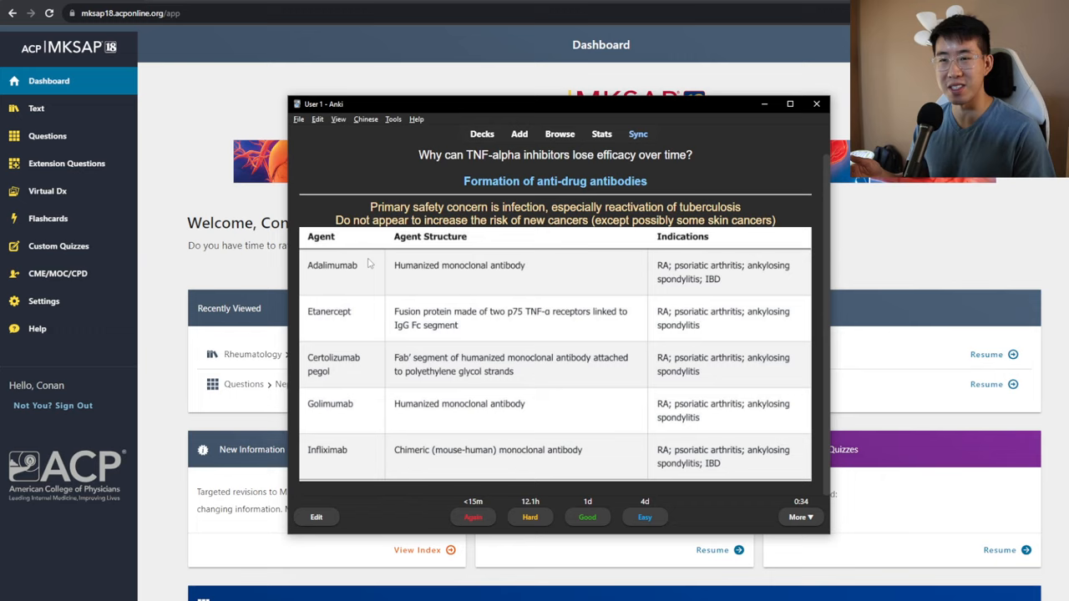
{"action": "mouse_move", "coordinate": [412, 264]}
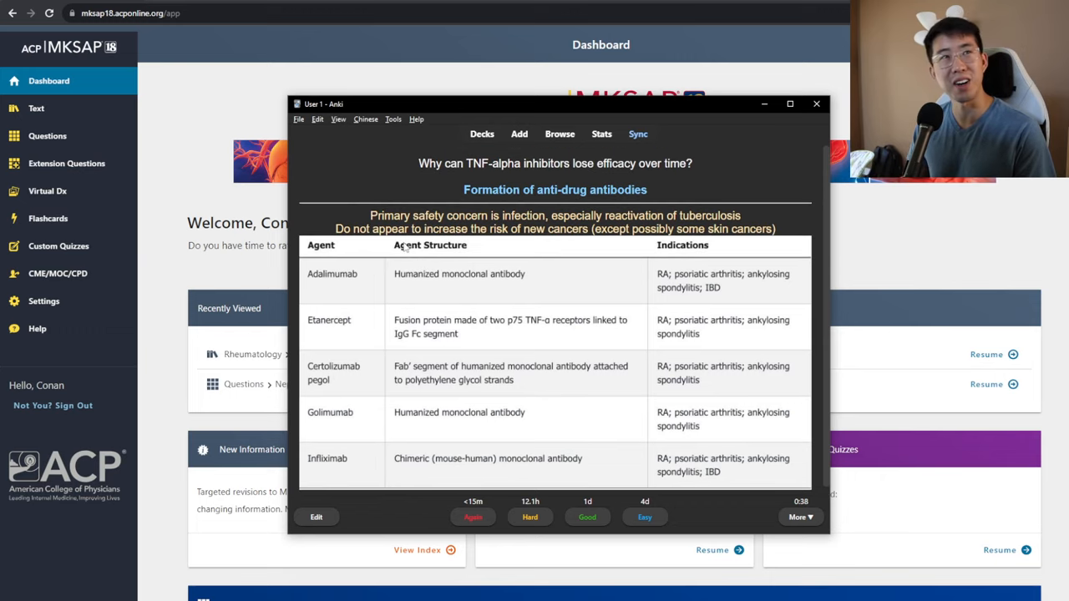
{"action": "mouse_move", "coordinate": [792, 241]}
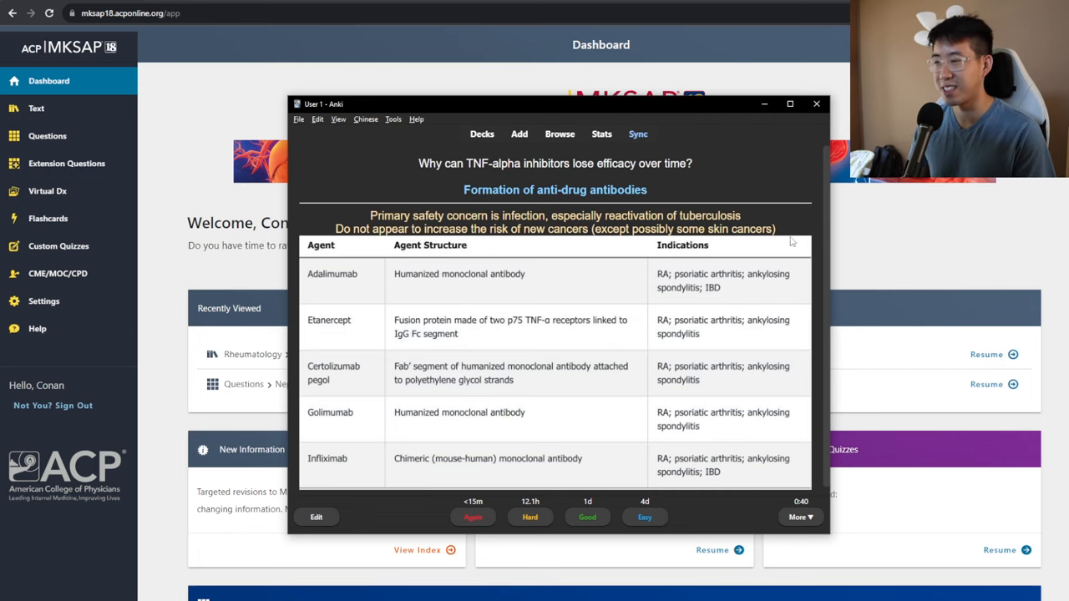
{"action": "type", "text": "othe"}
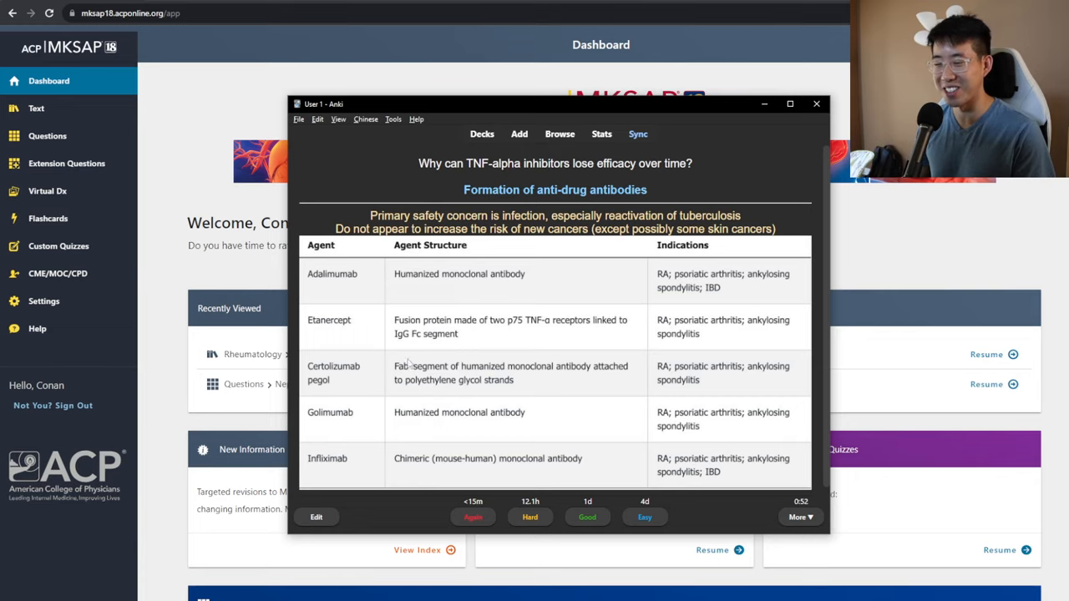
{"action": "mouse_move", "coordinate": [380, 276]}
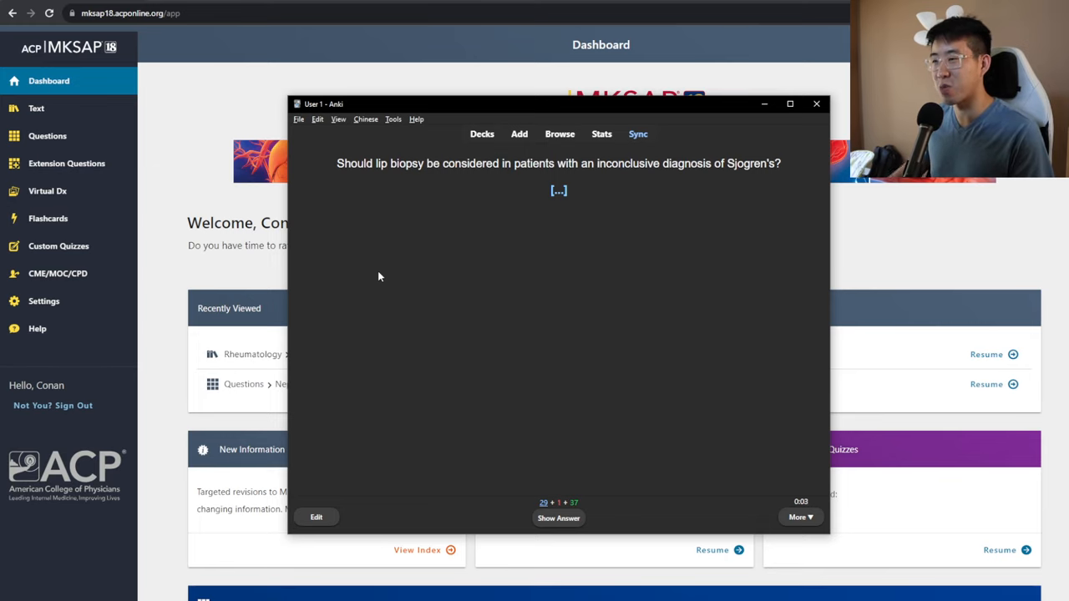
Reveal the answers to the Sjogren's lip biopsy and pernicious anemia cards
{"action": "left_click", "coordinate": [558, 518]}
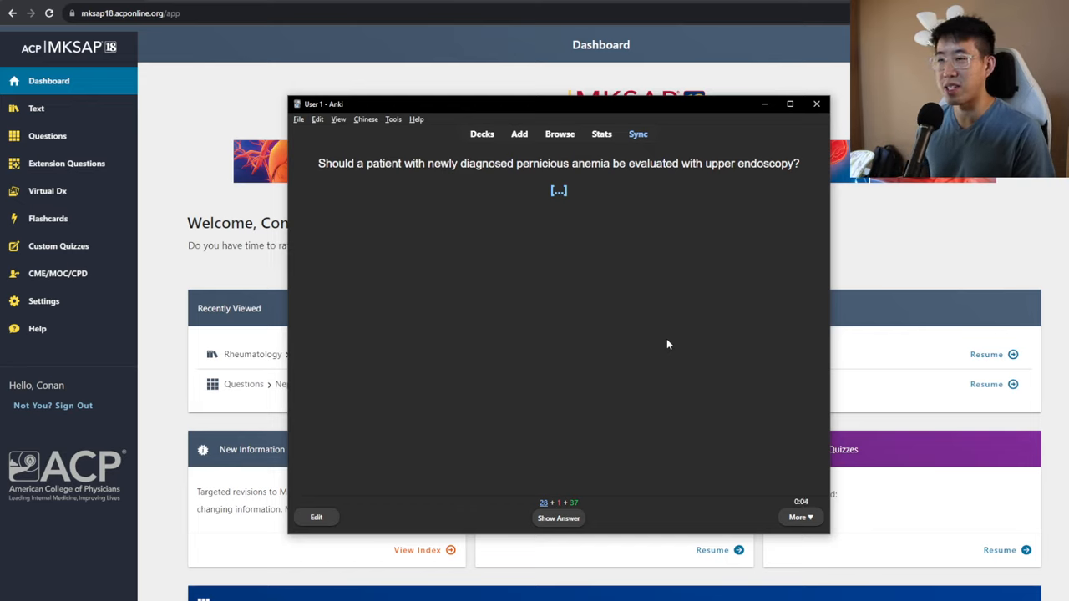
{"action": "left_click", "coordinate": [558, 518]}
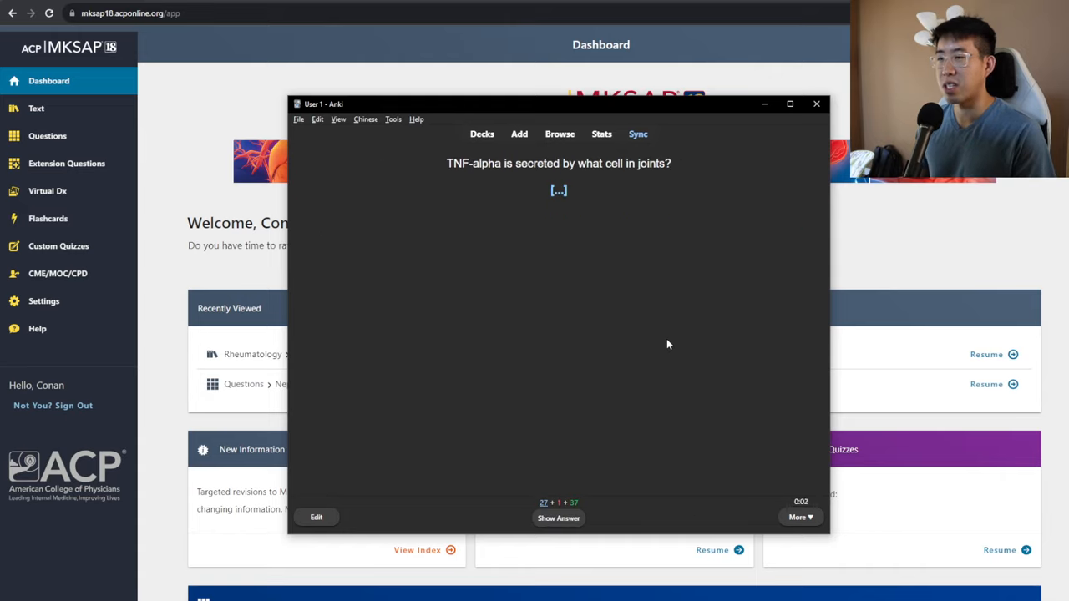
Reveal the Fibroblasts answer and scroll through the joint inflammation diagram
{"action": "left_click", "coordinate": [558, 518]}
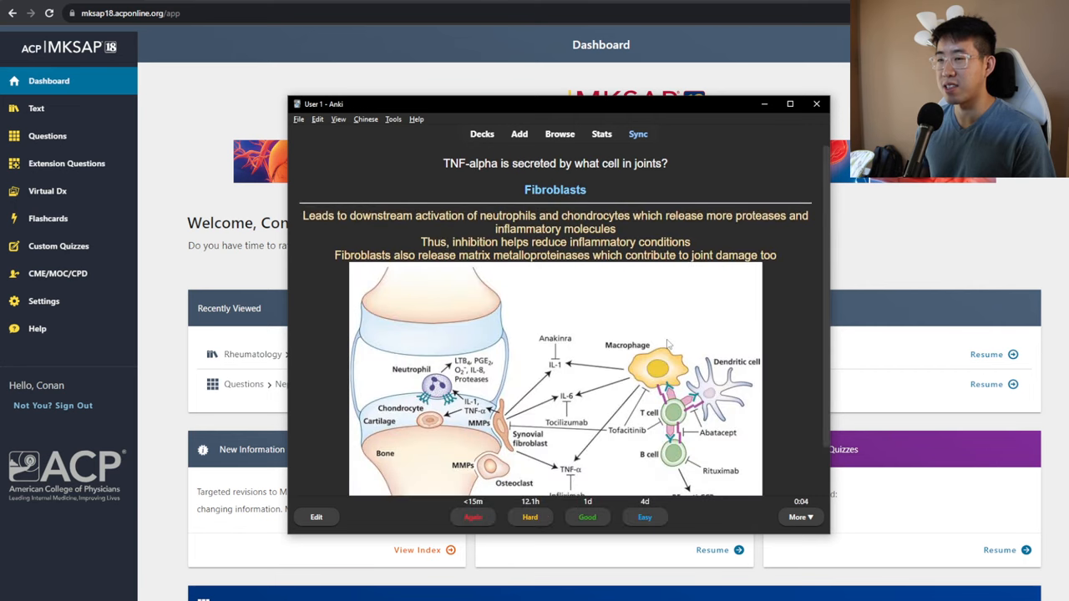
{"action": "scroll", "scroll_direction": "down", "scroll_amount": 3}
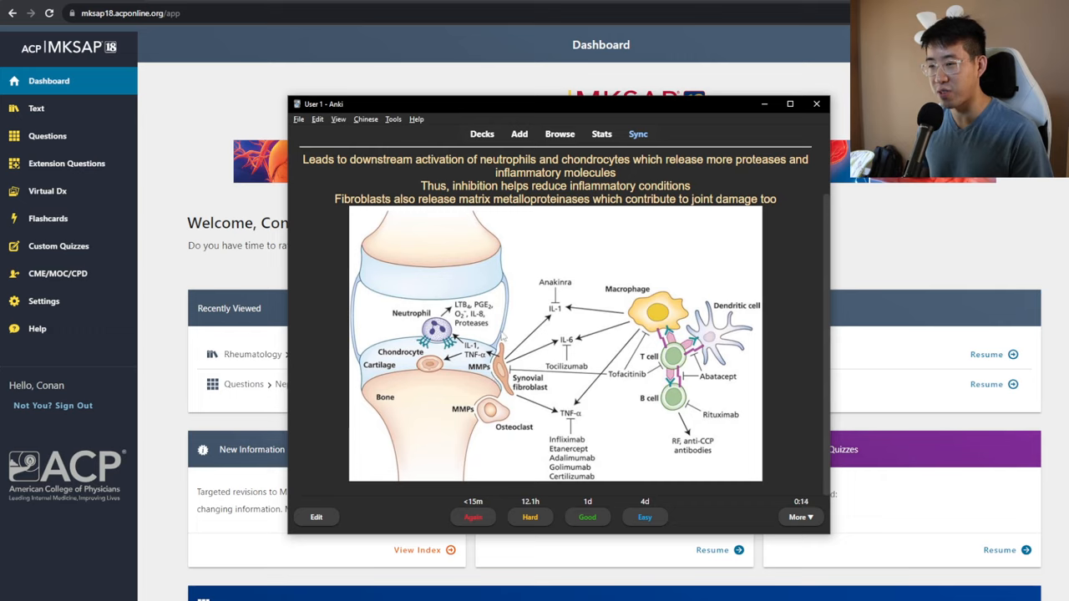
{"action": "mouse_move", "coordinate": [512, 383]}
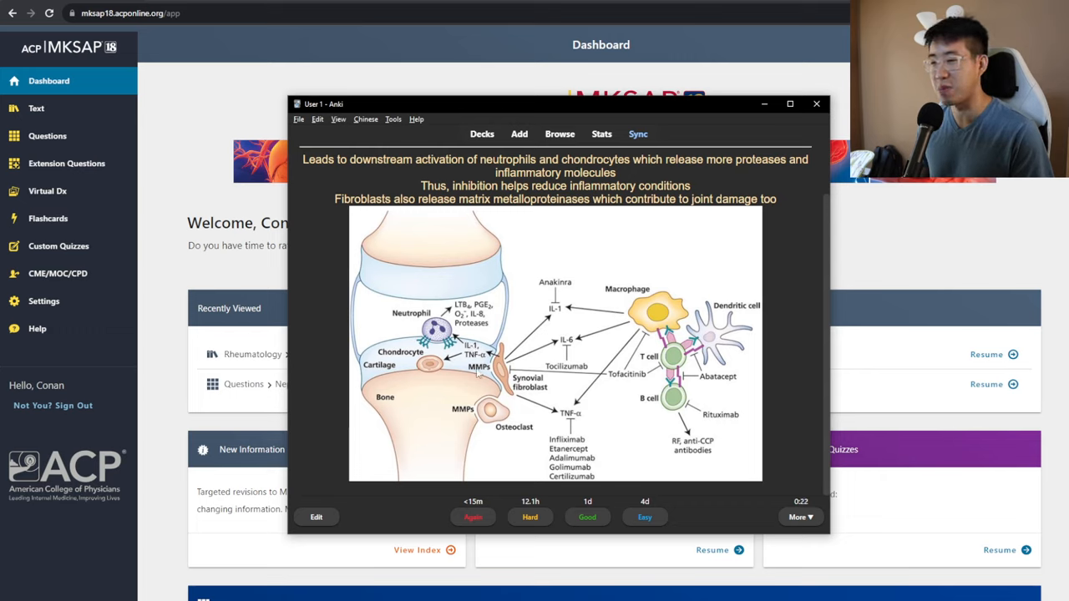
{"action": "mouse_move", "coordinate": [422, 380]}
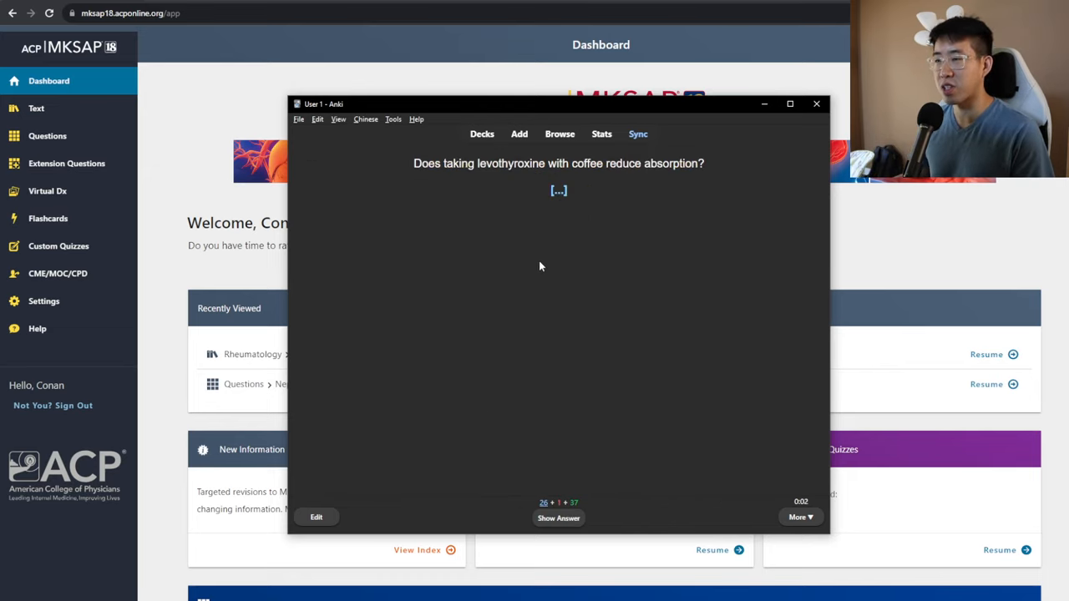
Answer and rate the levothyroxine-coffee card, then reveal the outpatient dialysis answer
{"action": "left_click", "coordinate": [559, 518]}
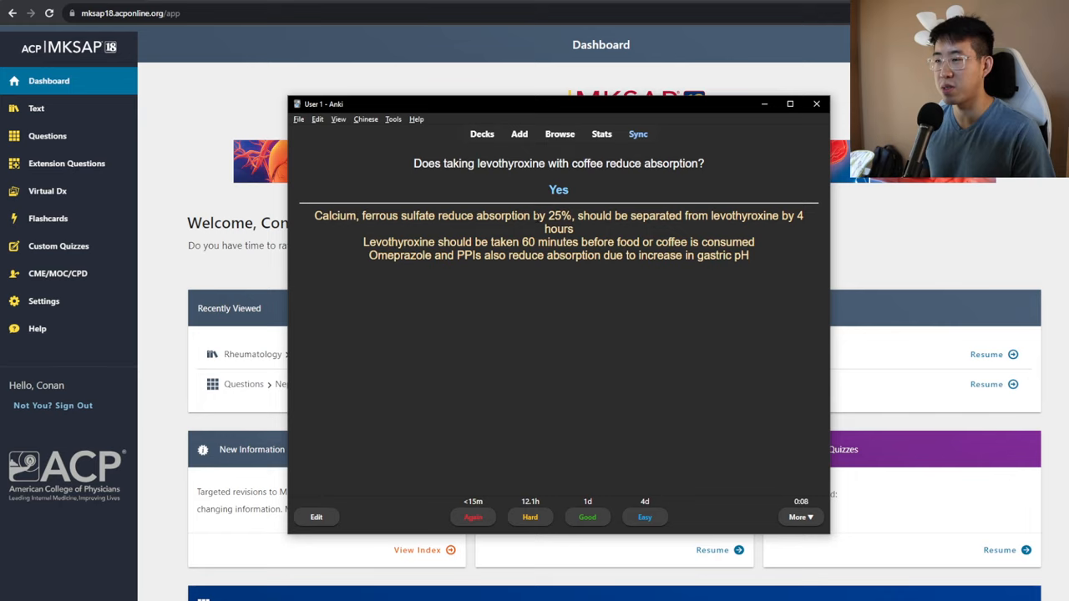
{"action": "mouse_move", "coordinate": [642, 231]}
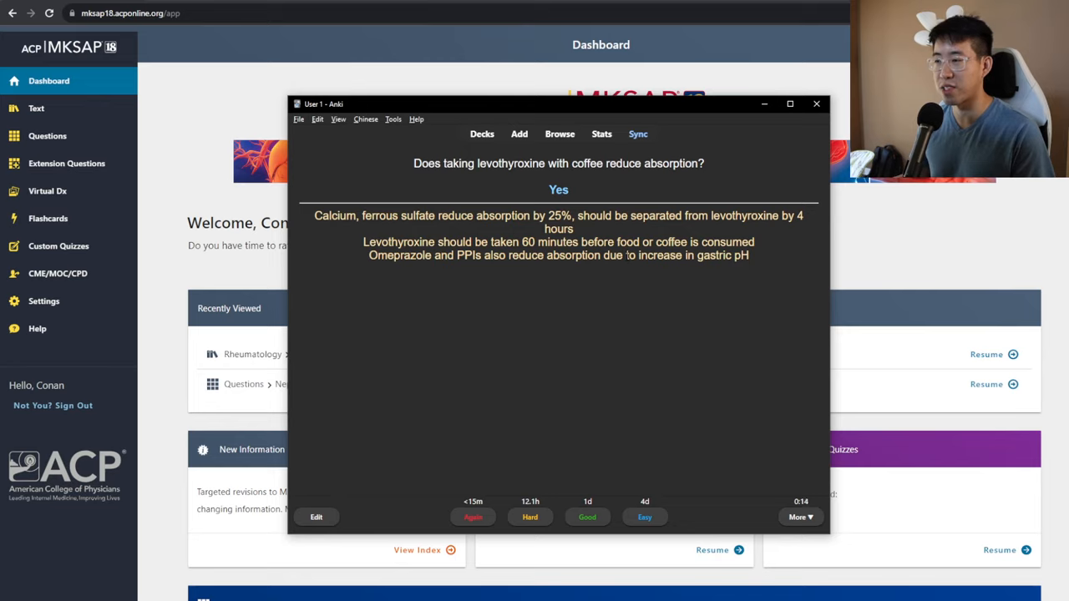
{"action": "left_click", "coordinate": [587, 517]}
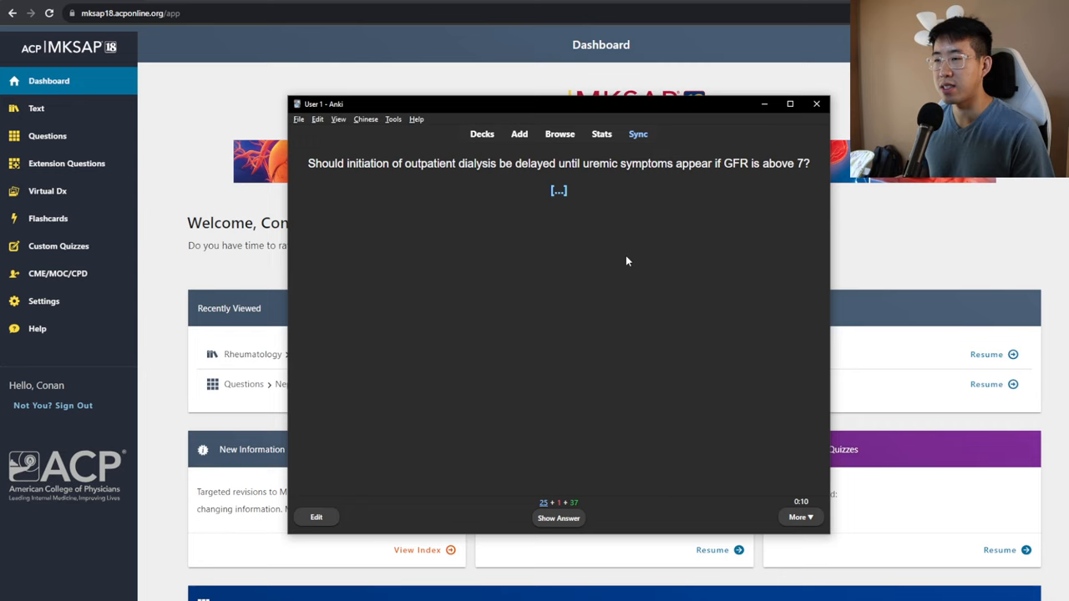
{"action": "left_click", "coordinate": [558, 518]}
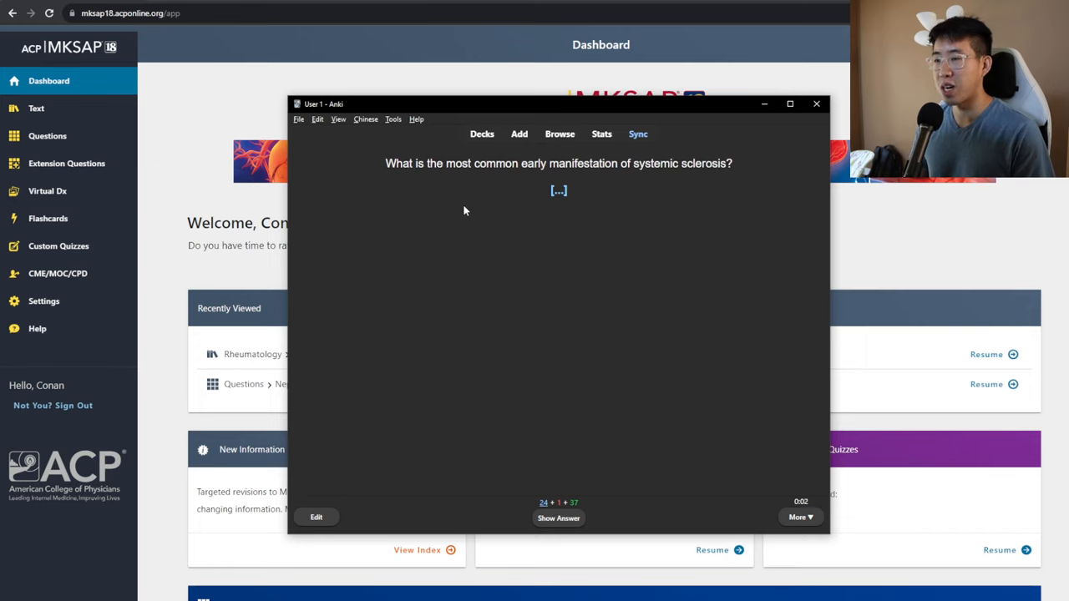
{"action": "mouse_move", "coordinate": [595, 223]}
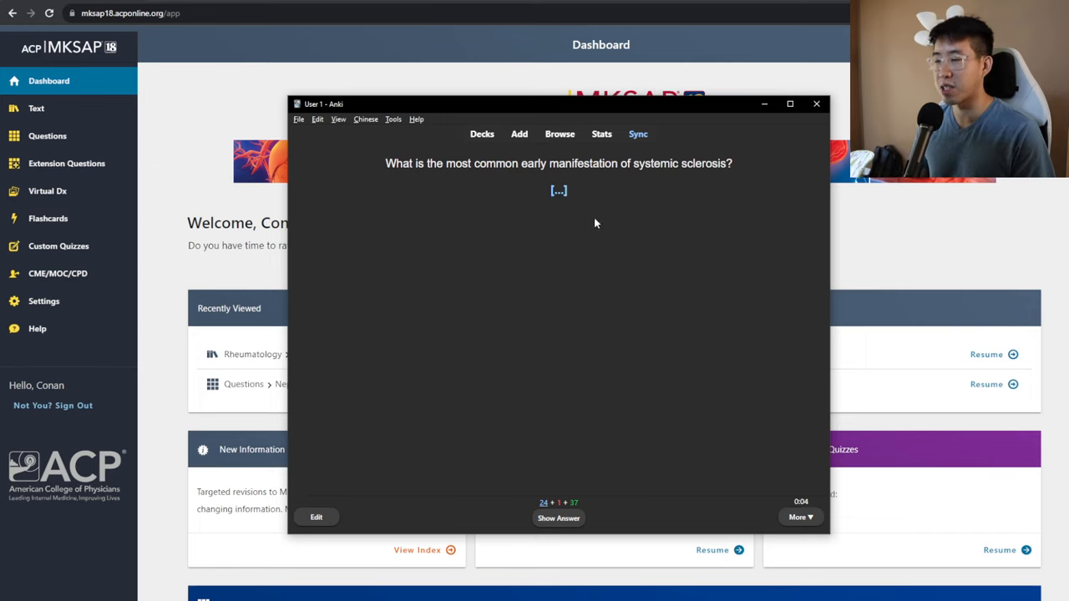
Answer and rate the systemic sclerosis (Raynaud phenomenon) and brachial plexopathy cards
{"action": "left_click", "coordinate": [558, 518]}
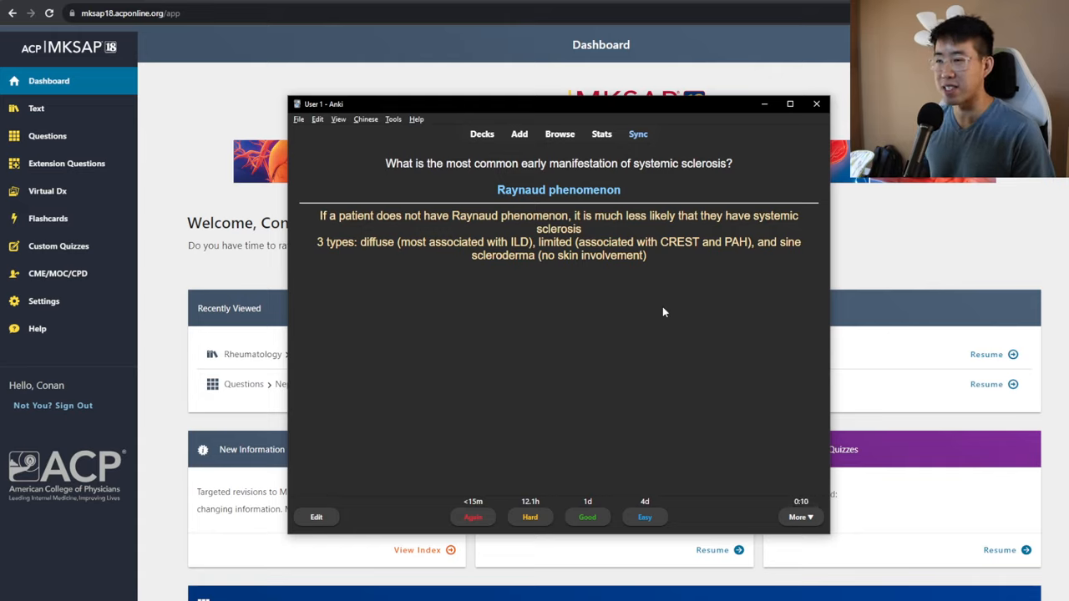
{"action": "left_click", "coordinate": [587, 517]}
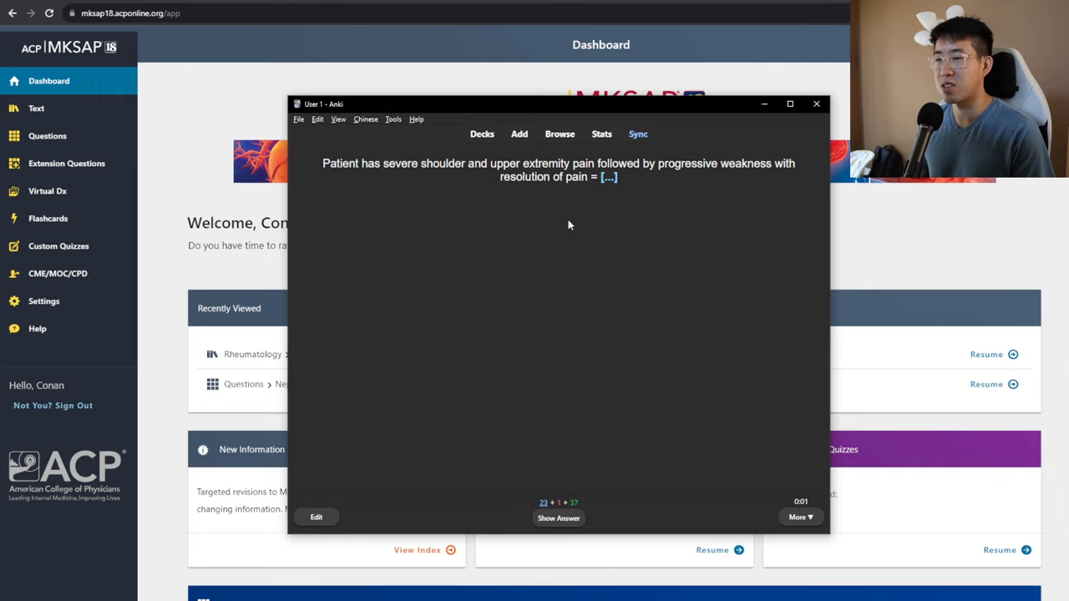
{"action": "mouse_move", "coordinate": [564, 211]}
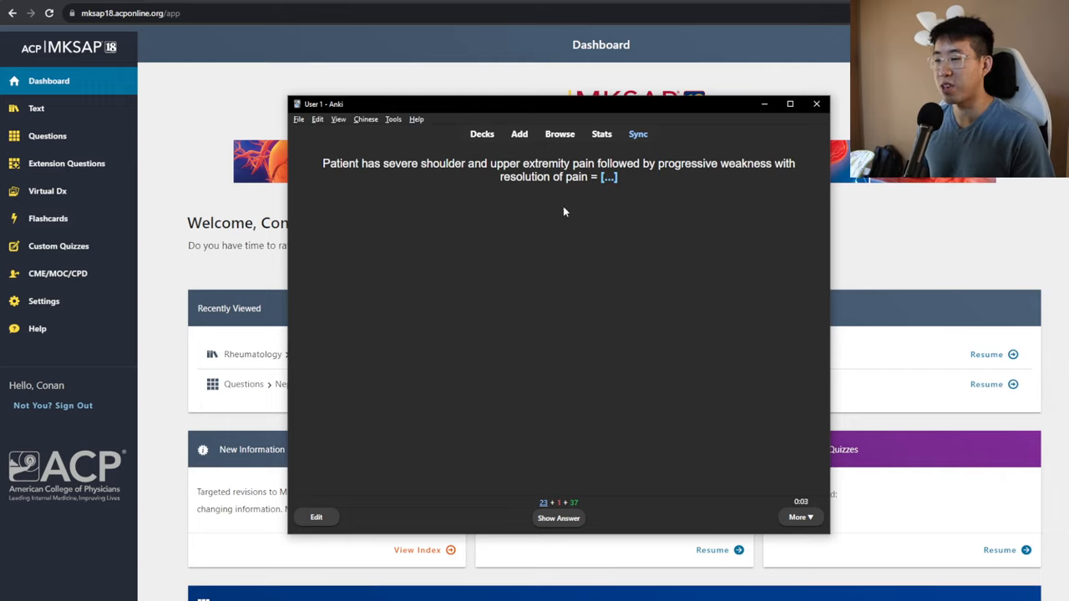
{"action": "mouse_move", "coordinate": [593, 215]}
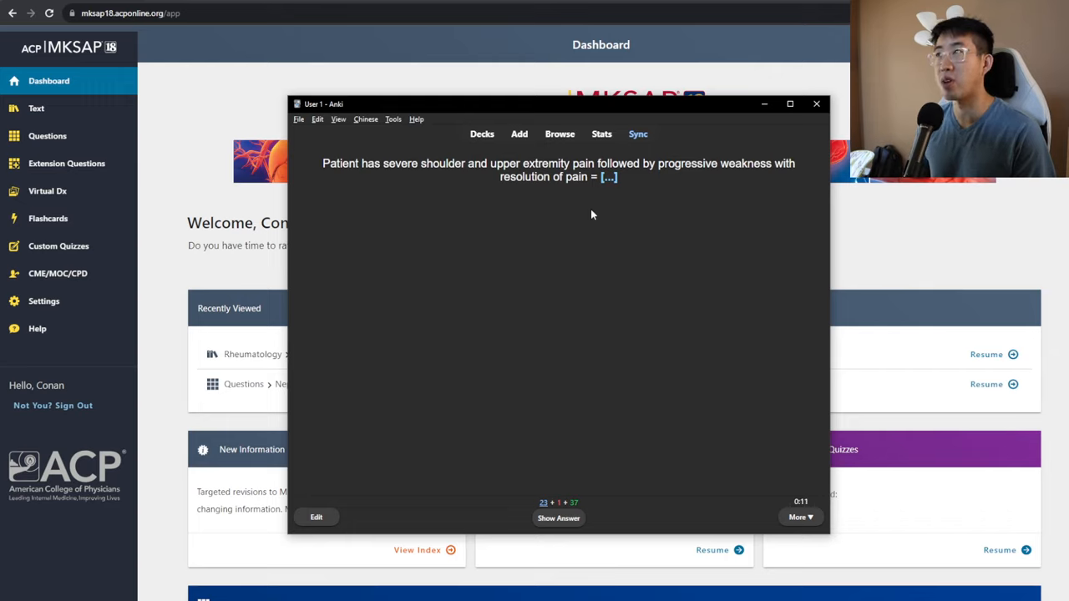
{"action": "left_click", "coordinate": [558, 518]}
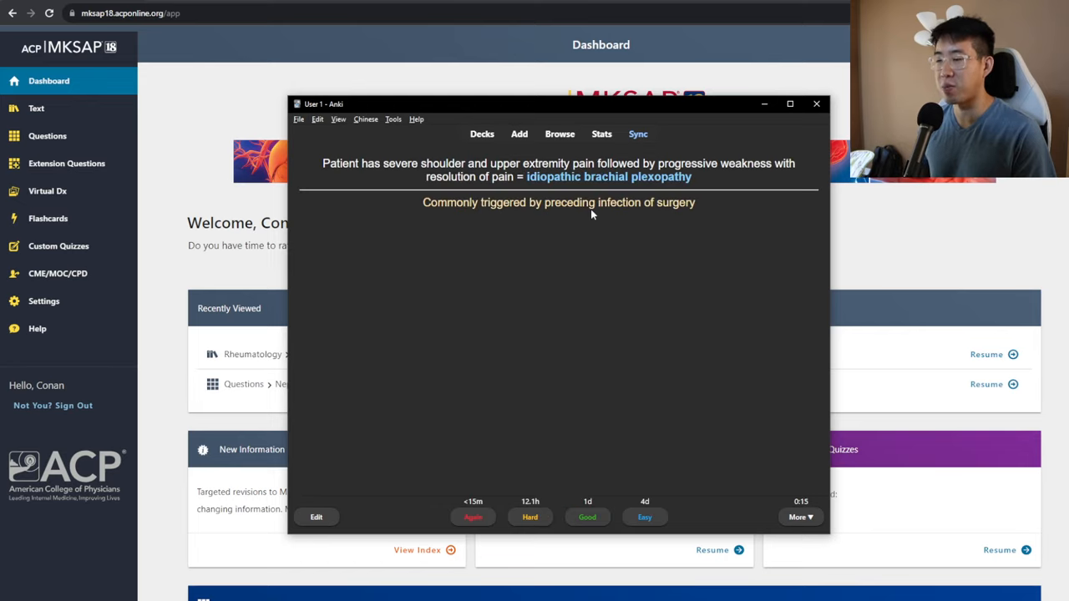
{"action": "left_click", "coordinate": [317, 516]}
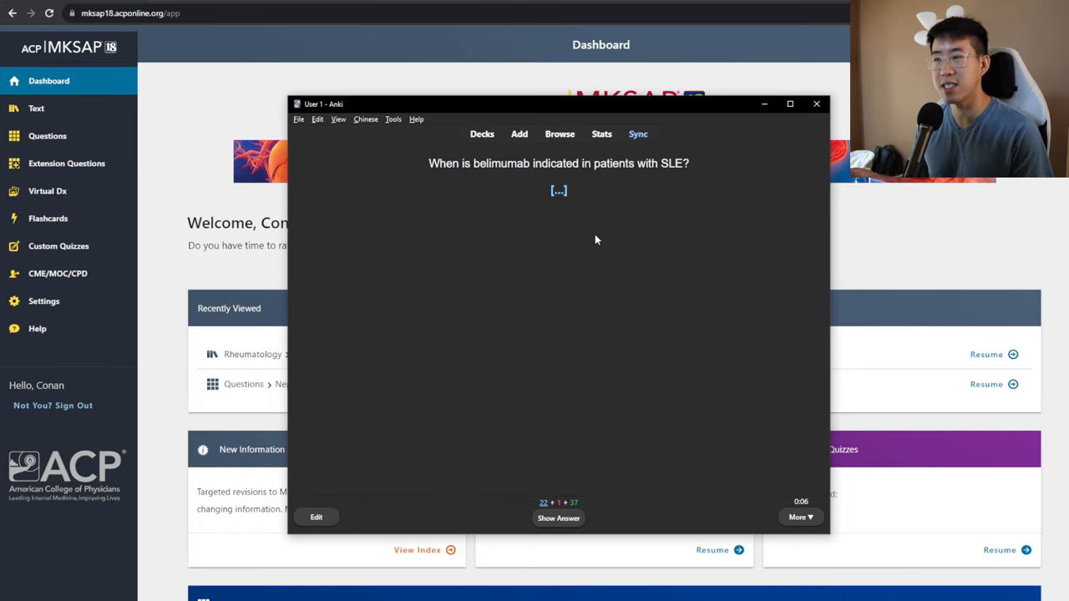
Reveal the belimumab answer (add-on in moderate to severe SLE) and rate the card
{"action": "left_click", "coordinate": [558, 518]}
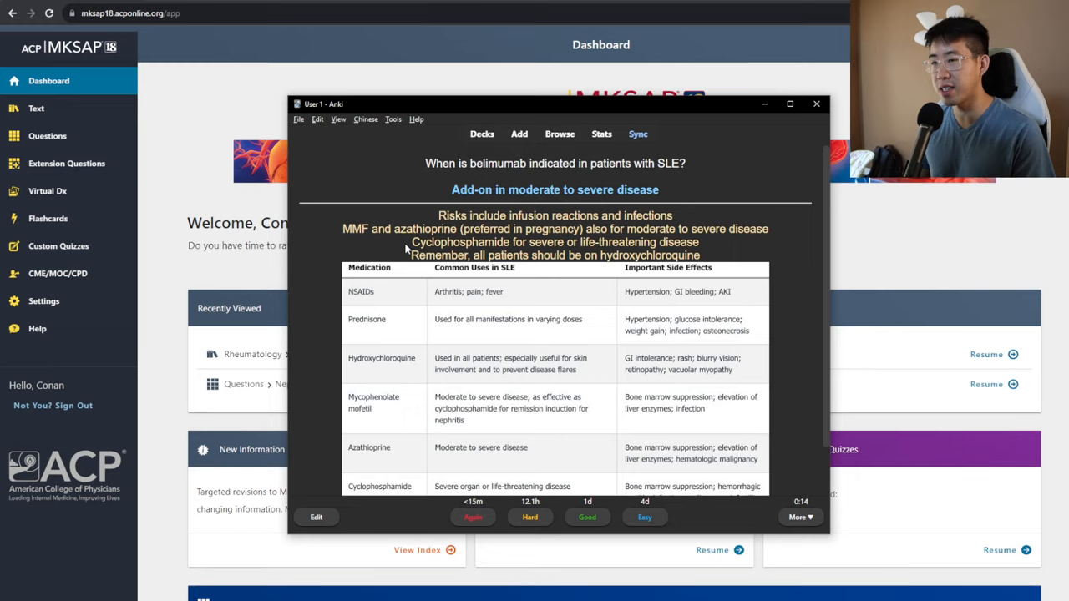
{"action": "mouse_move", "coordinate": [700, 249]}
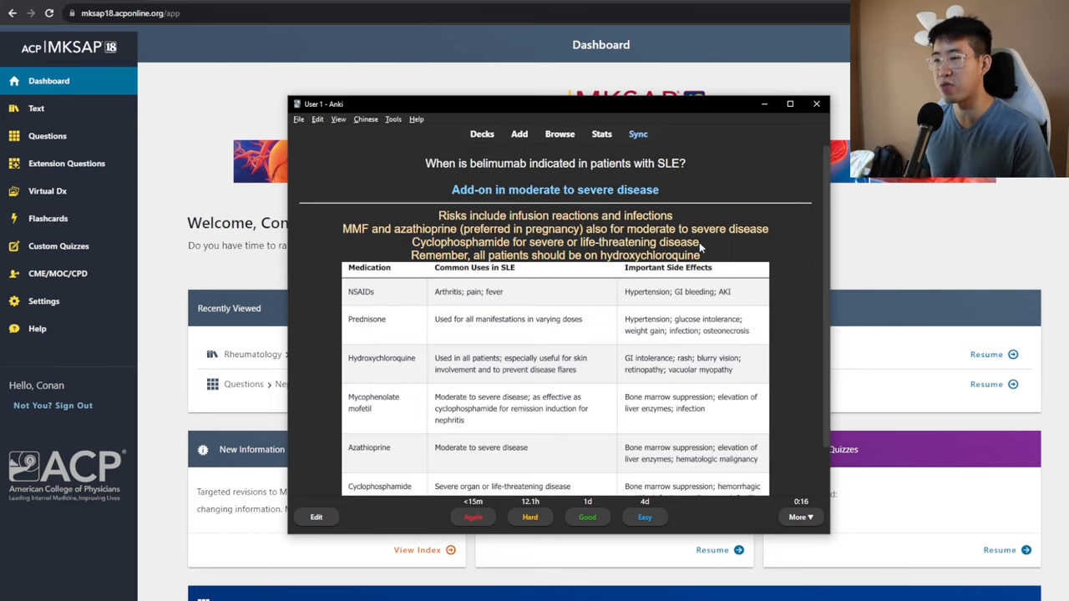
{"action": "left_click", "coordinate": [587, 517]}
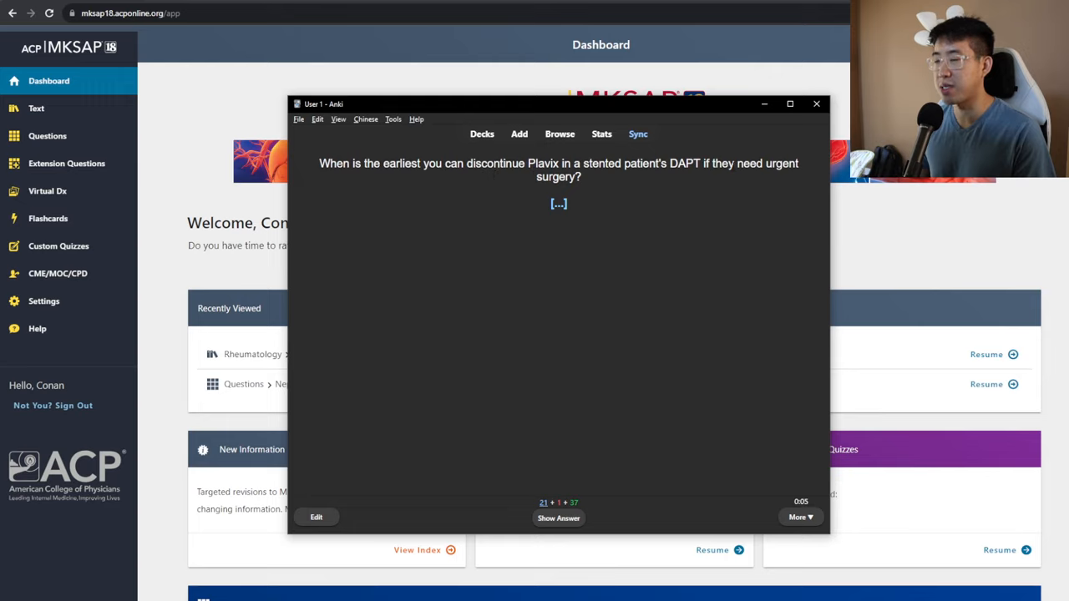
{"action": "mouse_move", "coordinate": [641, 176]}
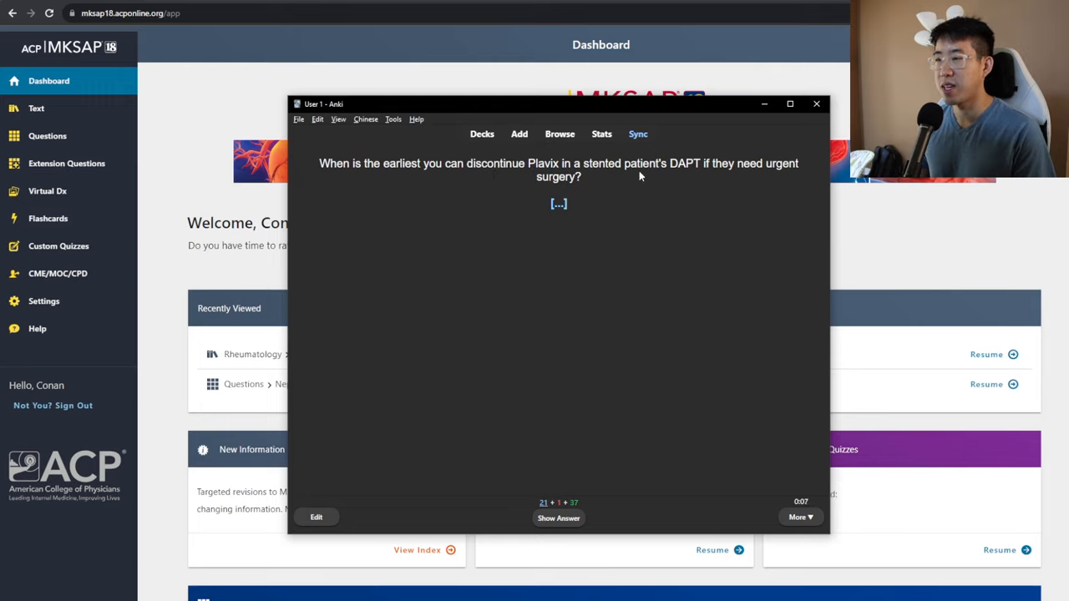
{"action": "mouse_move", "coordinate": [628, 182]}
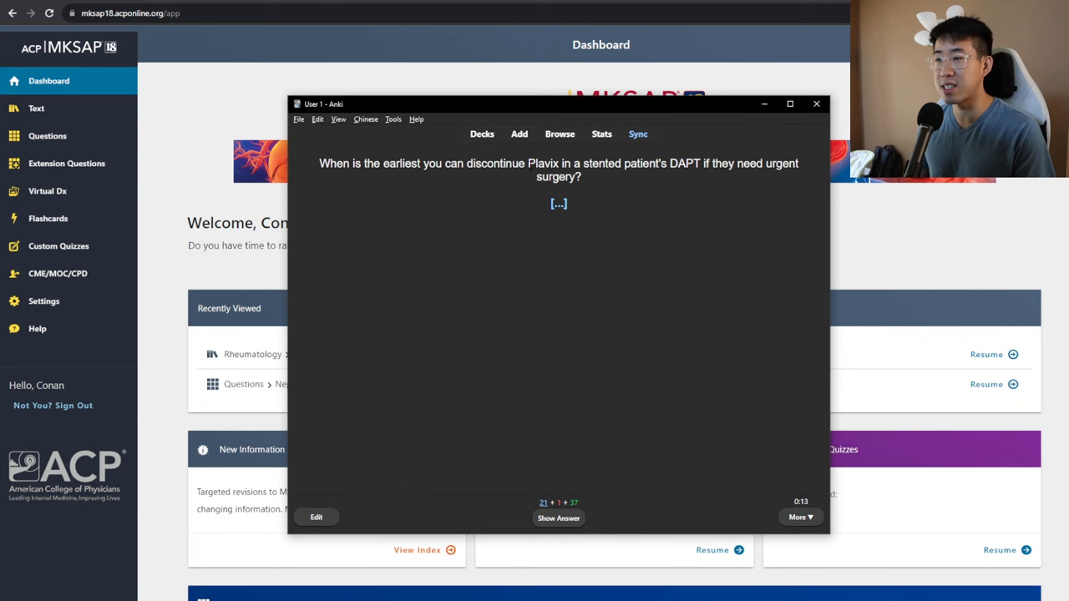
Reveal the answers to the Plavix discontinuation and anti-Ro/La pregnancy cards
{"action": "left_click", "coordinate": [558, 518]}
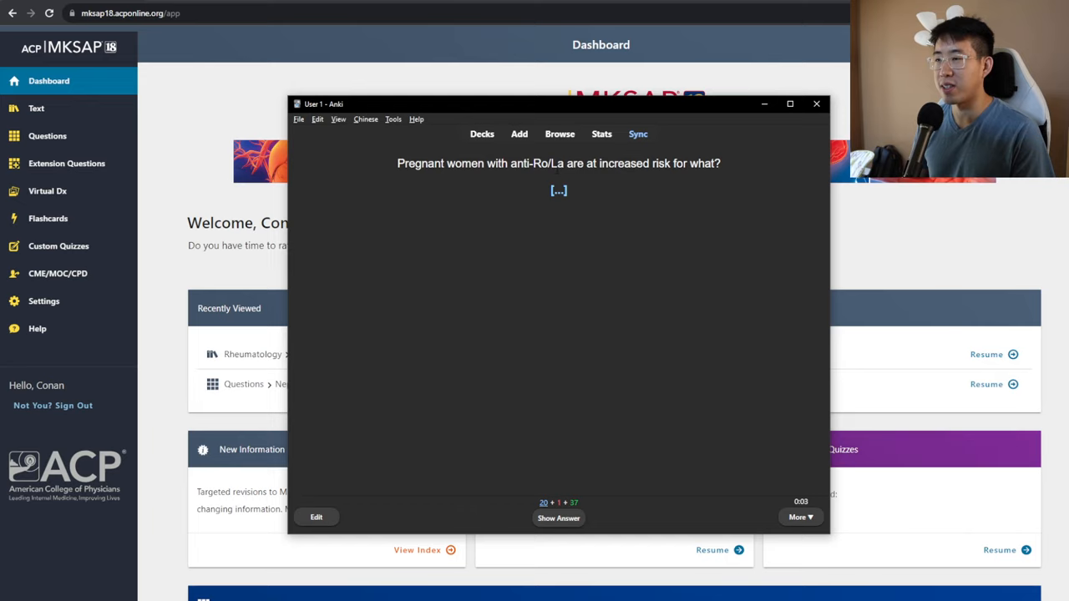
{"action": "mouse_move", "coordinate": [697, 185]}
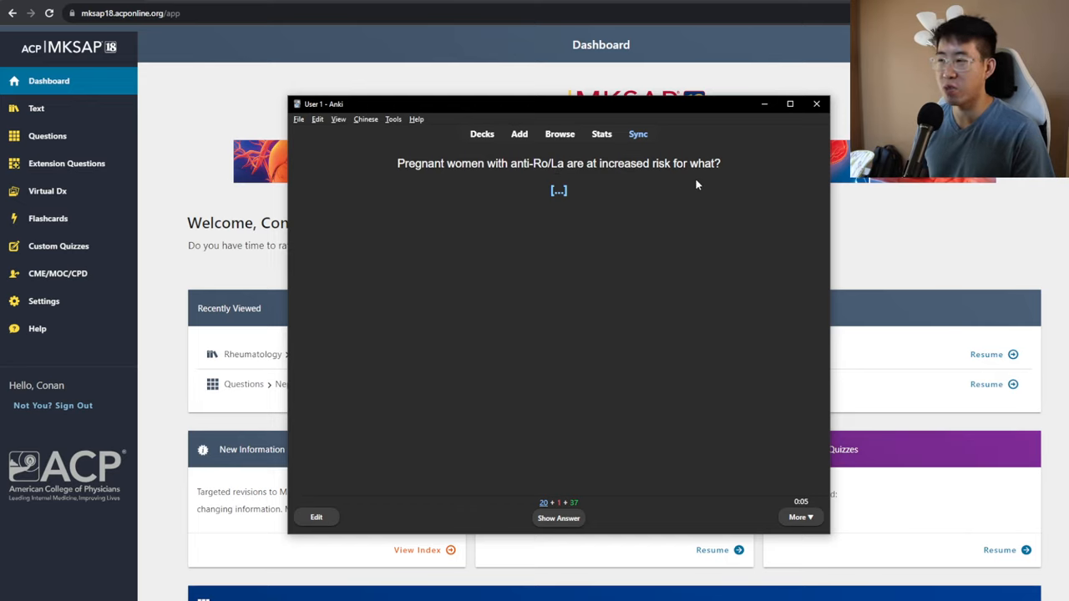
{"action": "left_click", "coordinate": [558, 518]}
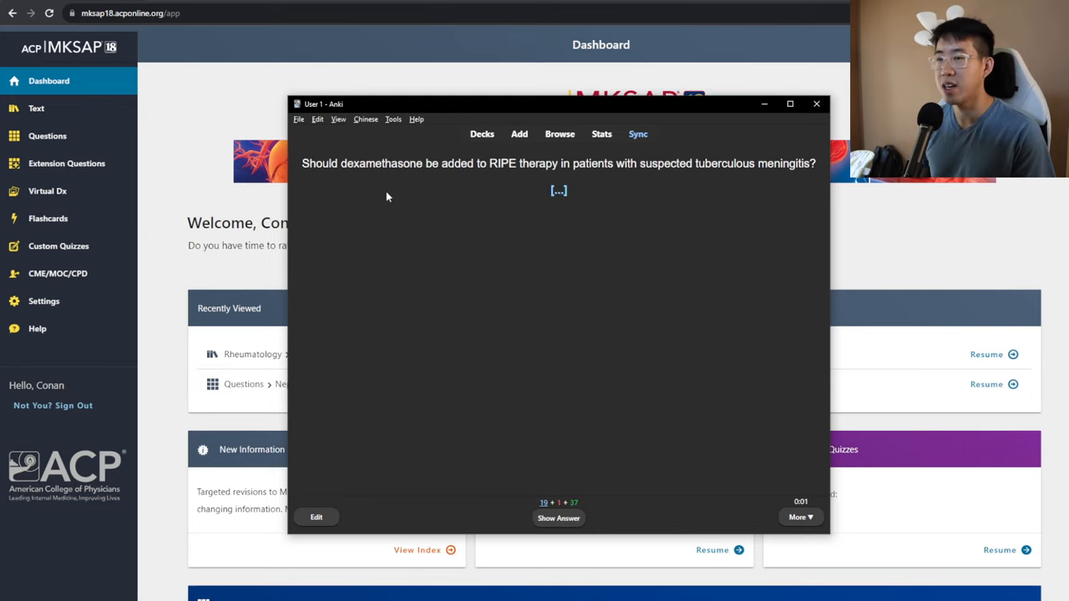
{"action": "mouse_move", "coordinate": [421, 186]}
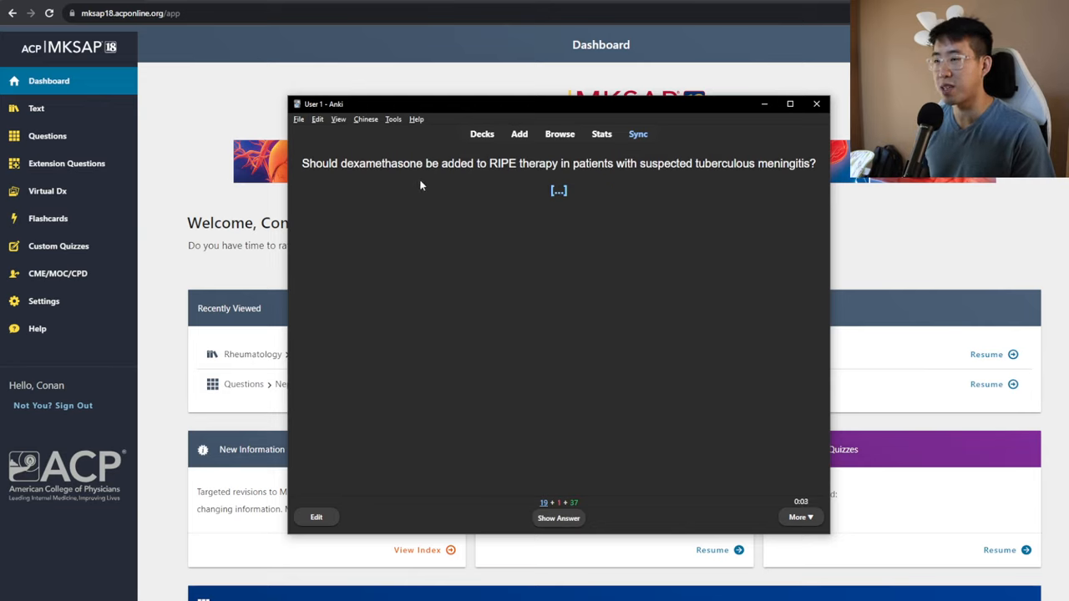
{"action": "mouse_move", "coordinate": [526, 190]}
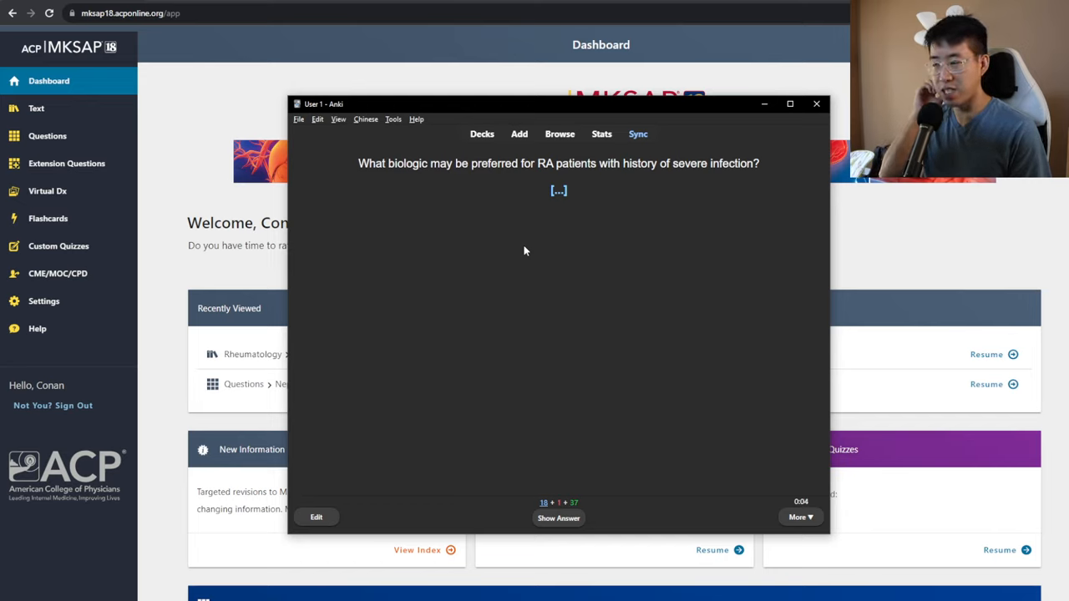
{"action": "mouse_move", "coordinate": [550, 236]}
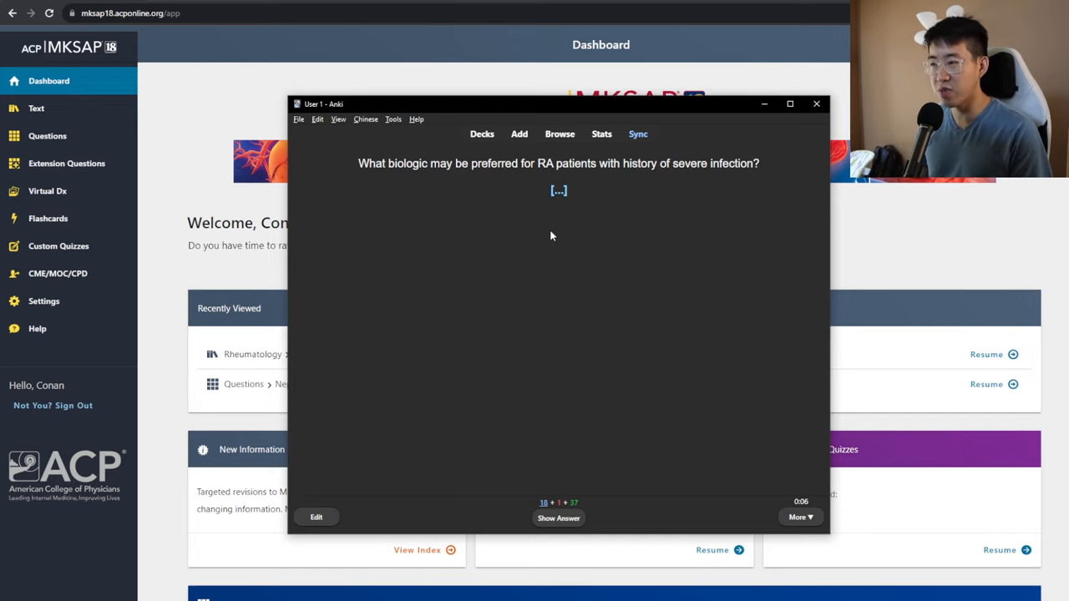
{"action": "mouse_move", "coordinate": [553, 233]}
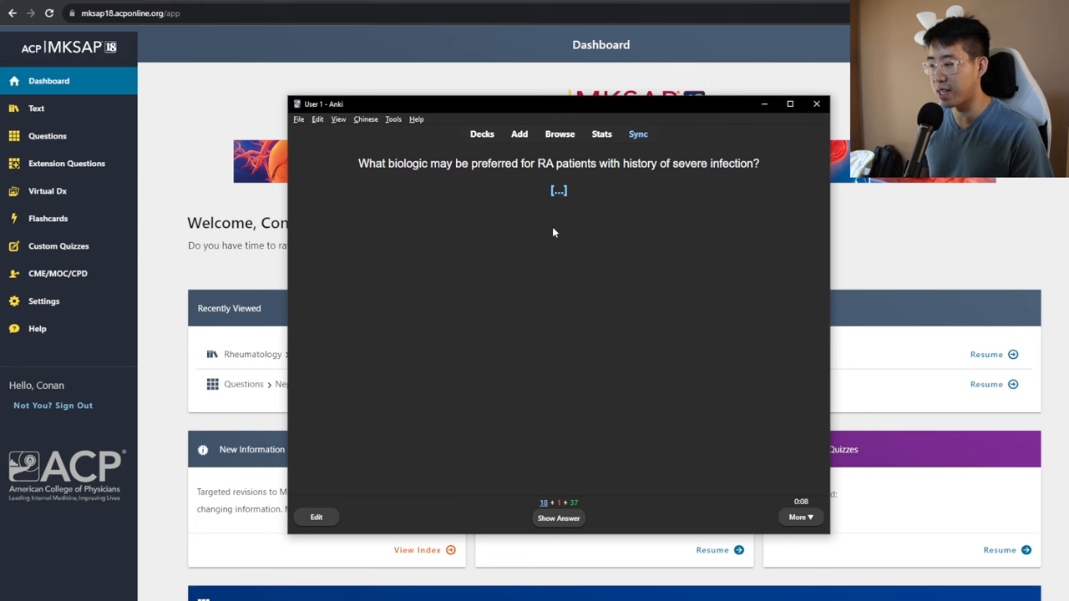
Reveal the answers to the RA biologic and atypical HUS cards
{"action": "left_click", "coordinate": [558, 518]}
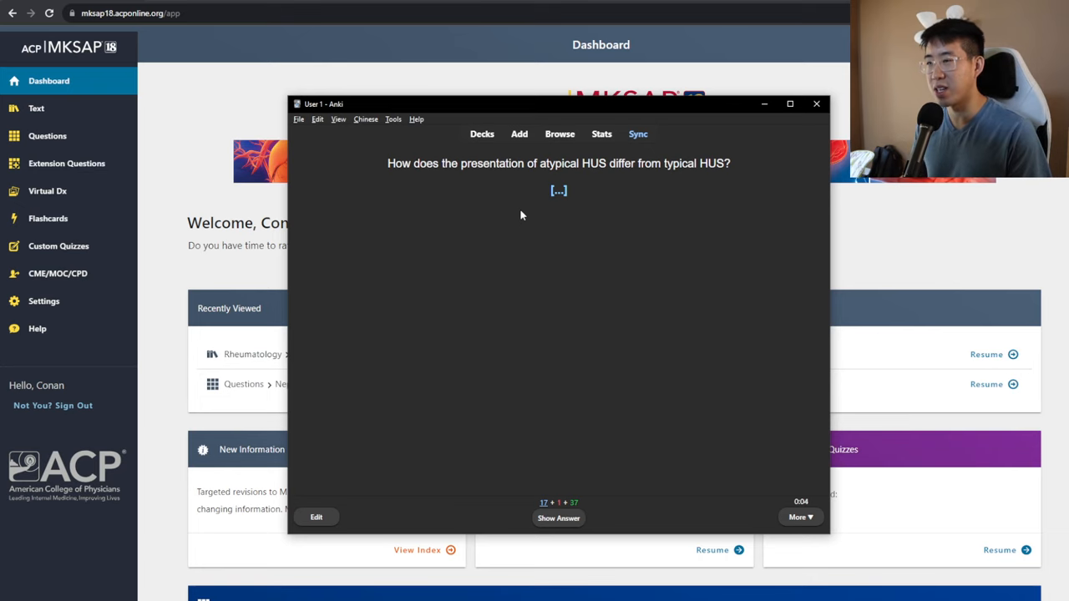
{"action": "left_click", "coordinate": [558, 518]}
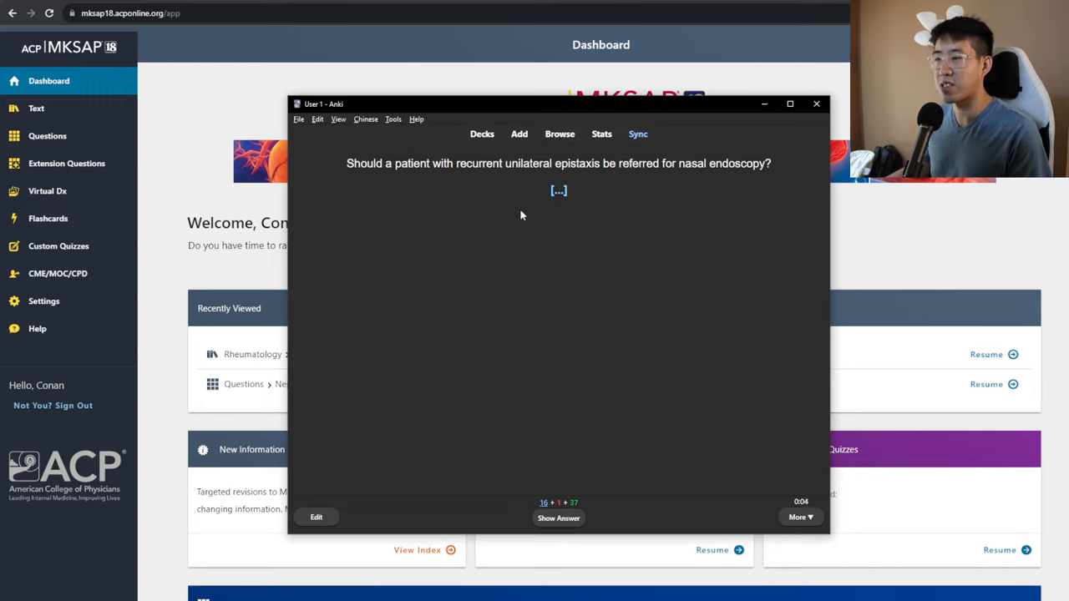
Answer and rate the epistaxis endoscopy card, then reveal the cilostazol claudication answer
{"action": "left_click", "coordinate": [558, 518]}
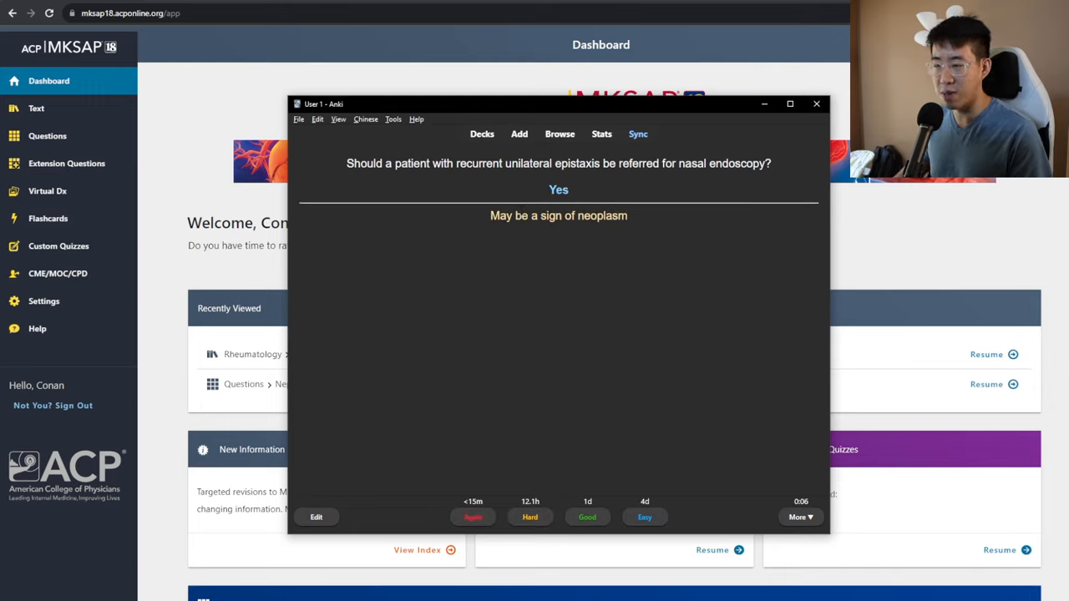
{"action": "left_click", "coordinate": [530, 517]}
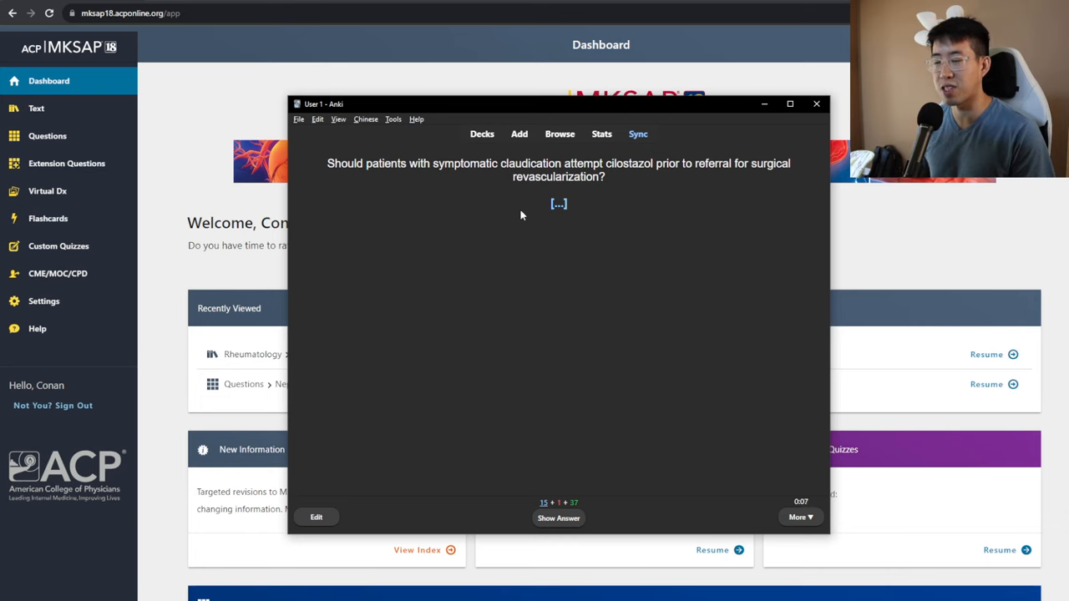
{"action": "left_click", "coordinate": [558, 518]}
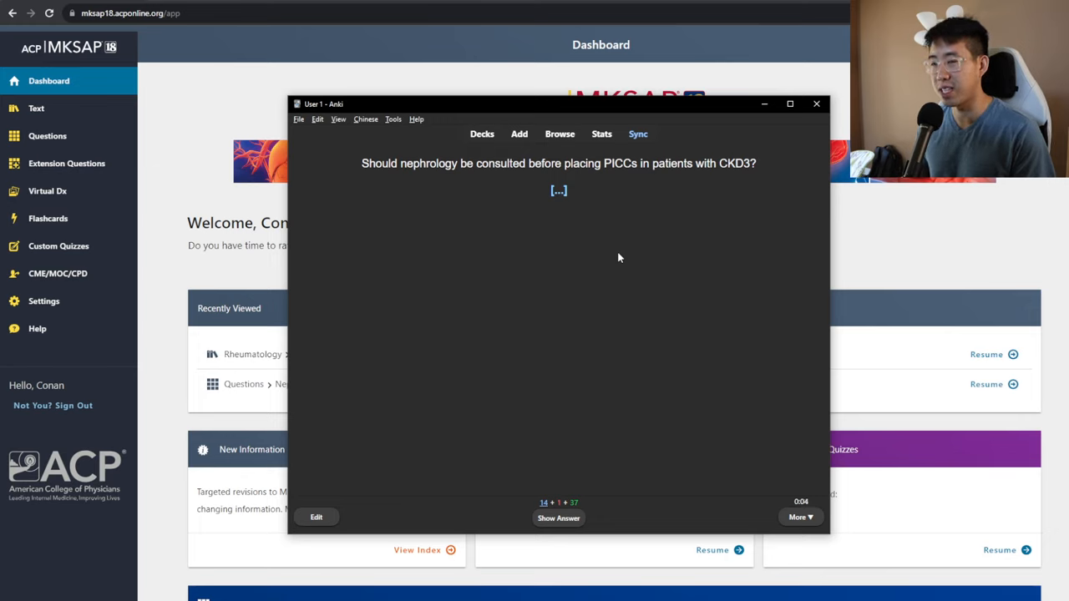
Reveal the answers to the PICC, TNF-alpha safety, MALT lymphoma and aortic stenosis cards
{"action": "left_click", "coordinate": [558, 518]}
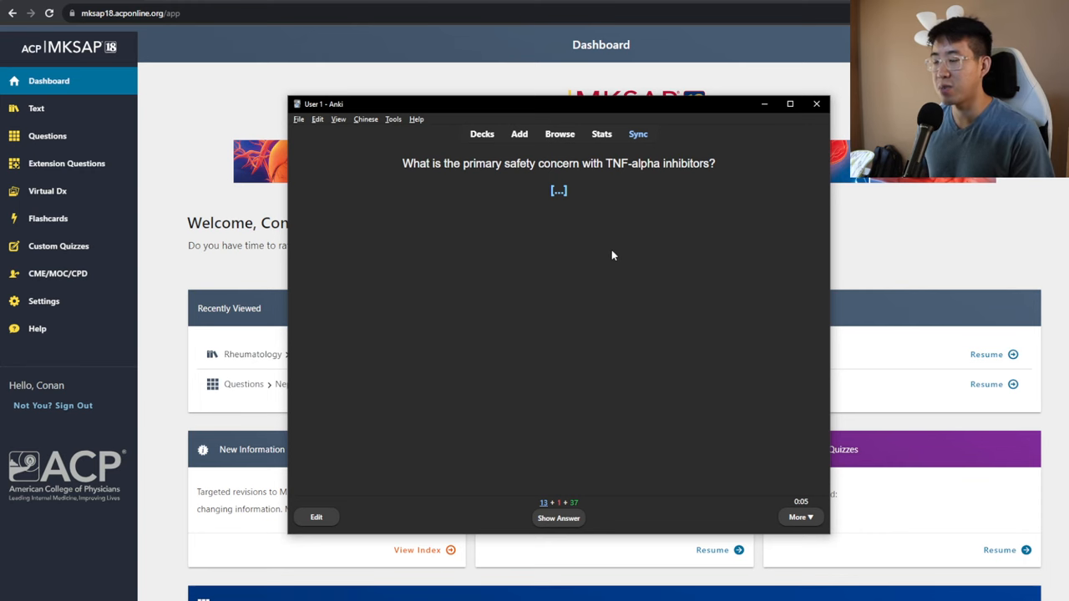
{"action": "left_click", "coordinate": [558, 518]}
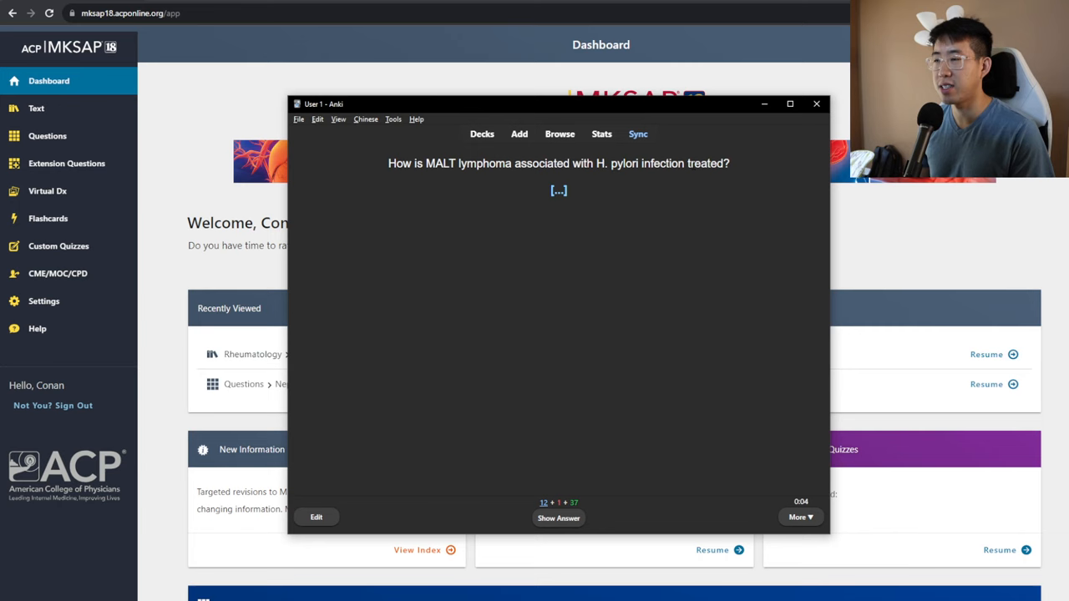
{"action": "left_click", "coordinate": [558, 517]}
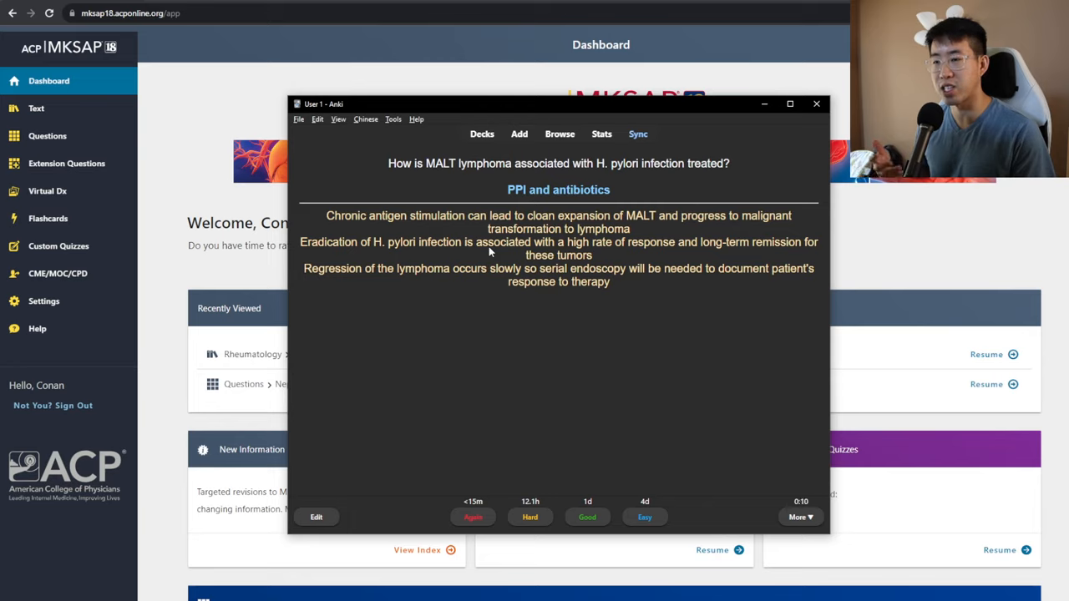
{"action": "mouse_move", "coordinate": [501, 299]}
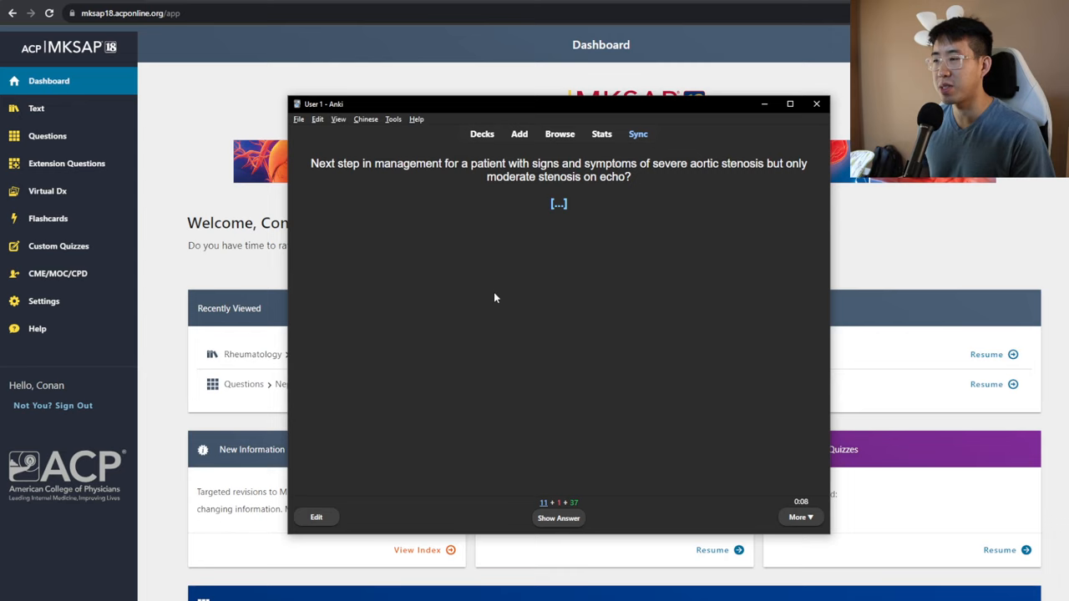
{"action": "left_click", "coordinate": [558, 518]}
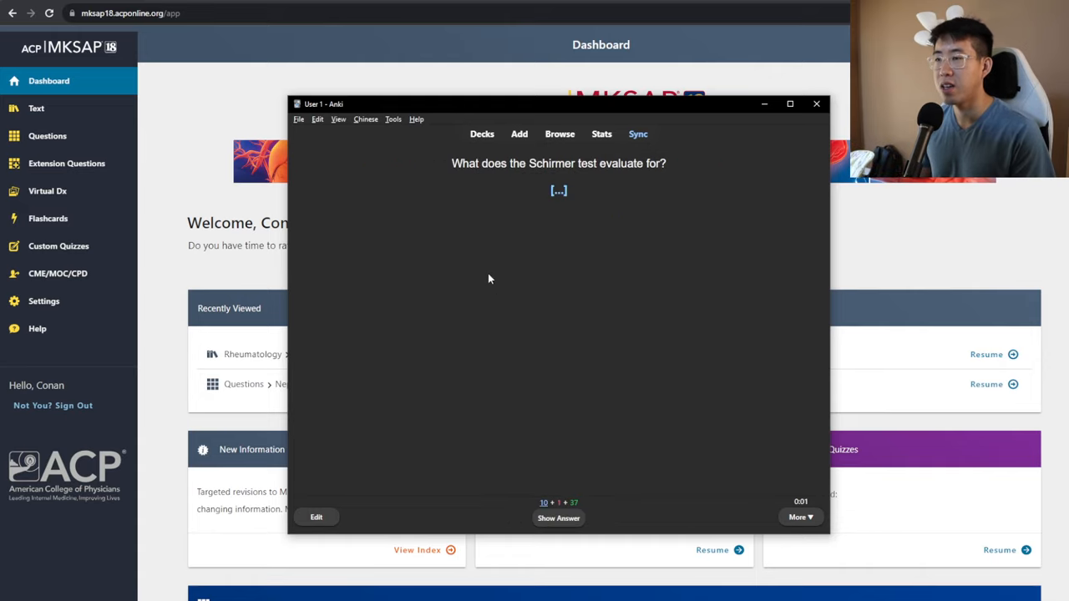
{"action": "mouse_move", "coordinate": [491, 226]}
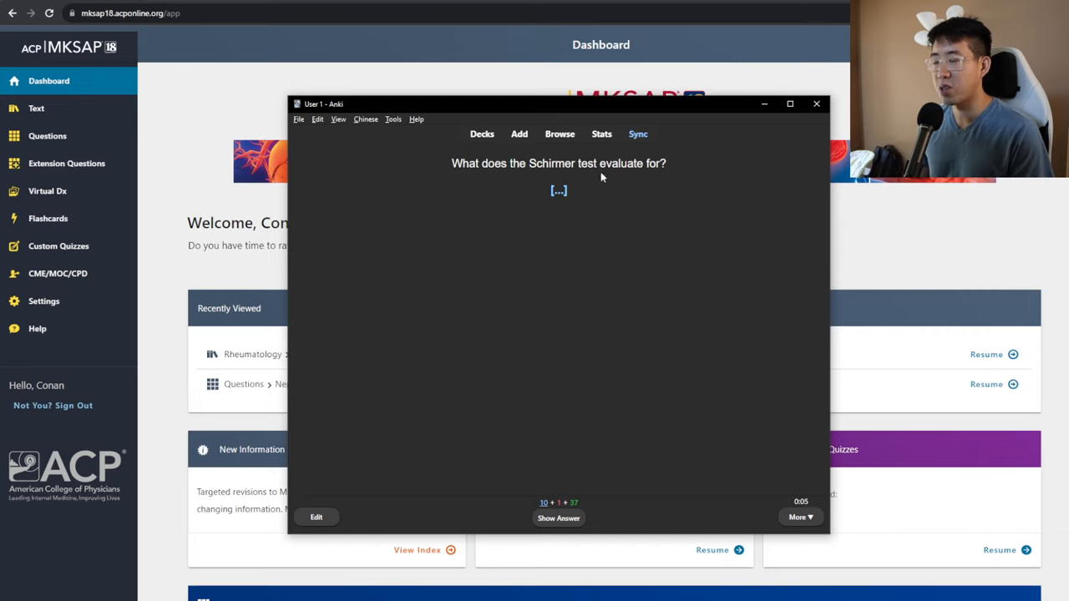
{"action": "mouse_move", "coordinate": [634, 182]}
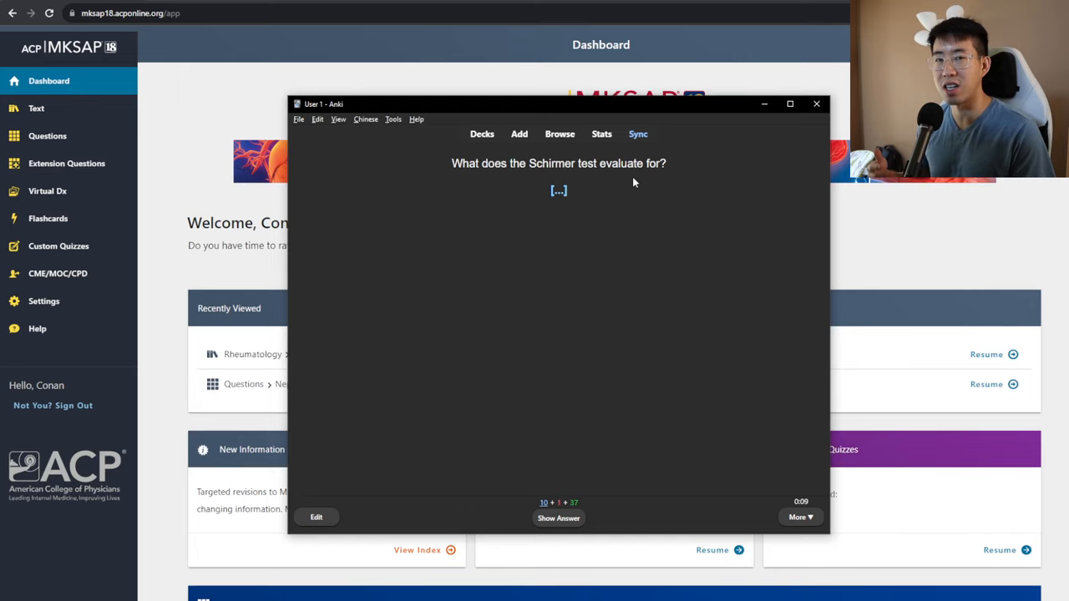
Finish the Schirmer test card and reveal the cardioembolic stroke answer
{"action": "left_click", "coordinate": [559, 518]}
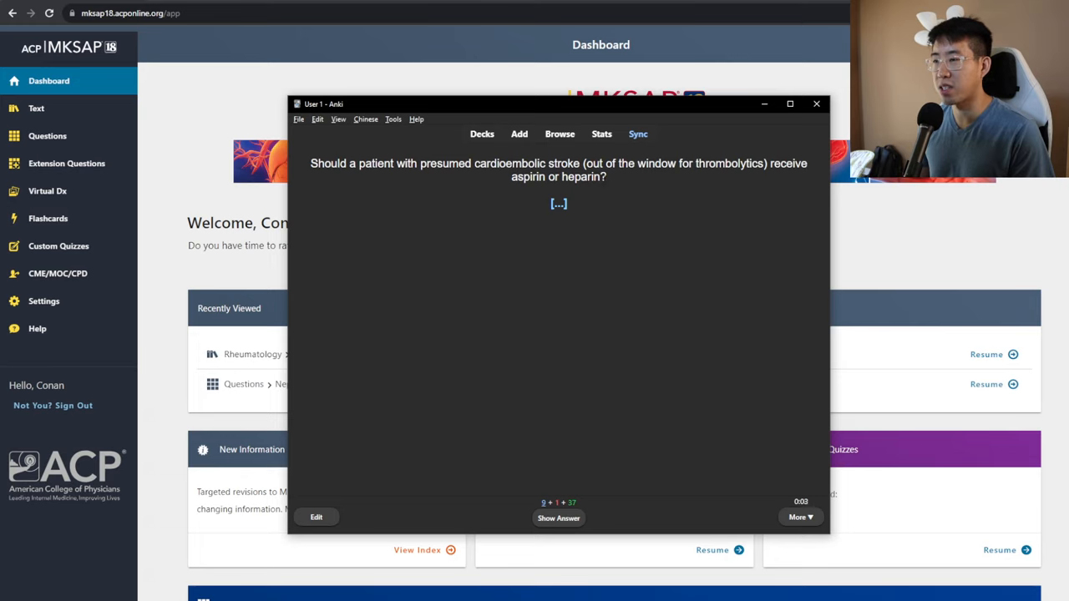
{"action": "mouse_move", "coordinate": [650, 176]}
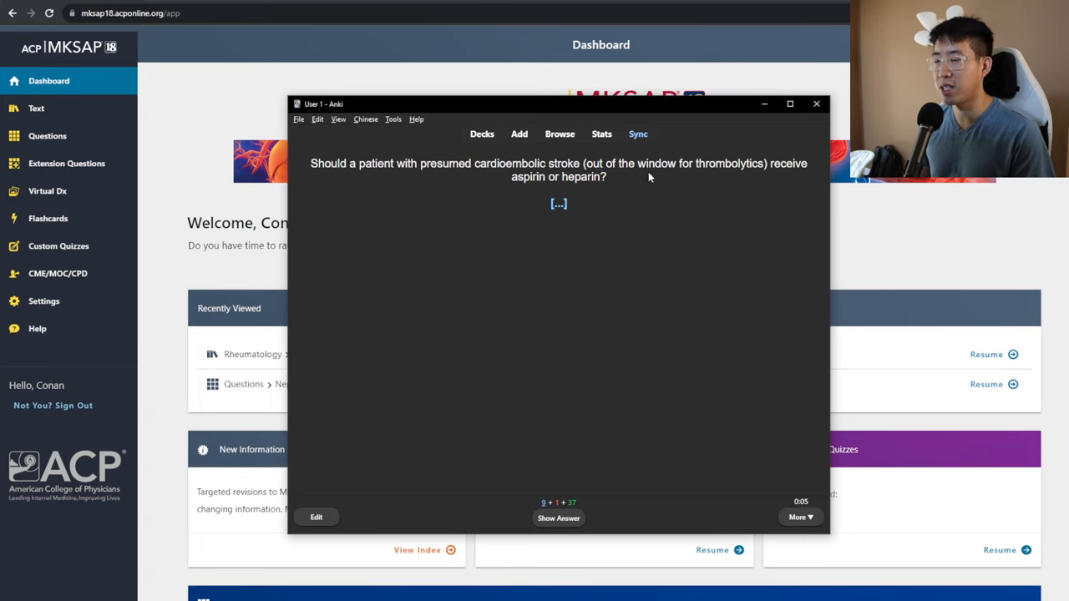
{"action": "left_click", "coordinate": [558, 518]}
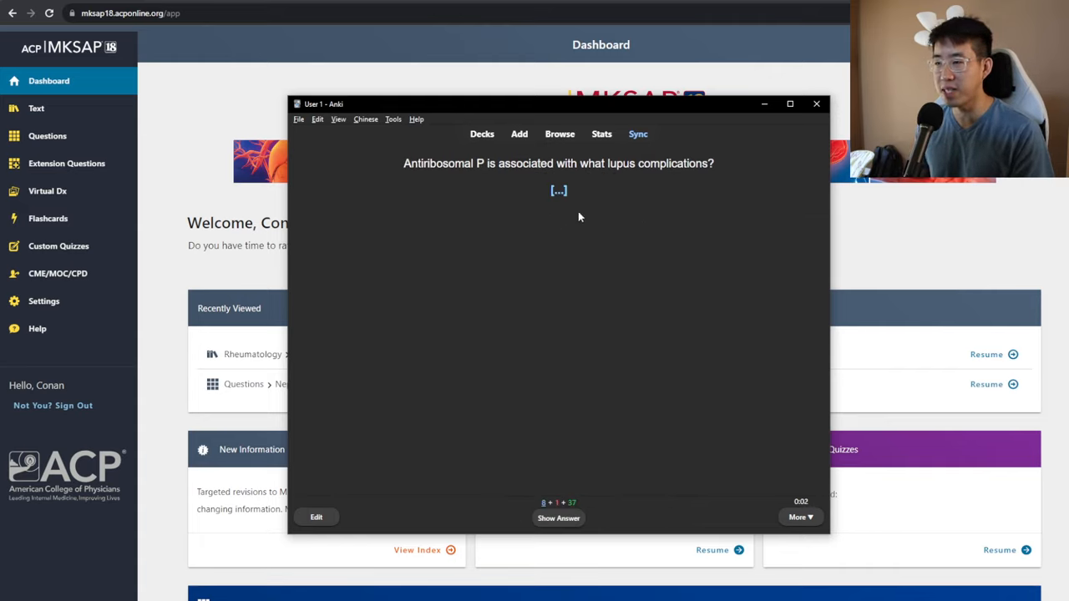
{"action": "mouse_move", "coordinate": [663, 196]}
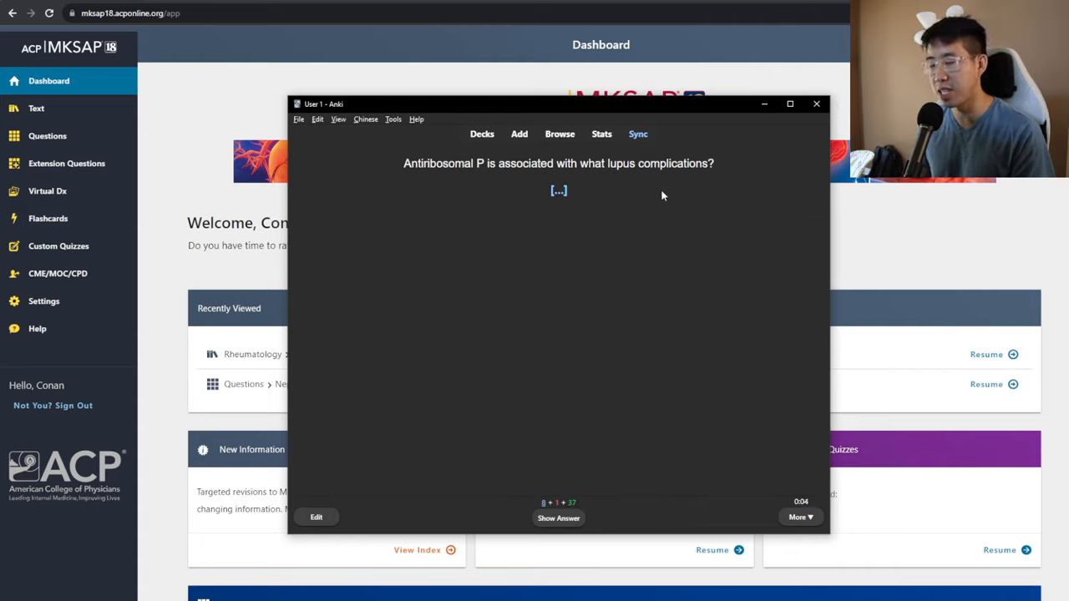
Reveal the antiribosomal P answer (CNS lupus, lupus hepatitis) and close the note editor
{"action": "left_click", "coordinate": [558, 518]}
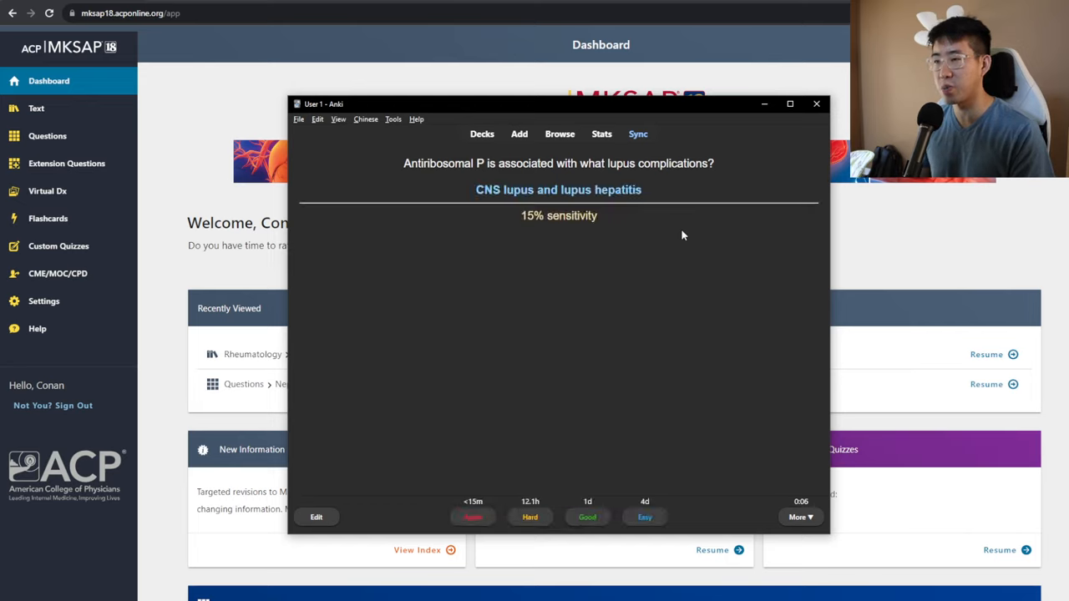
{"action": "left_click_drag", "start_coordinate": [520, 216], "coordinate": [596, 215]}
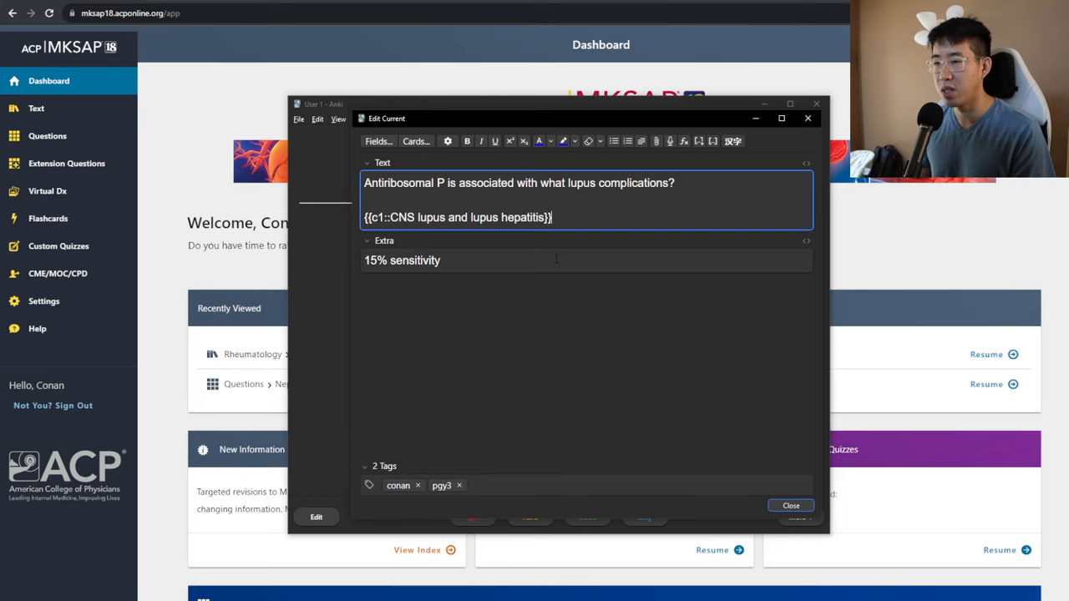
{"action": "left_click", "coordinate": [790, 505]}
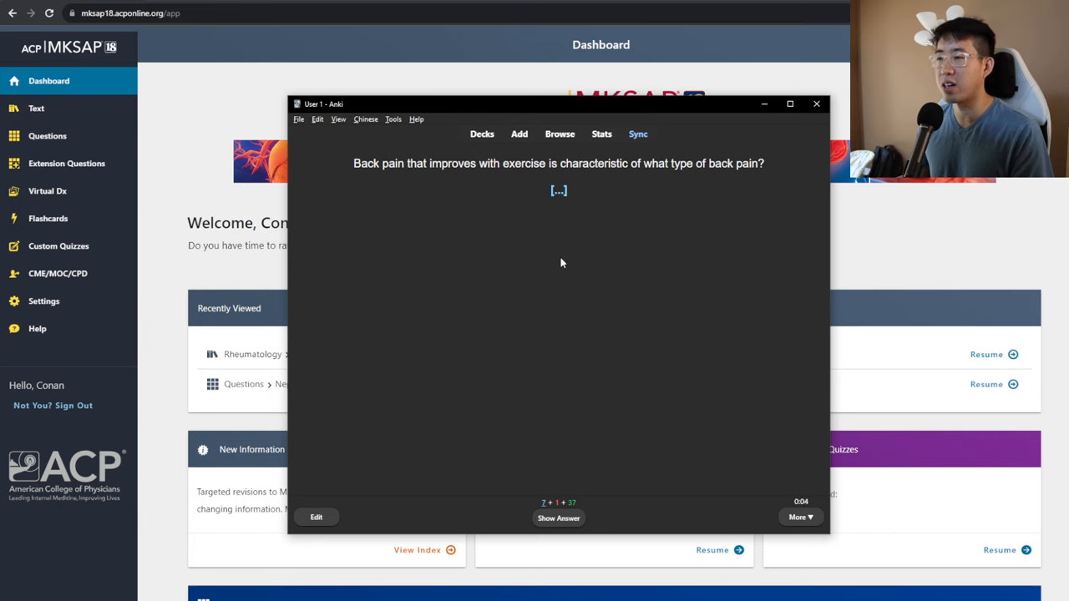
Reveal the inflammatory back pain and hydroxychloroquine mechanism answers
{"action": "left_click", "coordinate": [558, 518]}
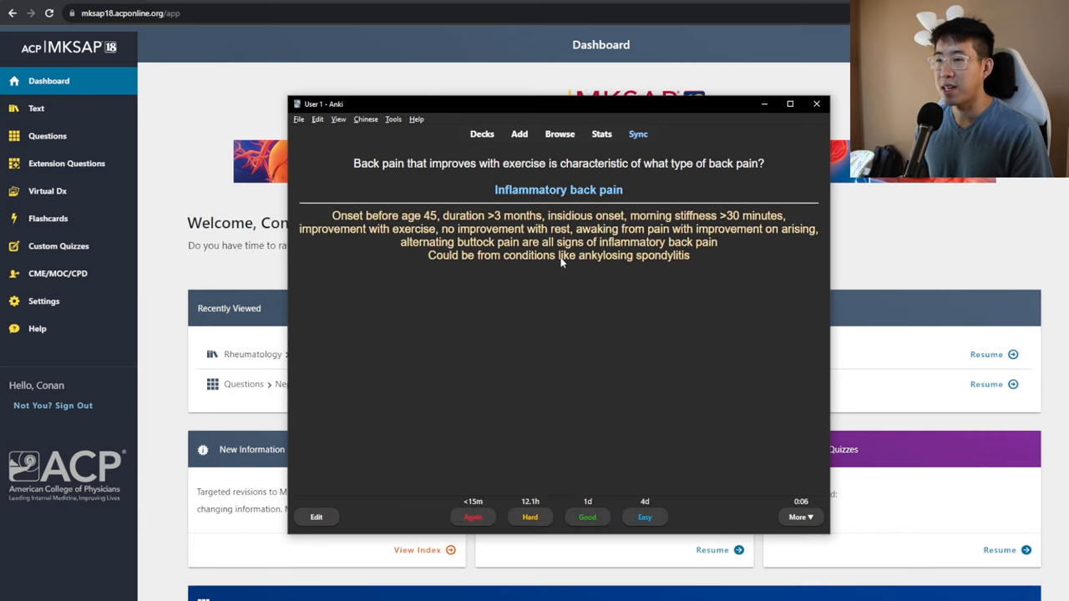
{"action": "left_click_drag", "start_coordinate": [332, 215], "coordinate": [762, 229]}
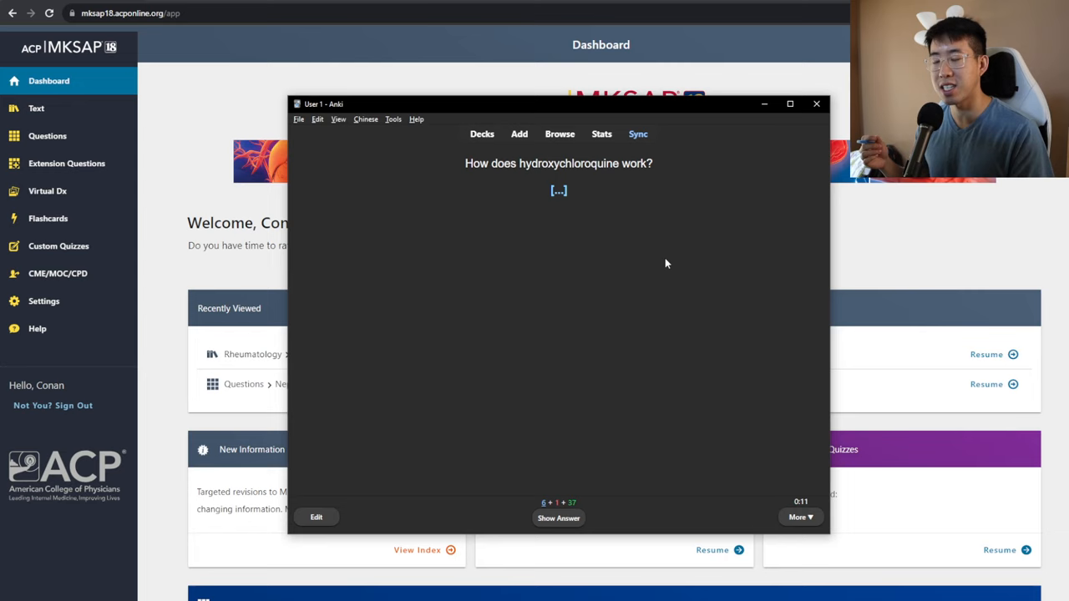
{"action": "left_click", "coordinate": [557, 518]}
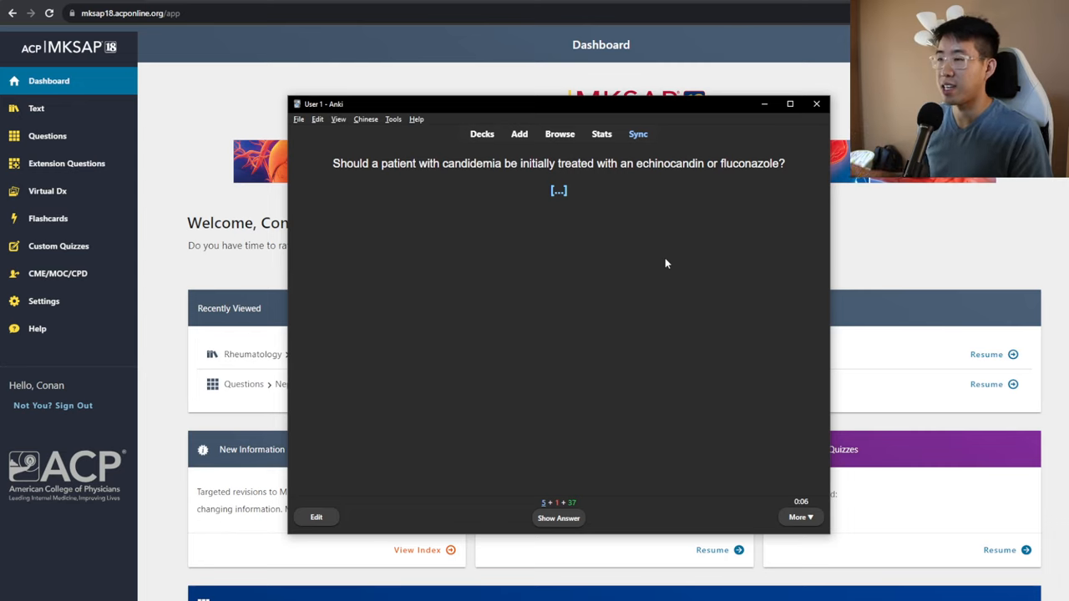
Answer and rate the candidemia card, then reveal the statins-in-pregnancy and syndesmophyte answers
{"action": "left_click", "coordinate": [558, 518]}
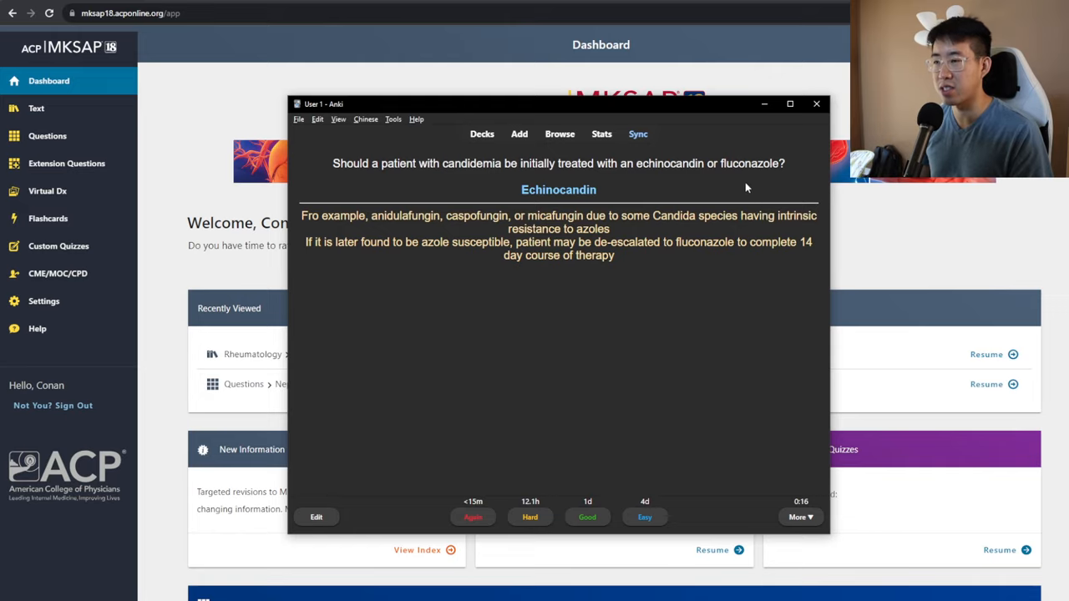
{"action": "left_click", "coordinate": [587, 517]}
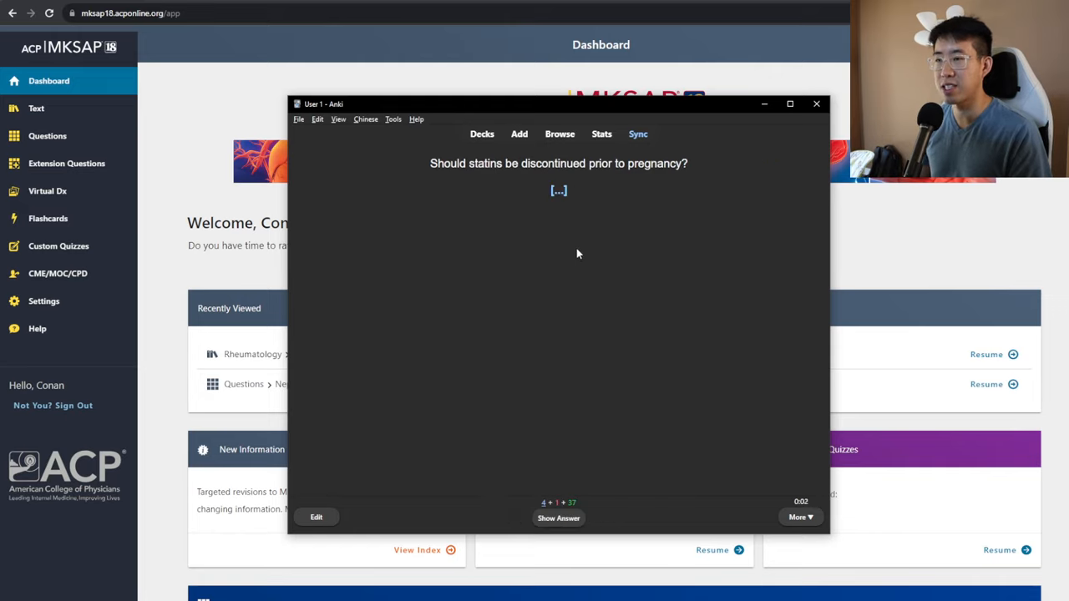
{"action": "left_click", "coordinate": [558, 518]}
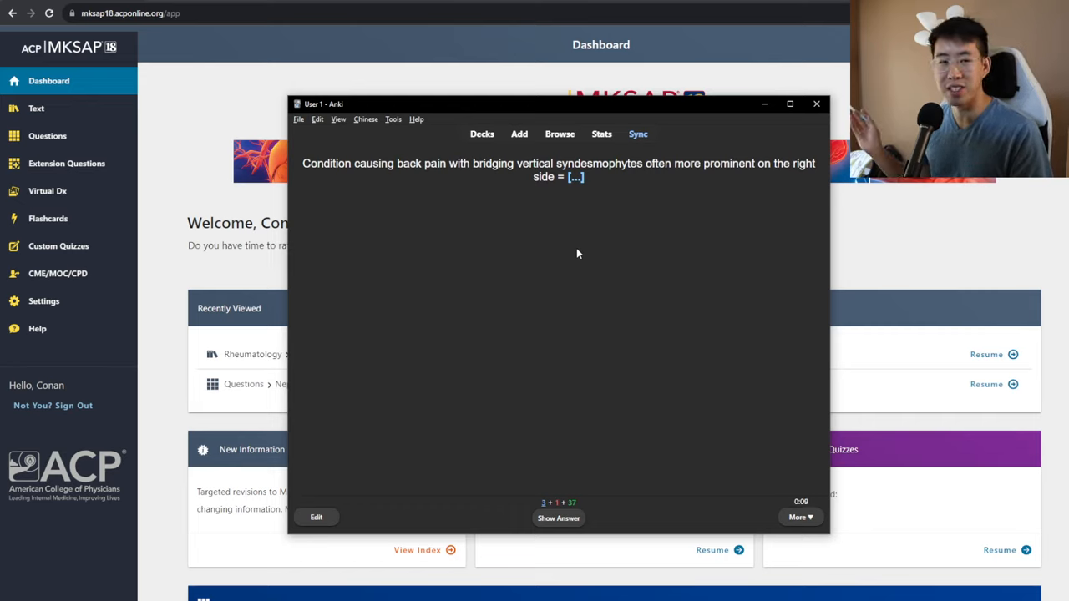
{"action": "left_click", "coordinate": [558, 518]}
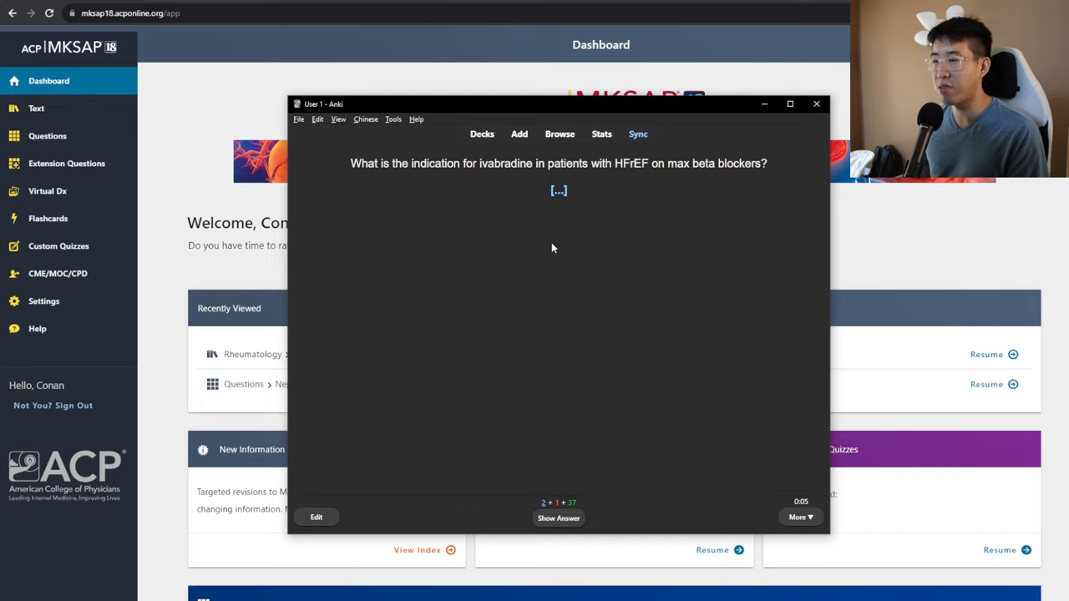
Reveal the ivabradine and bicuspid aortic valve answers, rating the valve card
{"action": "left_click", "coordinate": [559, 518]}
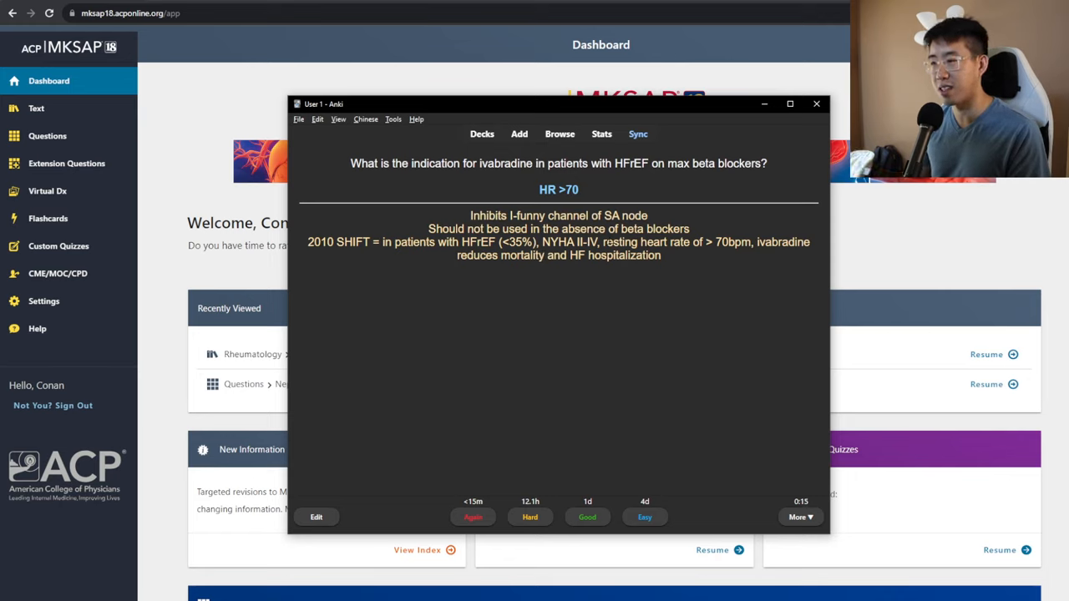
{"action": "mouse_move", "coordinate": [613, 277]}
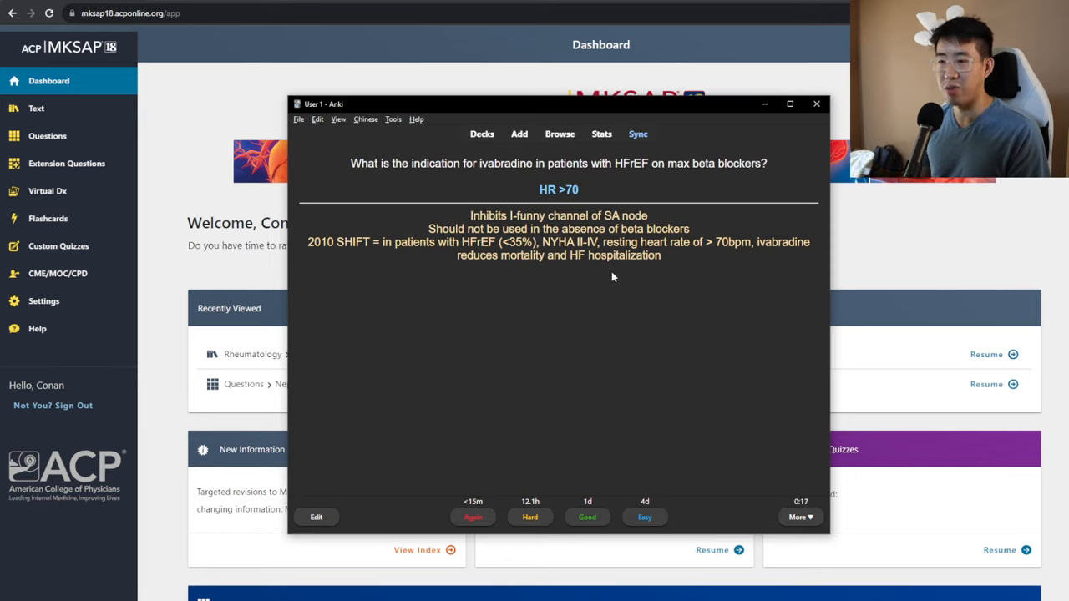
{"action": "mouse_move", "coordinate": [589, 271]}
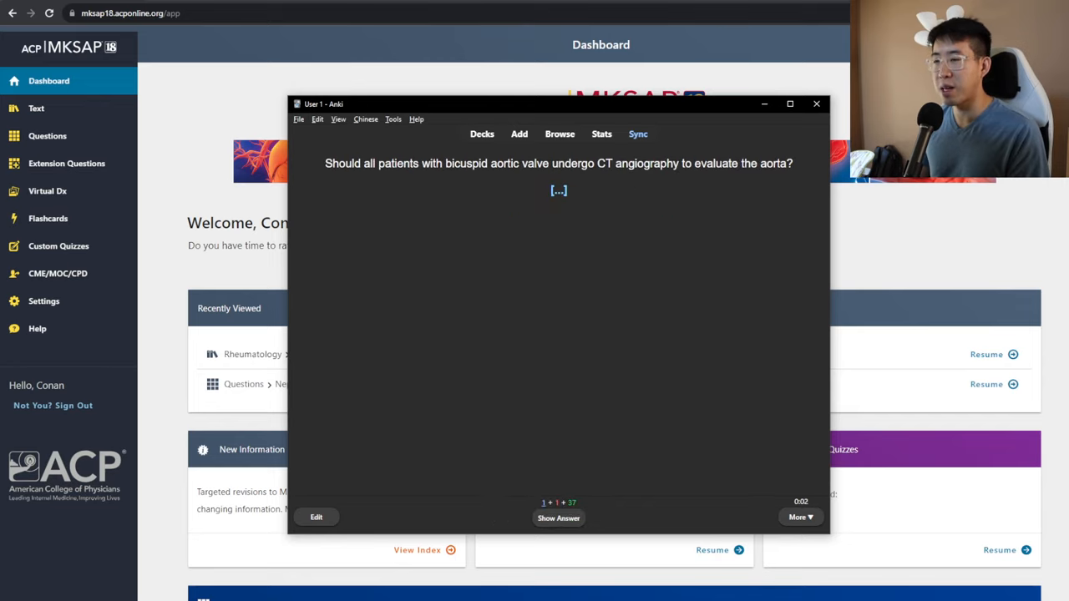
{"action": "mouse_move", "coordinate": [569, 180]}
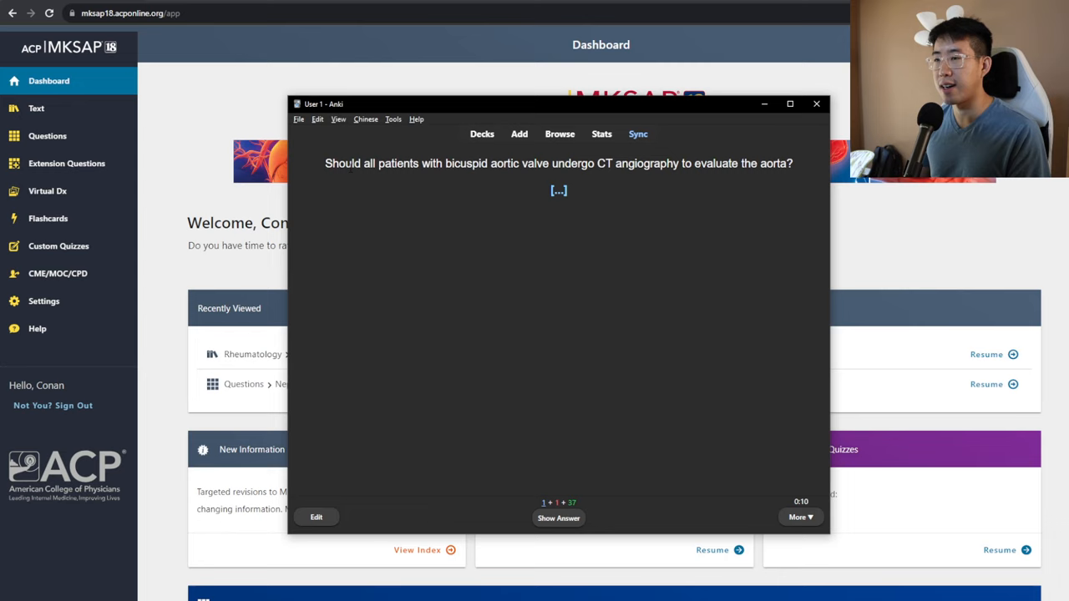
{"action": "left_click", "coordinate": [558, 518]}
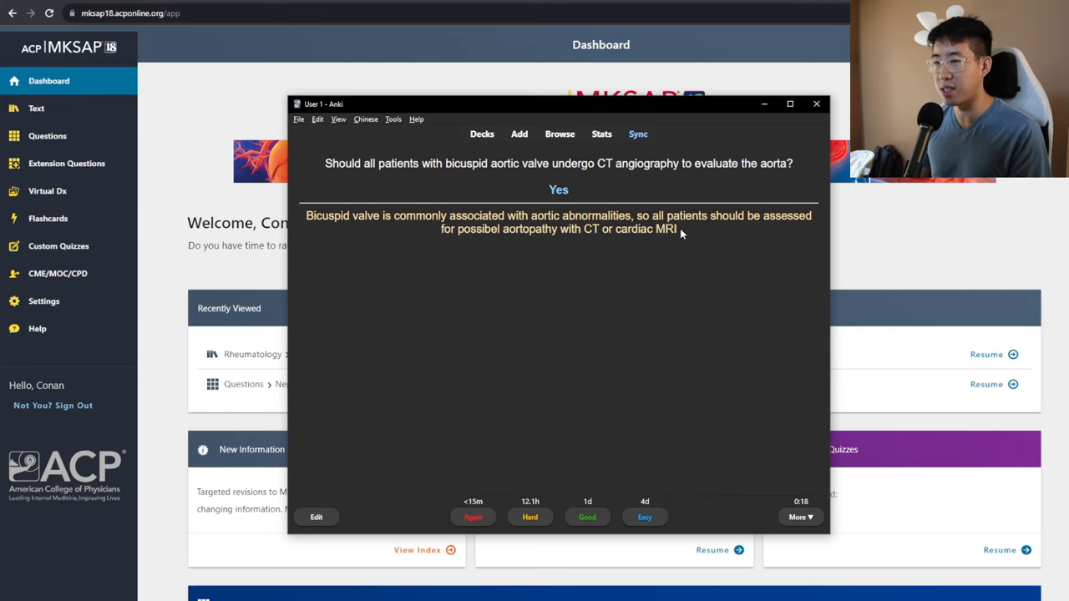
{"action": "left_click", "coordinate": [315, 517]}
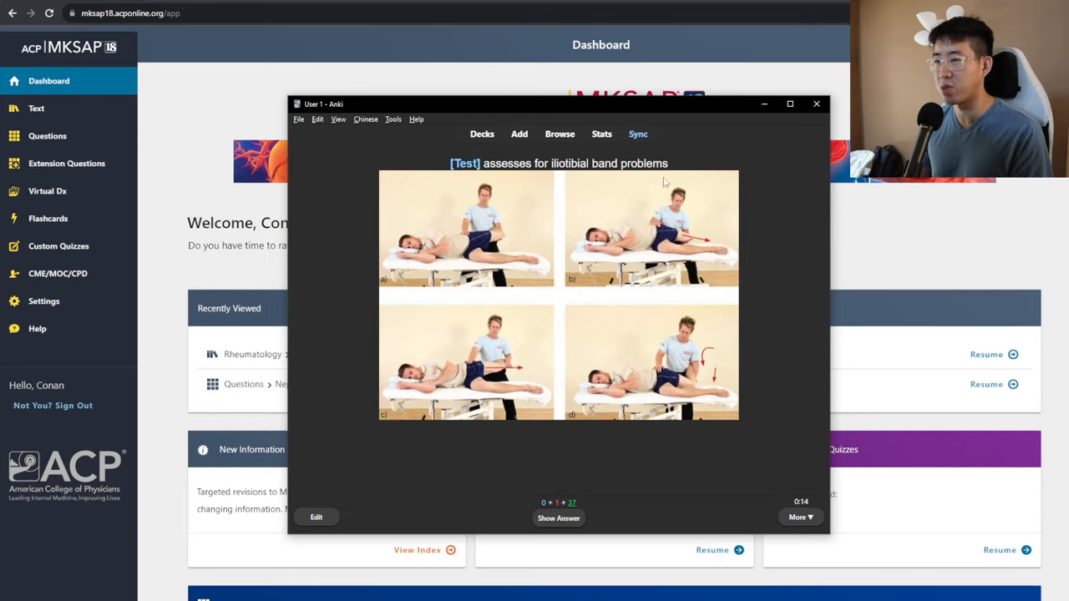
Reveal the Ober's test, hepatopulmonary syndrome and granular hepatocyte answers
{"action": "left_click", "coordinate": [557, 517]}
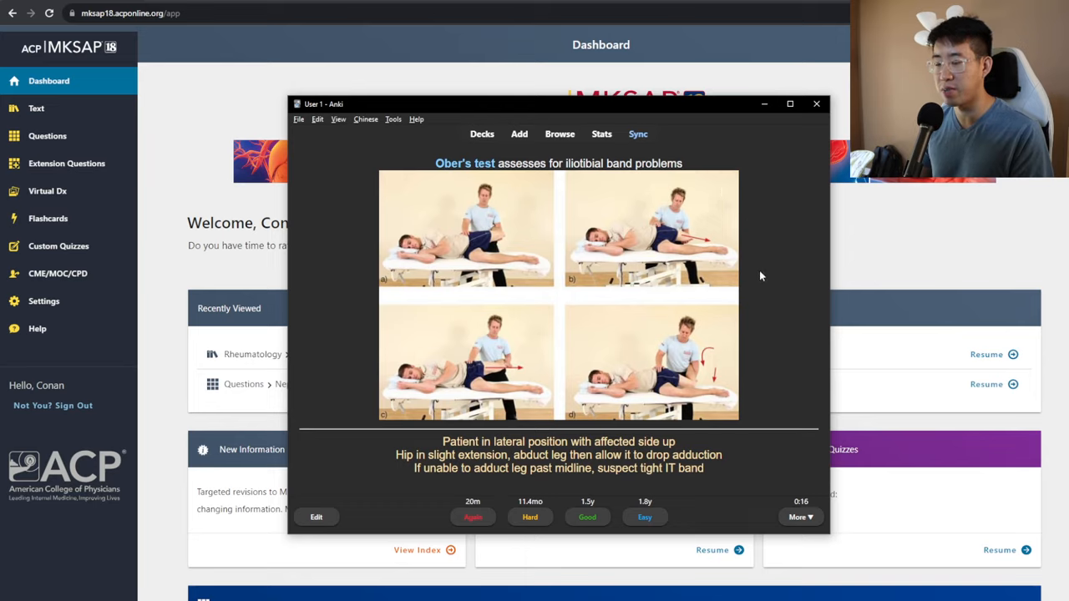
{"action": "mouse_move", "coordinate": [760, 339]}
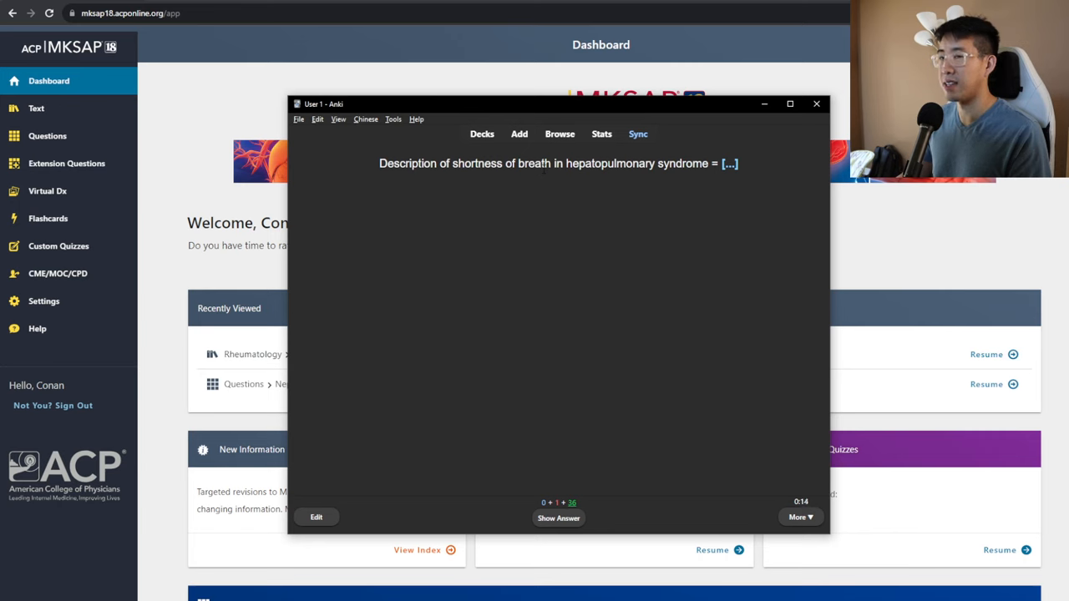
{"action": "left_click", "coordinate": [558, 518]}
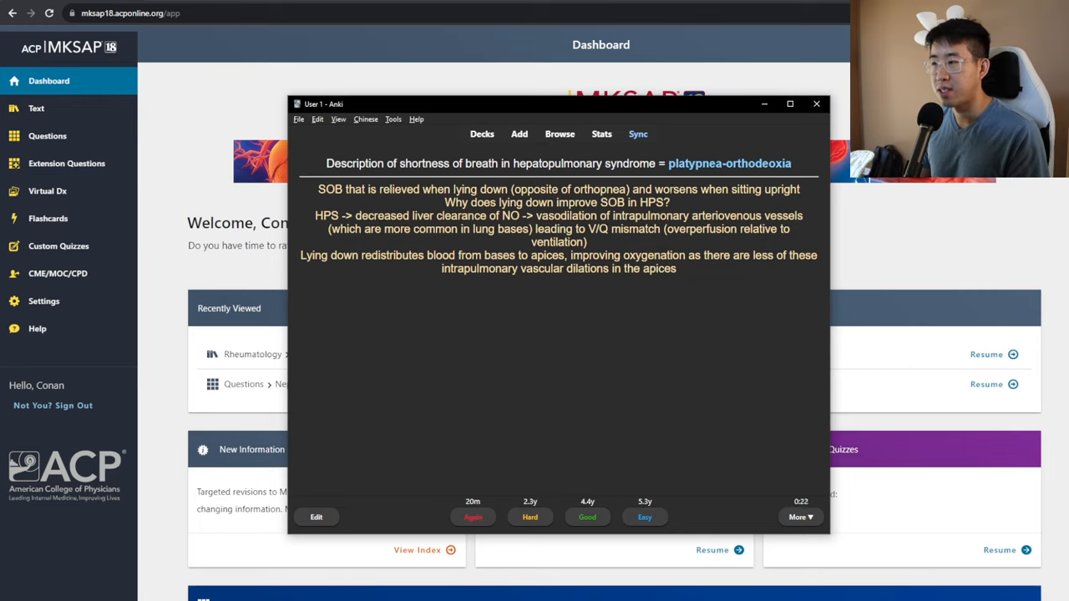
{"action": "mouse_move", "coordinate": [512, 287]}
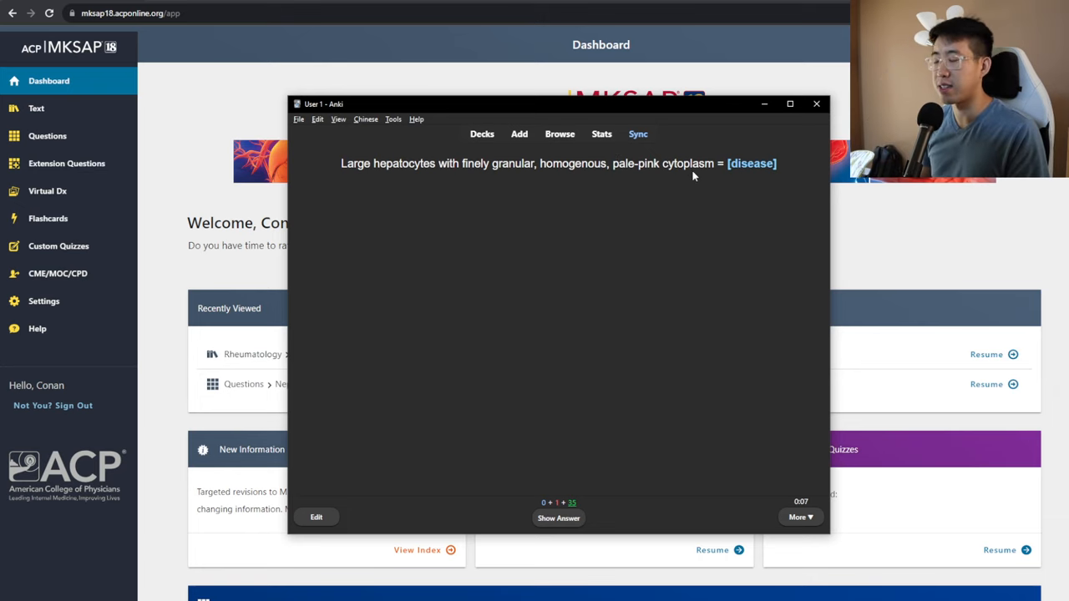
{"action": "left_click", "coordinate": [558, 518]}
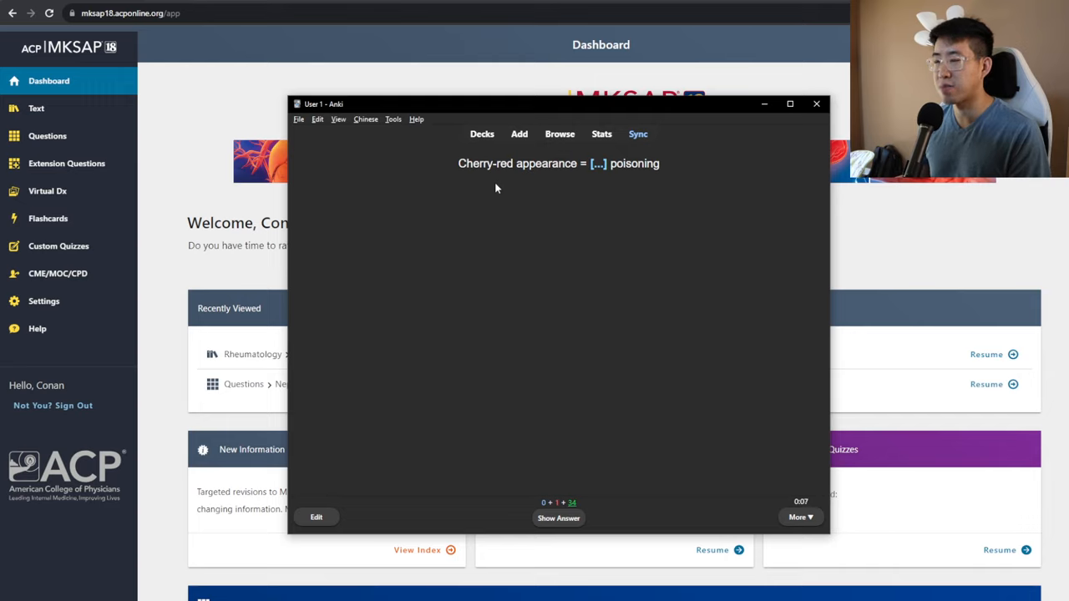
Reveal answers to the cherry-red poisoning, Fen-phen, immunization and elevated-LFTs (hepatitis C) cards
{"action": "left_click", "coordinate": [559, 518]}
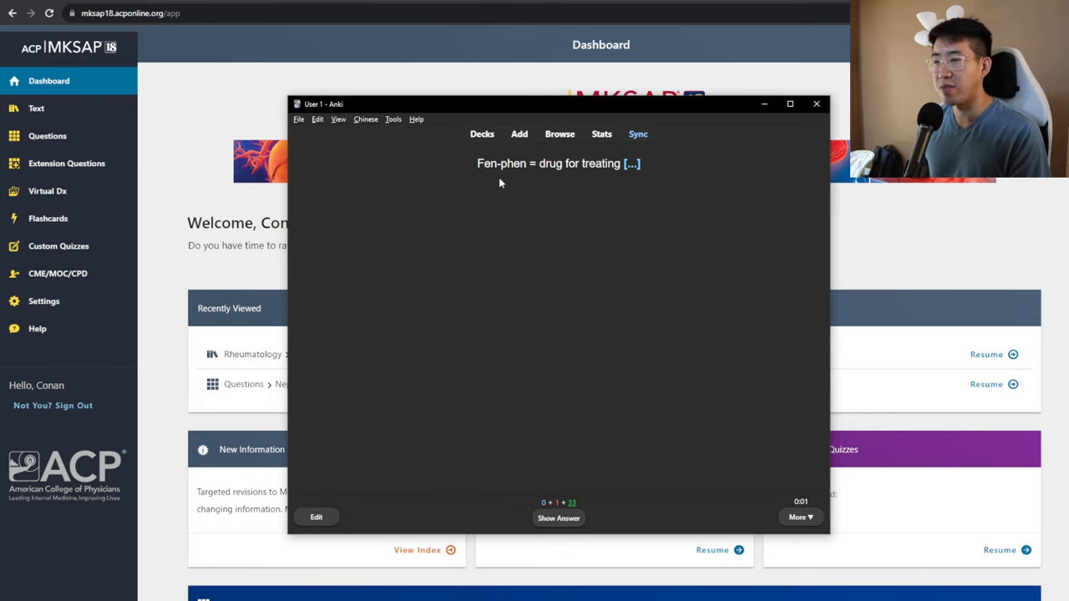
{"action": "left_click", "coordinate": [559, 517]}
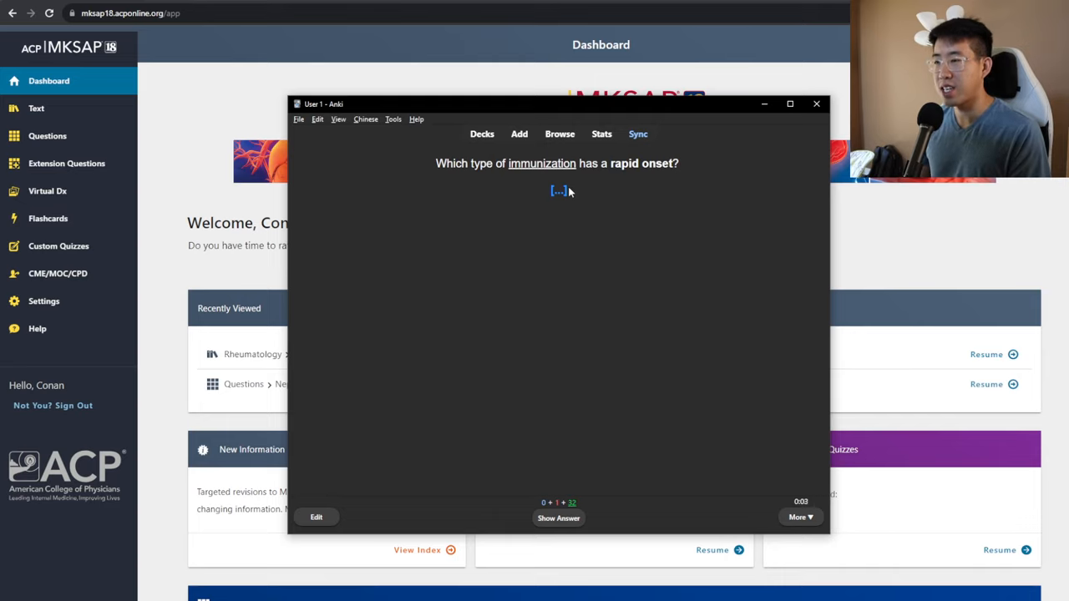
{"action": "mouse_move", "coordinate": [574, 193]}
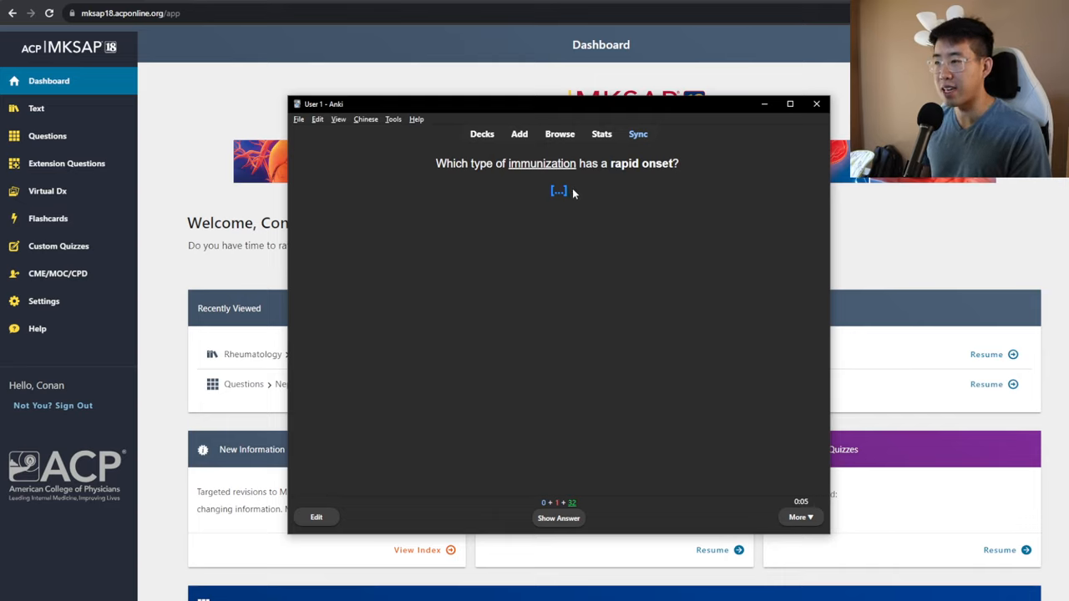
{"action": "left_click", "coordinate": [558, 517]}
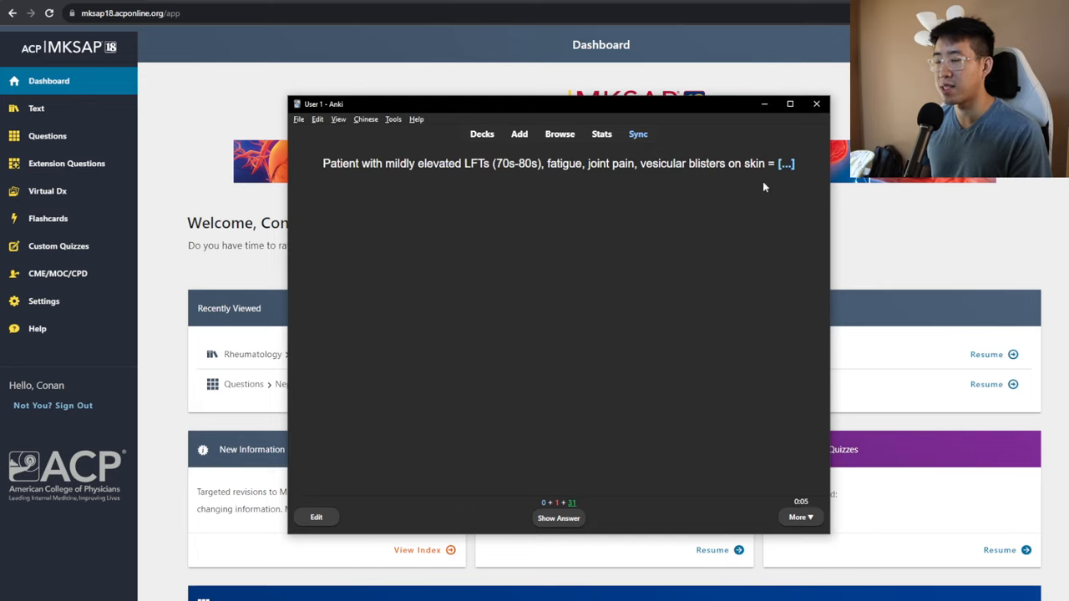
{"action": "mouse_move", "coordinate": [763, 234]}
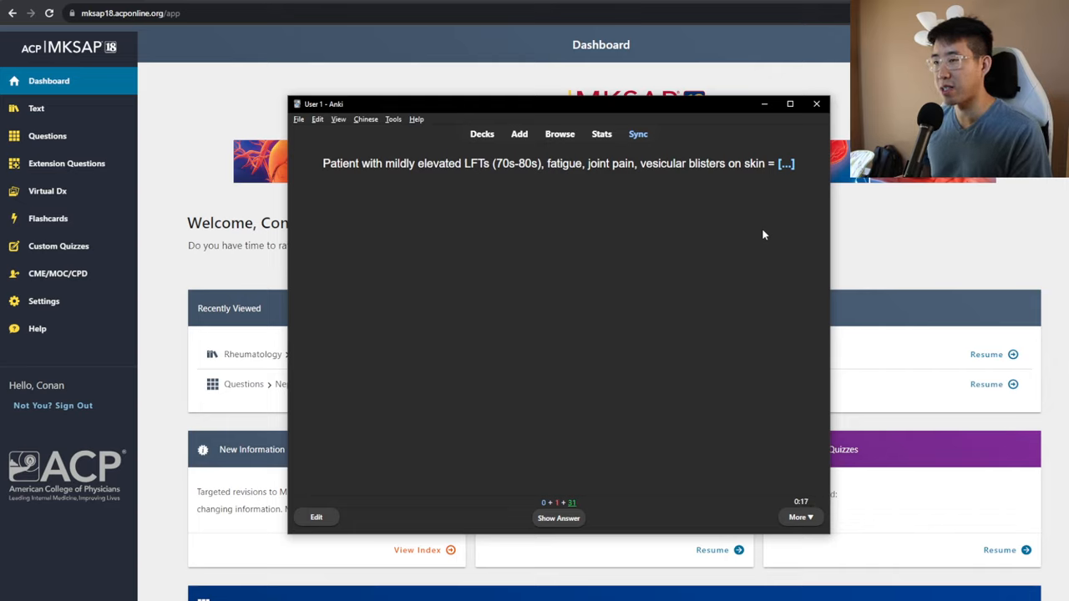
{"action": "left_click", "coordinate": [558, 518]}
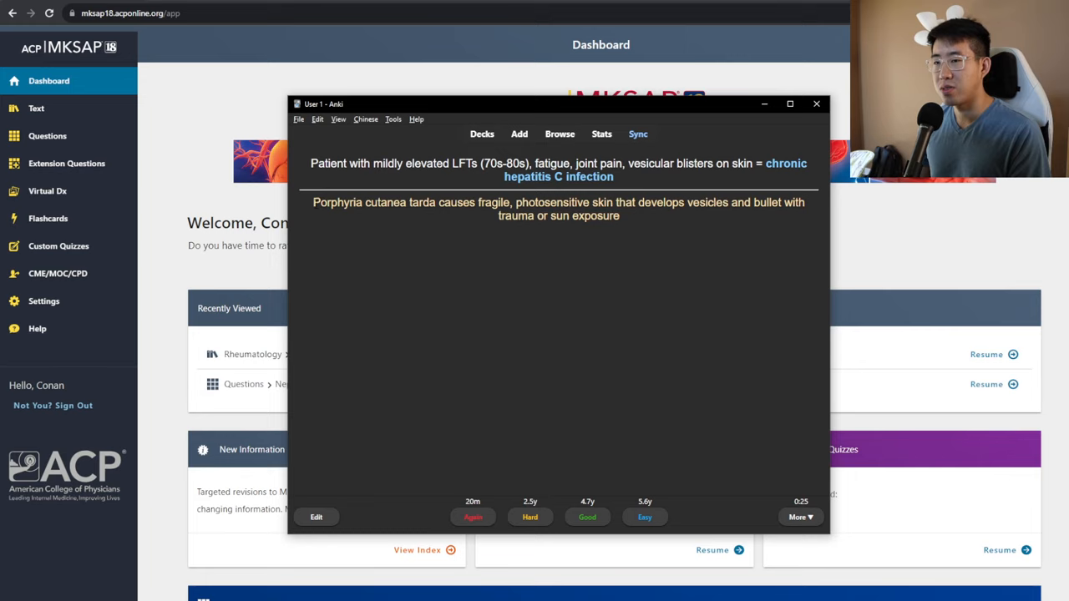
{"action": "left_click_drag", "start_coordinate": [312, 203], "coordinate": [429, 202]}
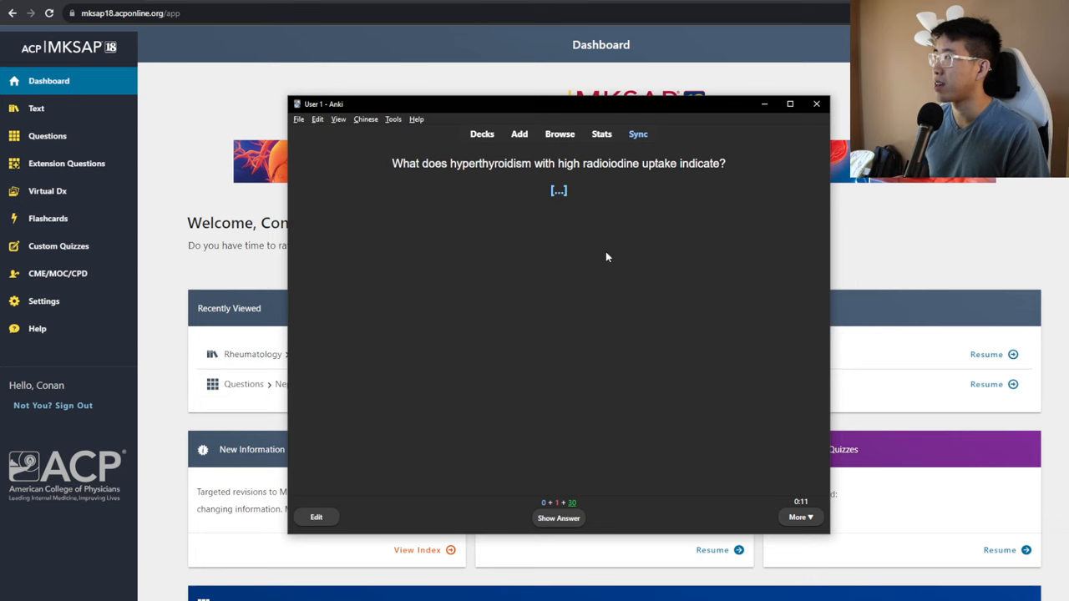
Reveal the hyperthyroidism answer (de novo hormone synthesis) and inspect its note in the editor
{"action": "left_click", "coordinate": [558, 518]}
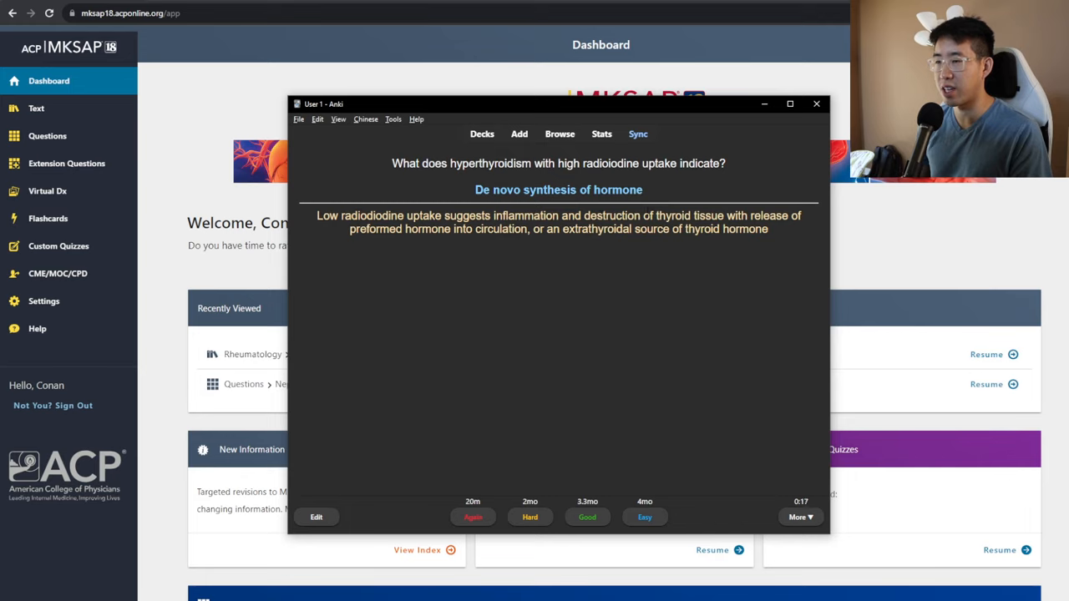
{"action": "mouse_move", "coordinate": [697, 241]}
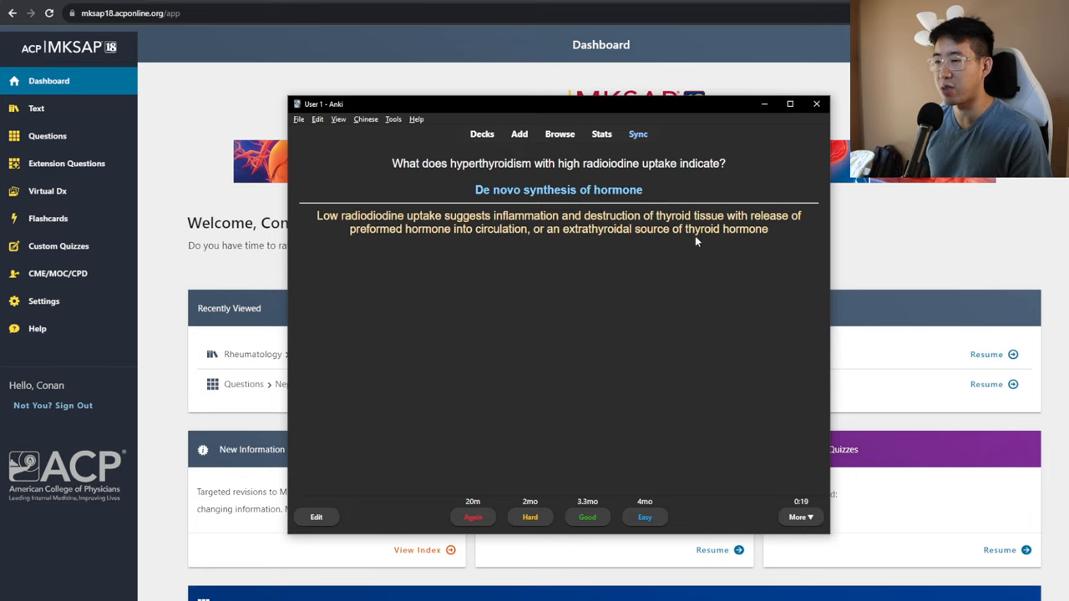
{"action": "left_click", "coordinate": [317, 516]}
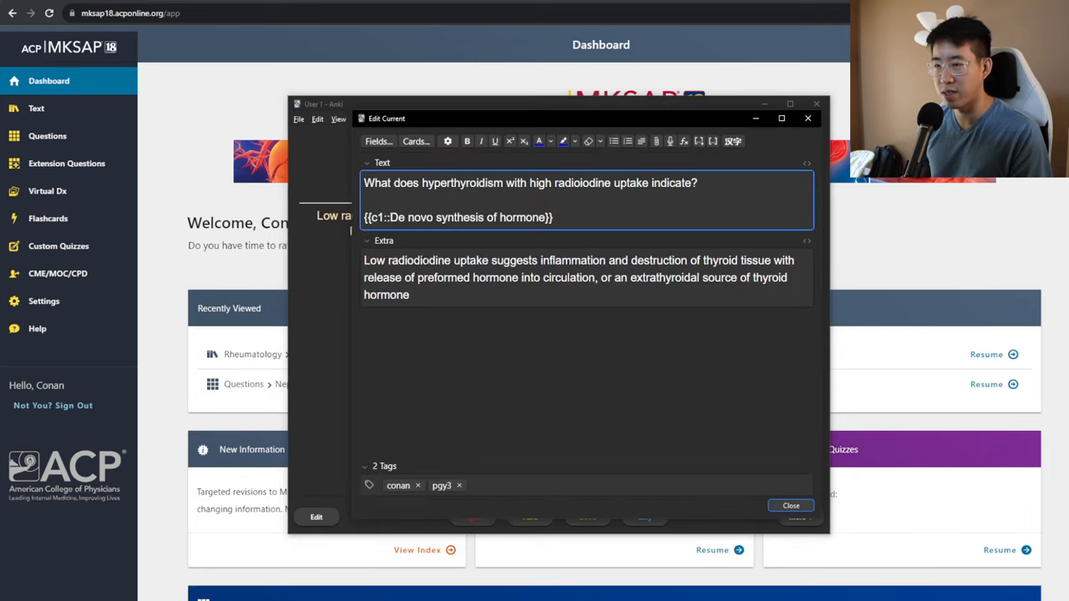
{"action": "left_click", "coordinate": [790, 505]}
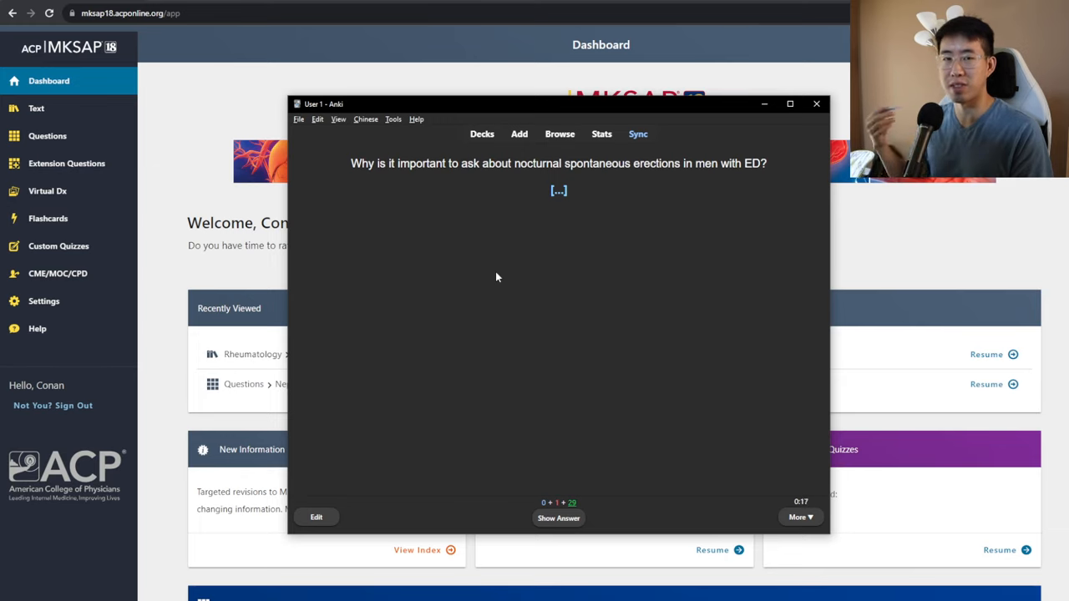
Reveal answers for the ED, warfarin INR, Heinz bodies and absent-peroxisomes cards
{"action": "left_click", "coordinate": [558, 518]}
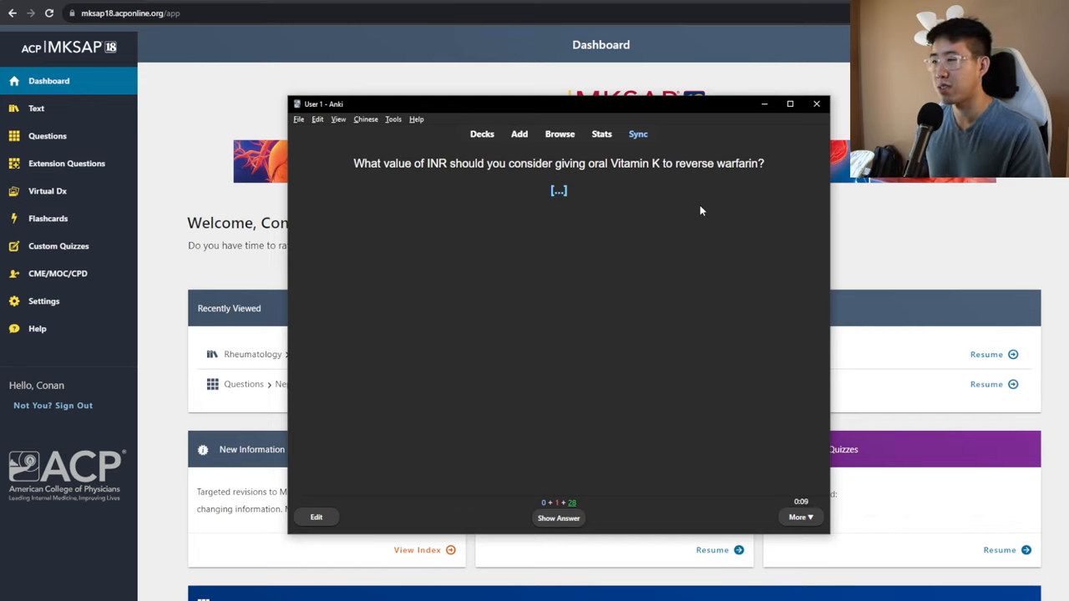
{"action": "left_click", "coordinate": [558, 518]}
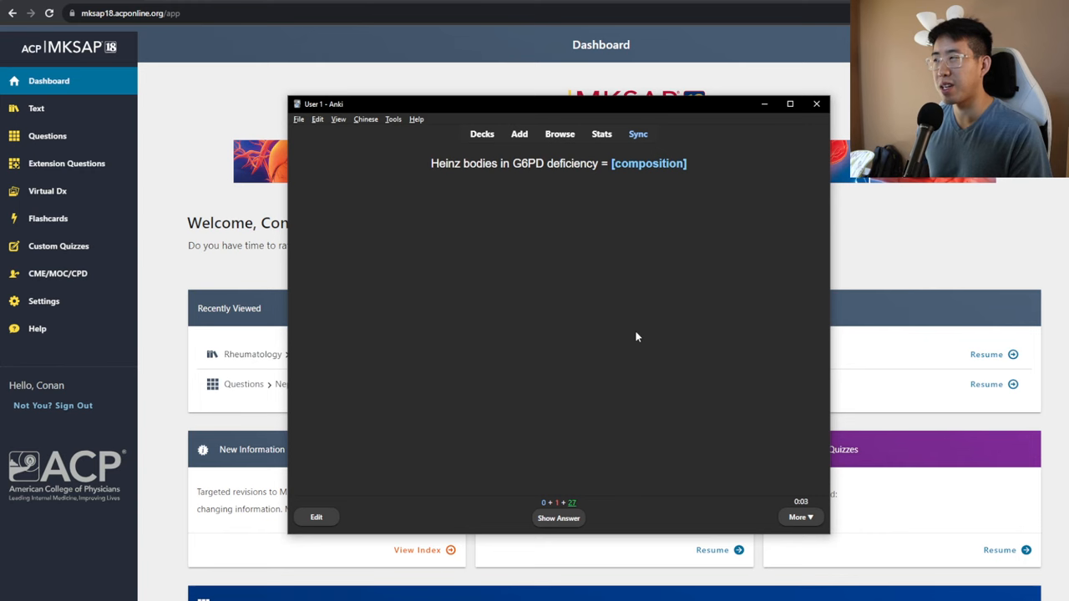
{"action": "left_click", "coordinate": [558, 517]}
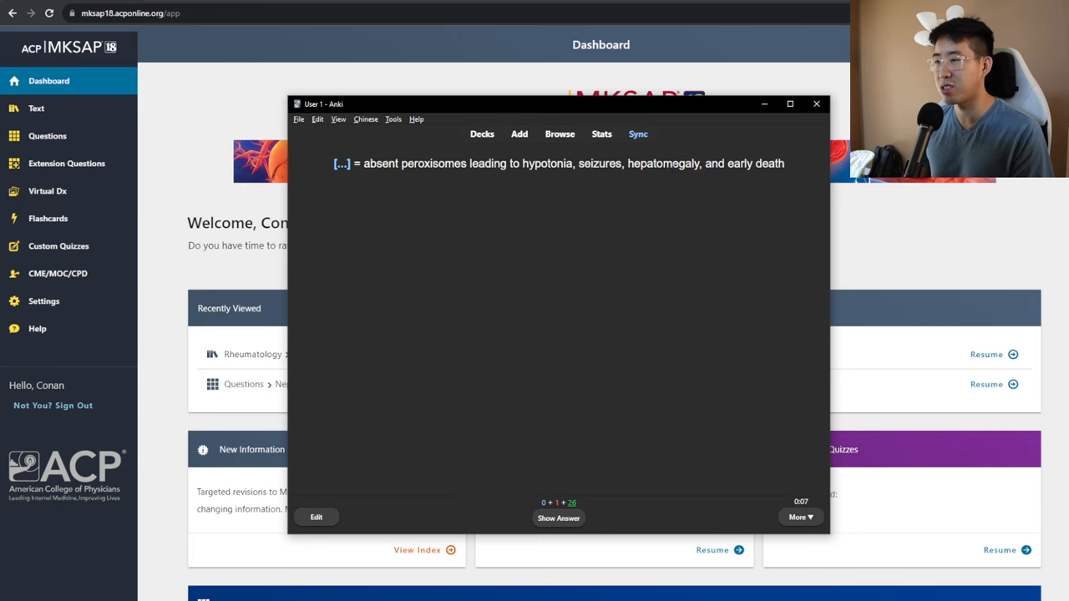
{"action": "left_click", "coordinate": [558, 518]}
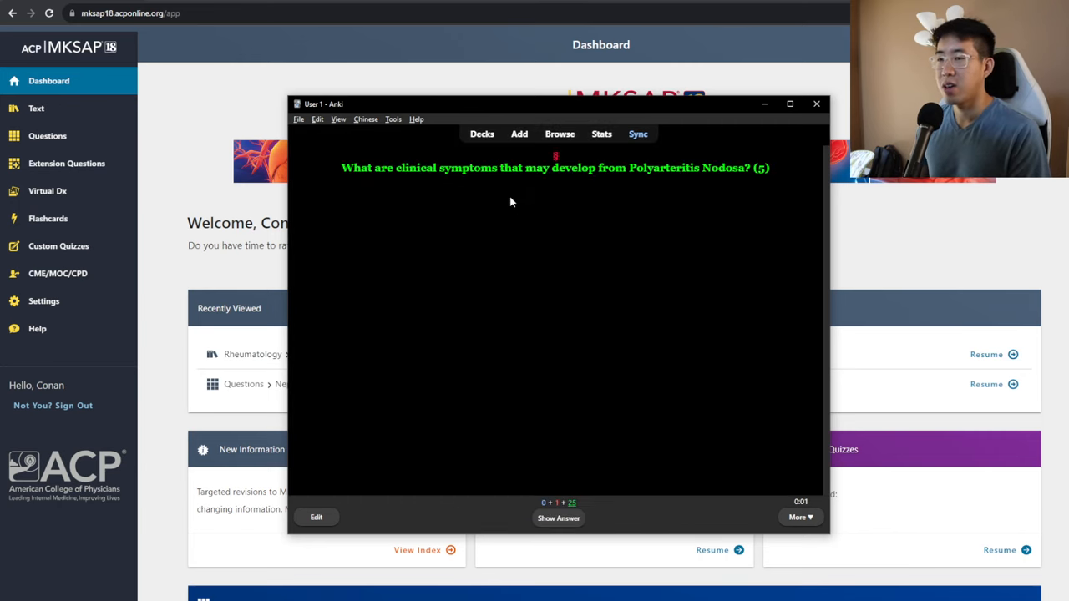
{"action": "mouse_move", "coordinate": [580, 180]}
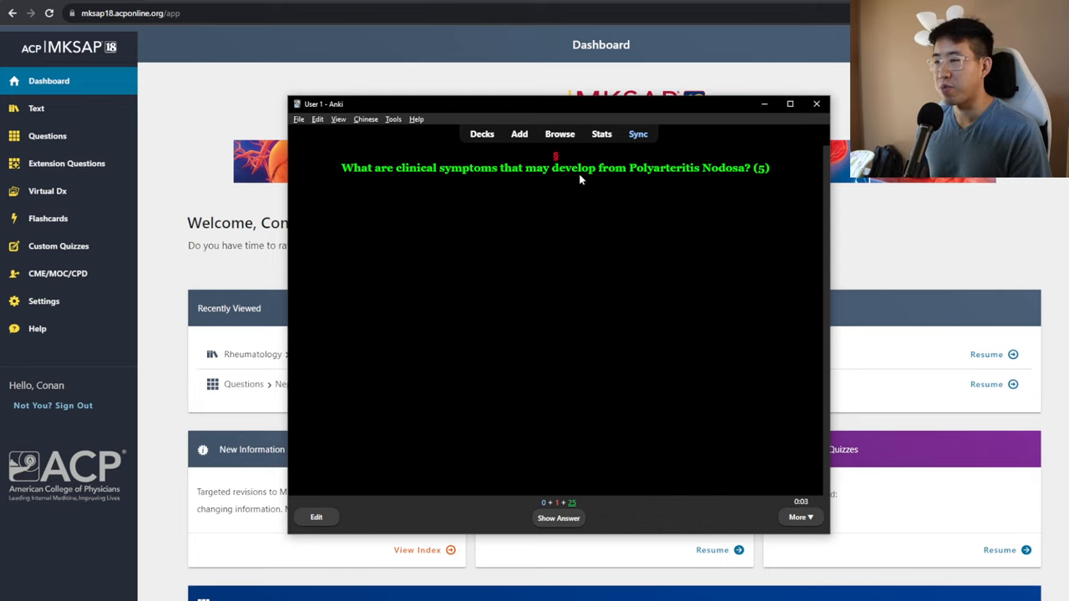
{"action": "mouse_move", "coordinate": [660, 181]}
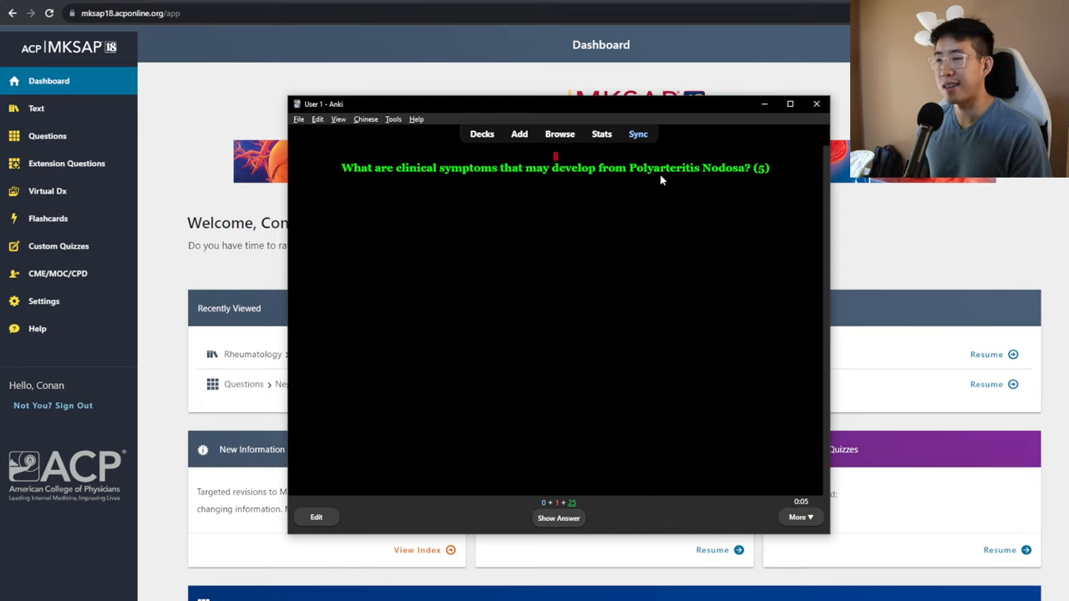
{"action": "mouse_move", "coordinate": [657, 183]}
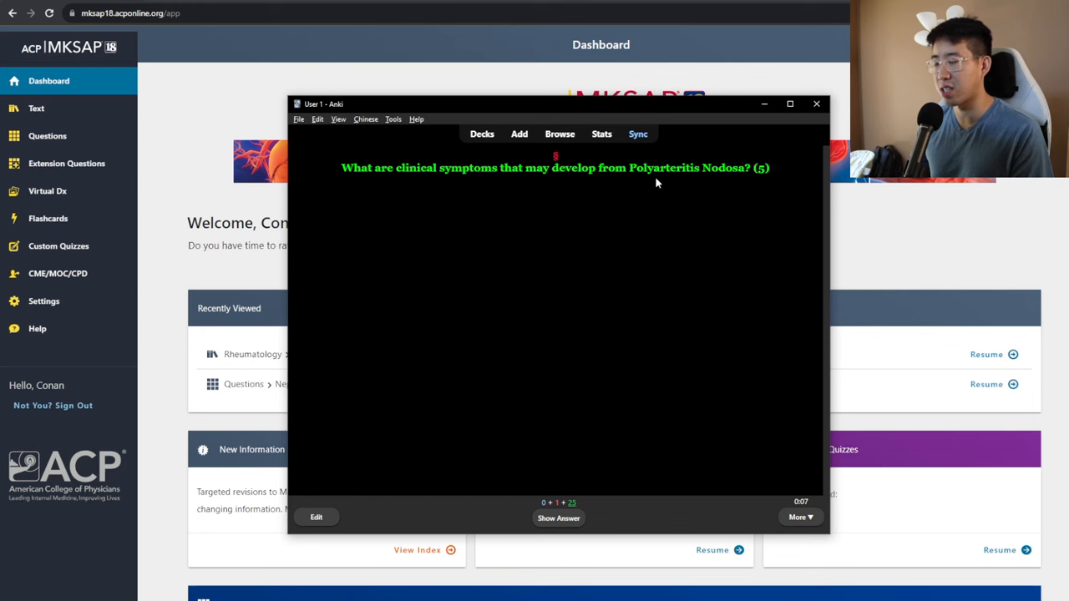
Reveal the Polyarteritis Nodosa symptoms and intraductal papilloma answers
{"action": "left_click", "coordinate": [559, 518]}
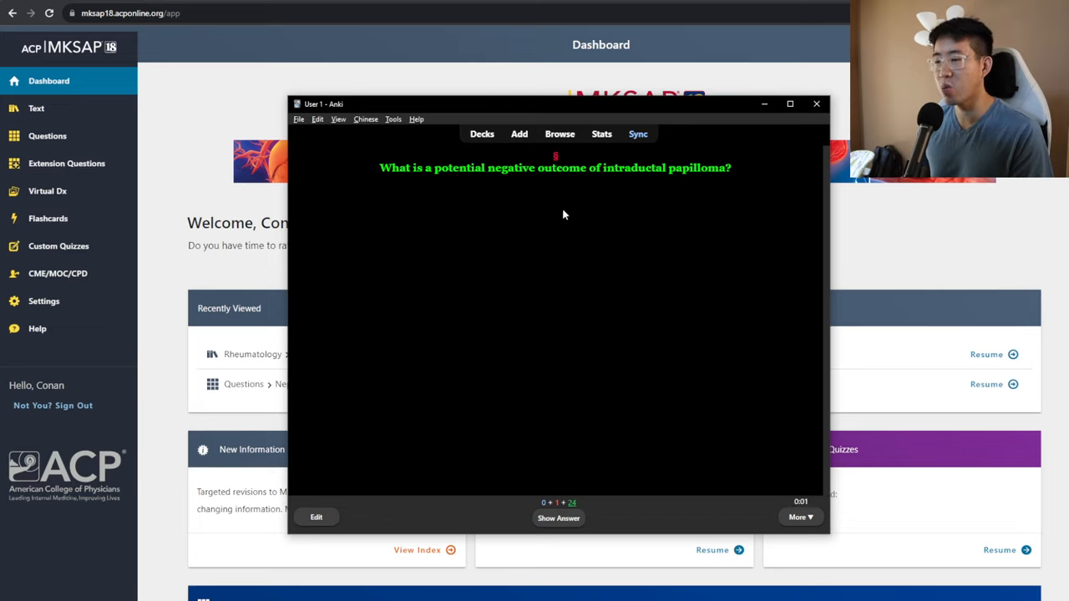
{"action": "mouse_move", "coordinate": [702, 177]}
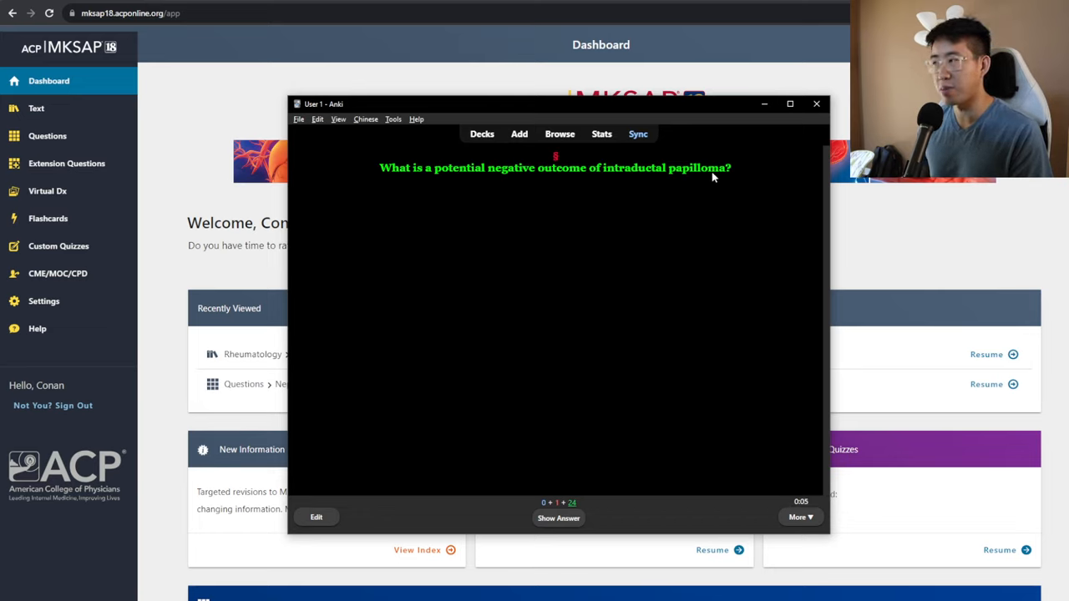
{"action": "left_click", "coordinate": [558, 517]}
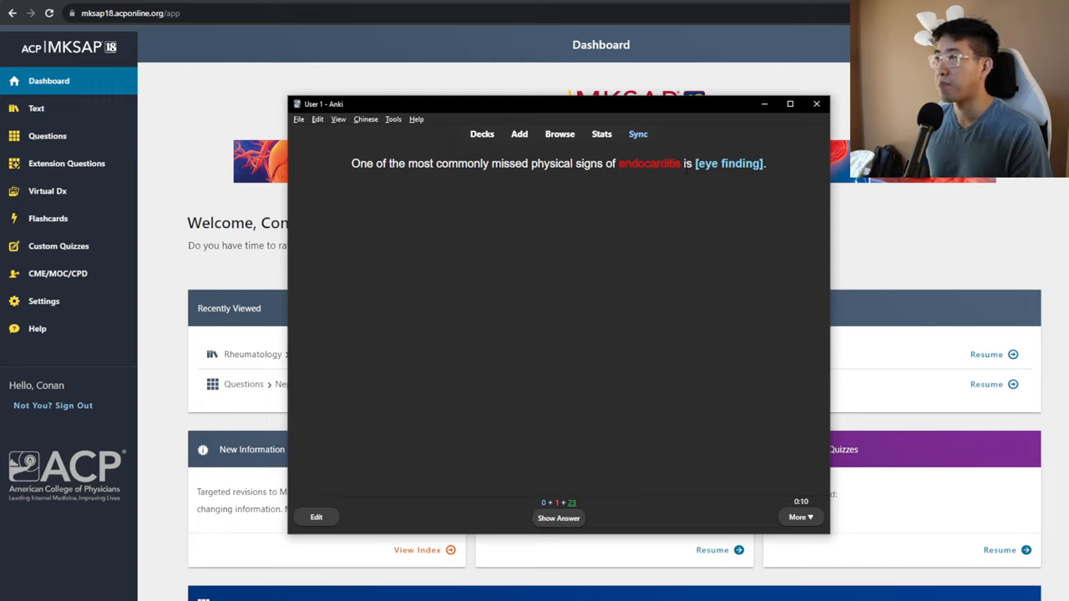
Reveal the endocarditis eye-finding, upper GI bleed scoring and fasting blood sugar answers
{"action": "left_click", "coordinate": [558, 518]}
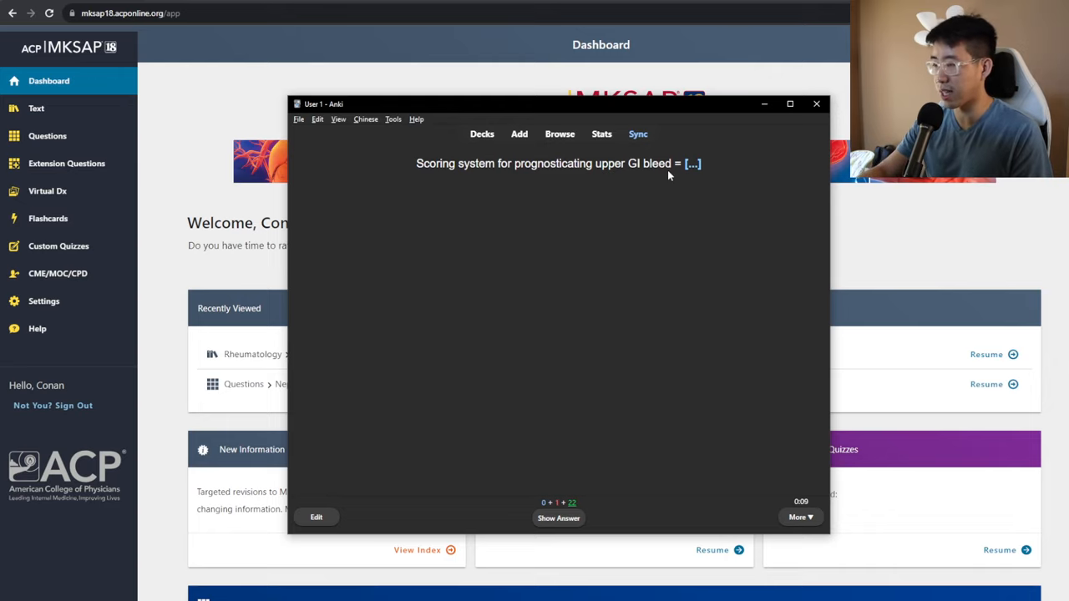
{"action": "left_click", "coordinate": [558, 518]}
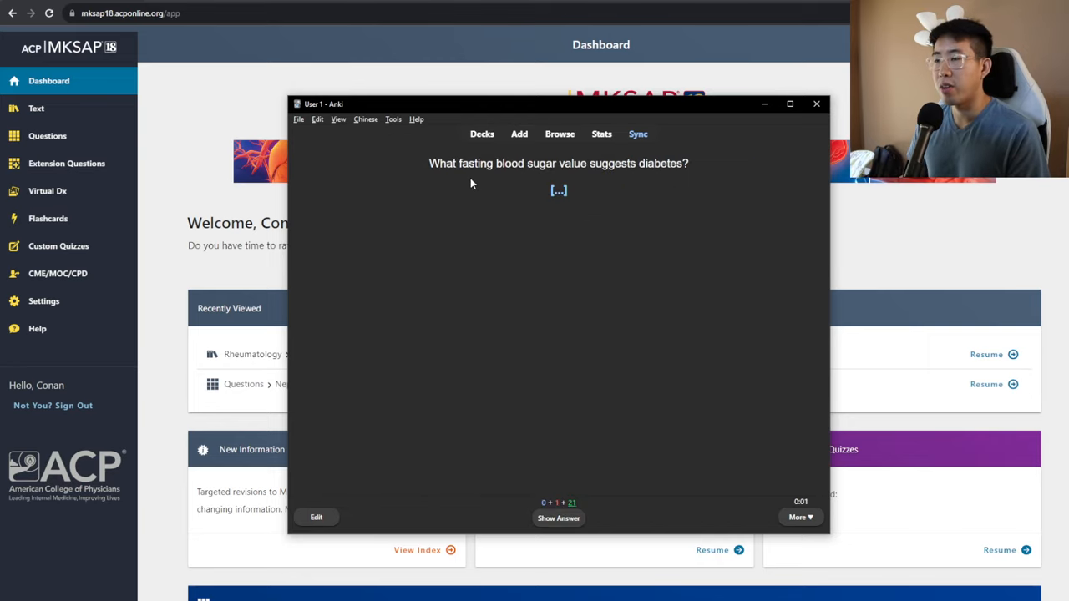
{"action": "mouse_move", "coordinate": [462, 182]}
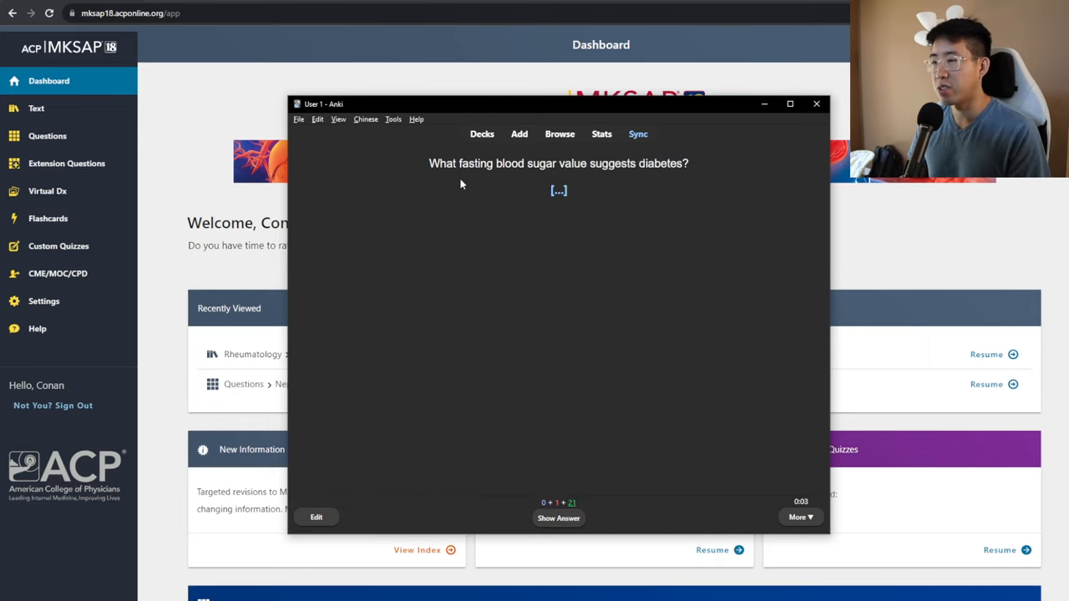
{"action": "mouse_move", "coordinate": [447, 185]}
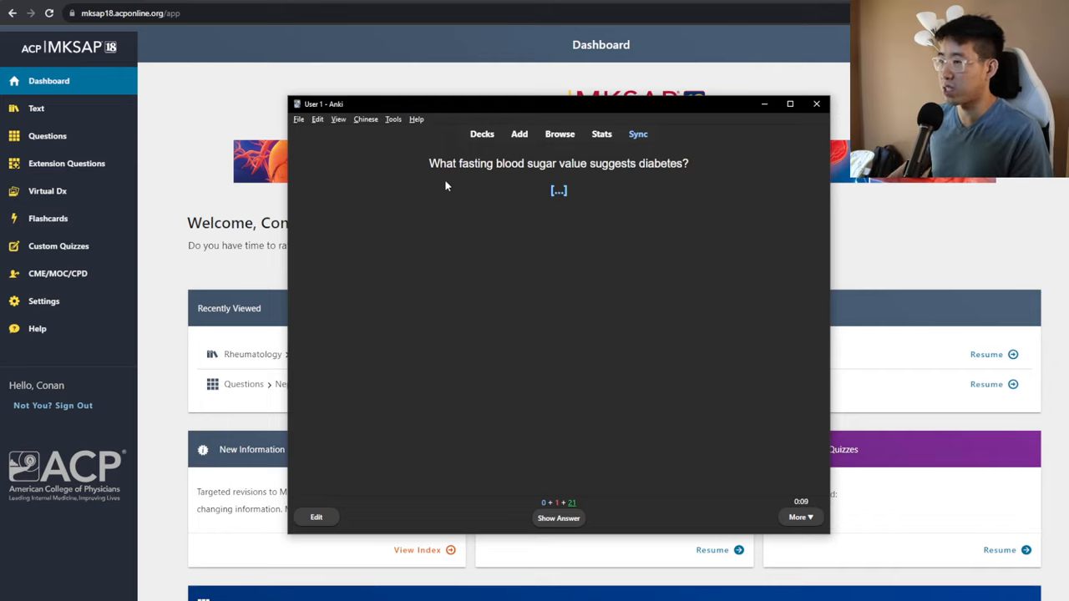
{"action": "left_click", "coordinate": [558, 518]}
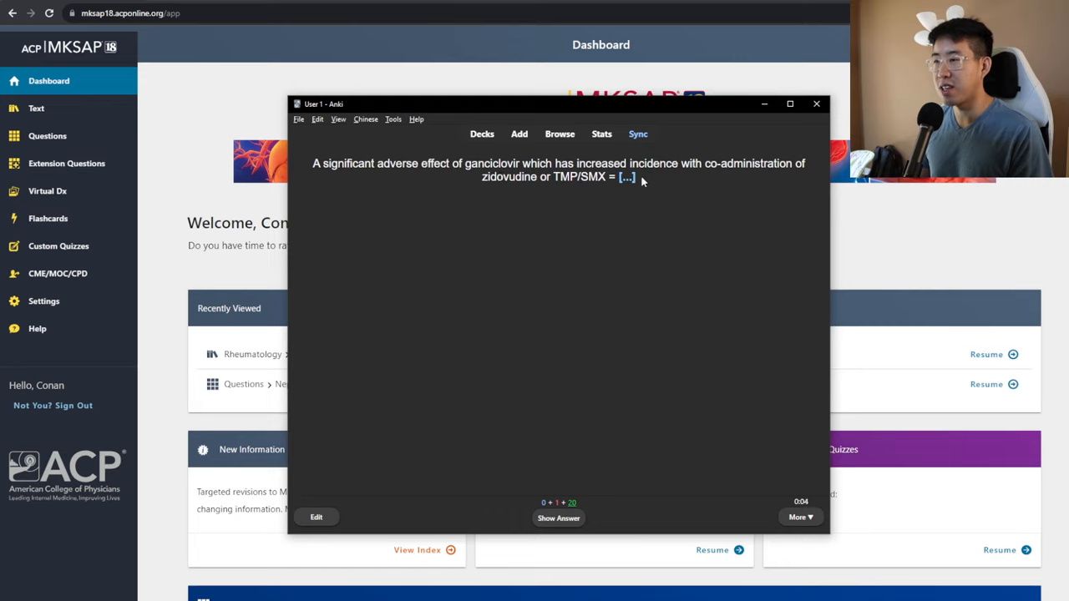
{"action": "mouse_move", "coordinate": [685, 178]}
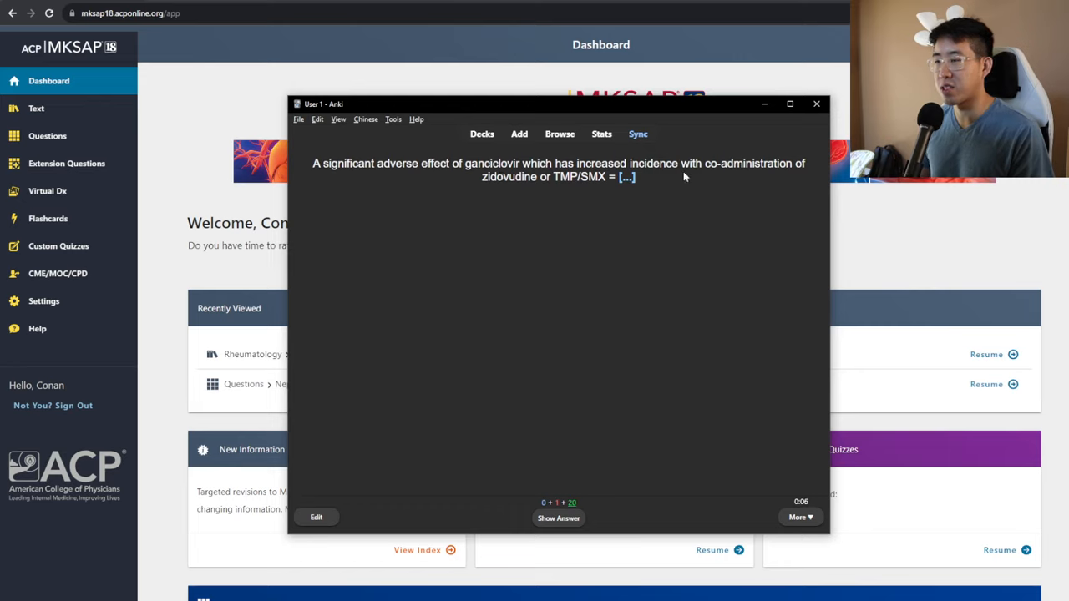
{"action": "mouse_move", "coordinate": [550, 189]}
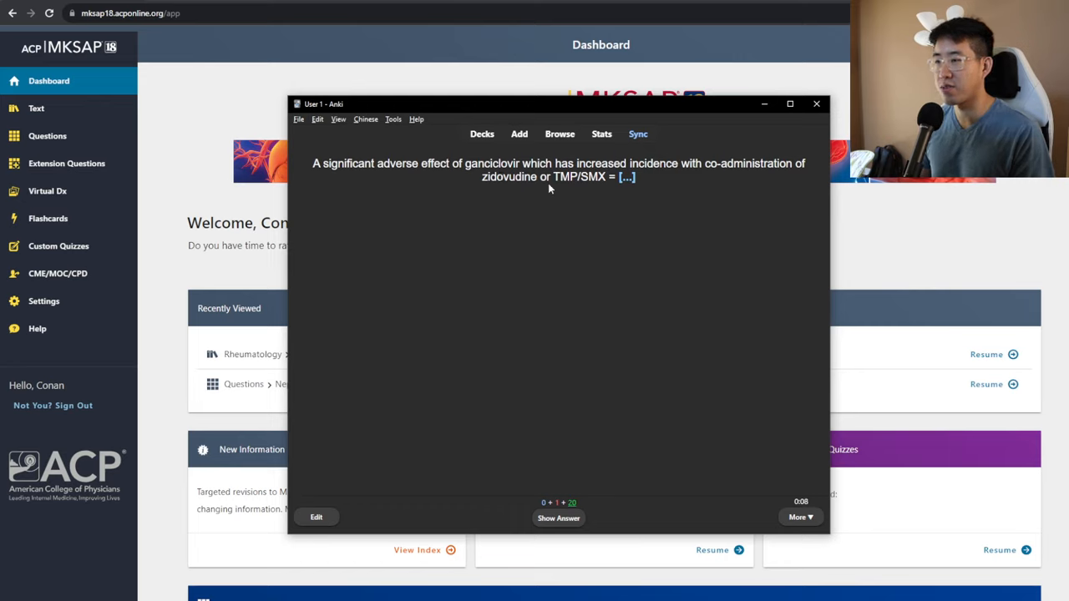
{"action": "mouse_move", "coordinate": [618, 188]}
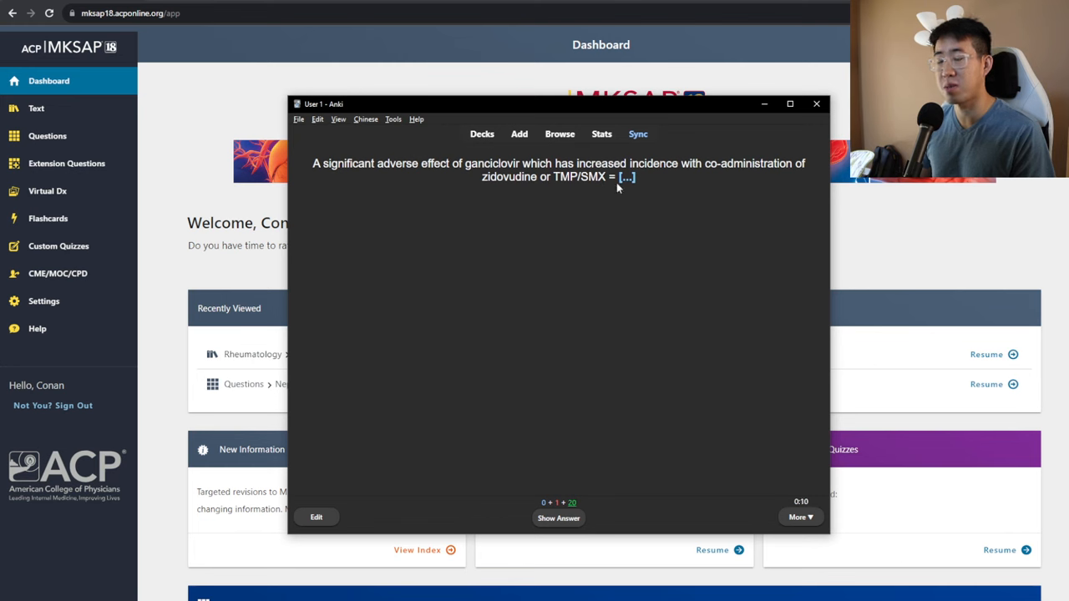
Reveal neutropenia as the ganciclovir adverse effect, with notes and an HIV/CMV question
{"action": "left_click", "coordinate": [558, 518]}
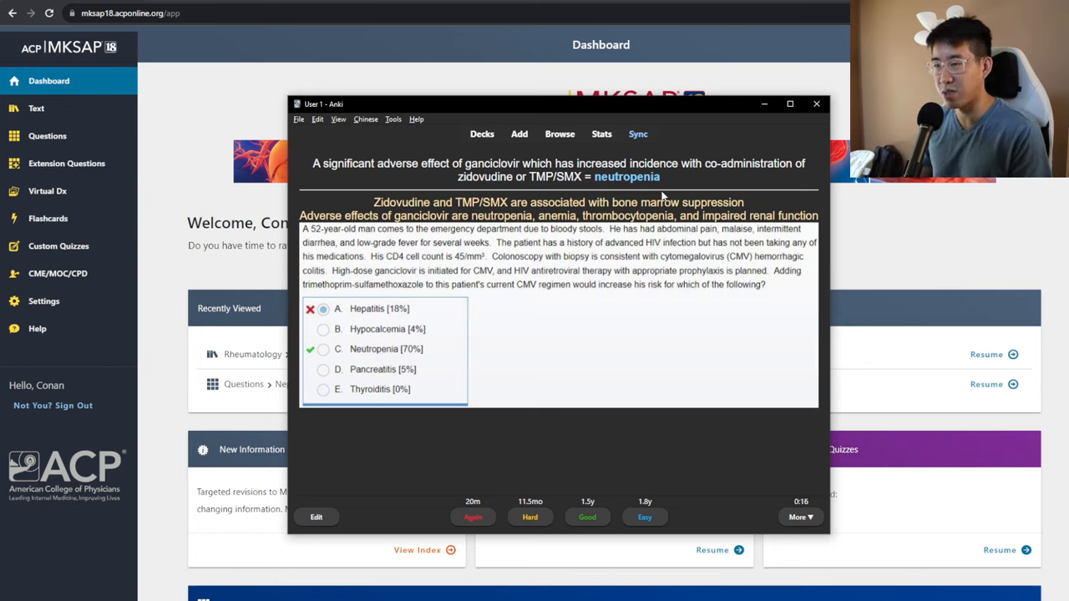
{"action": "mouse_move", "coordinate": [702, 186]}
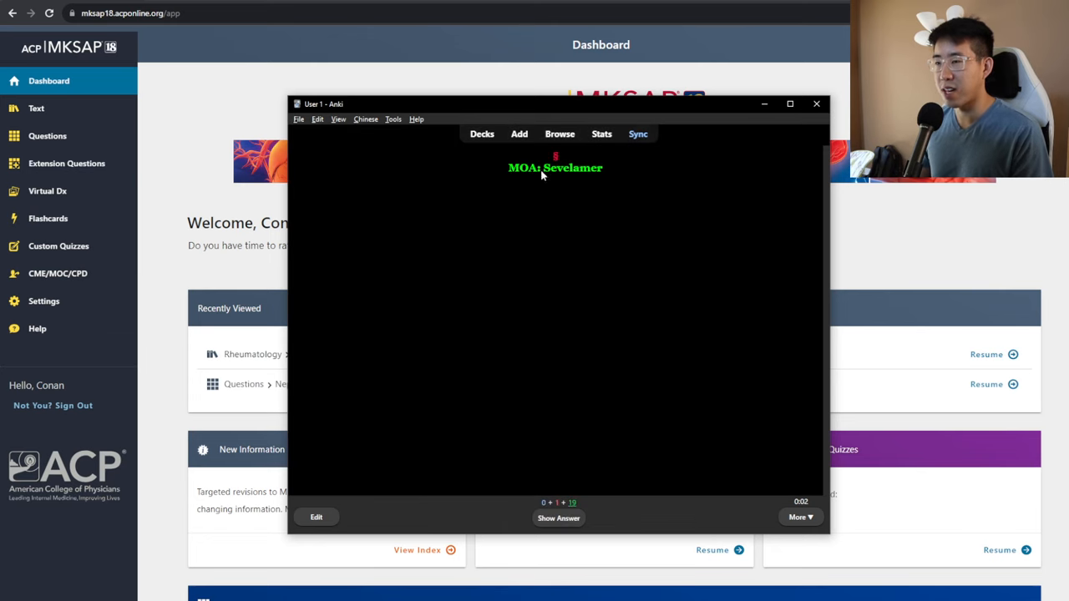
Reveal and grade the sevelamer card, then reveal the back pain and antidromic AVRT answers
{"action": "left_click", "coordinate": [558, 518]}
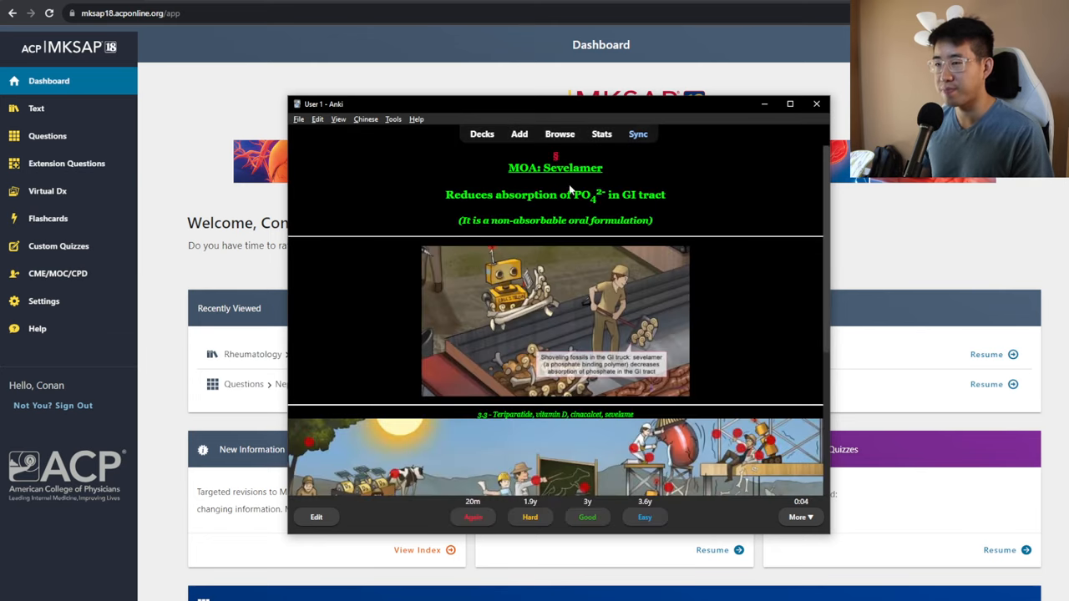
{"action": "left_click", "coordinate": [587, 517]}
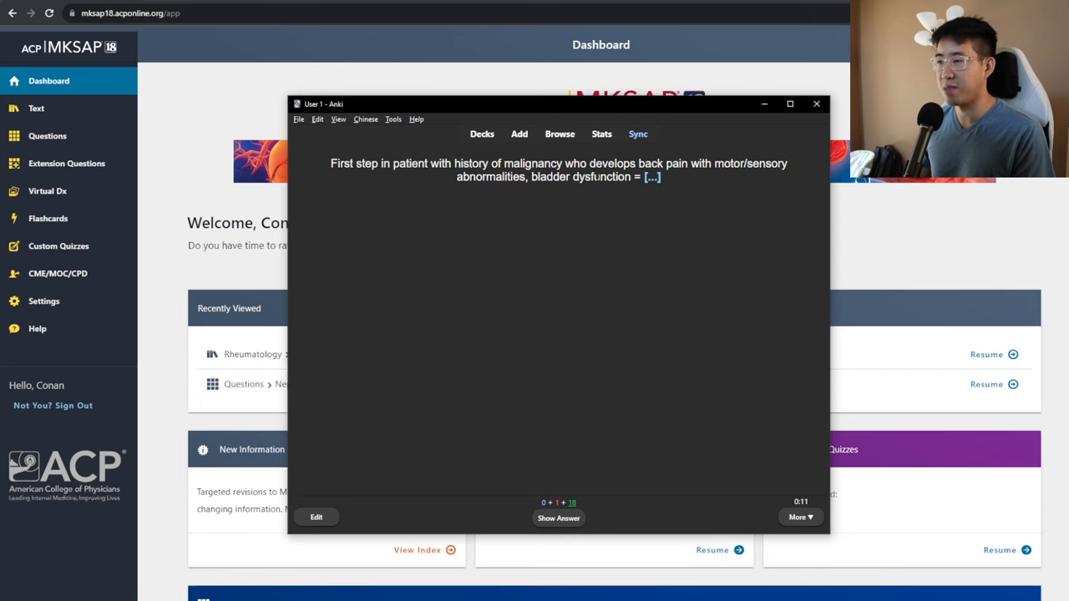
{"action": "left_click", "coordinate": [559, 518]}
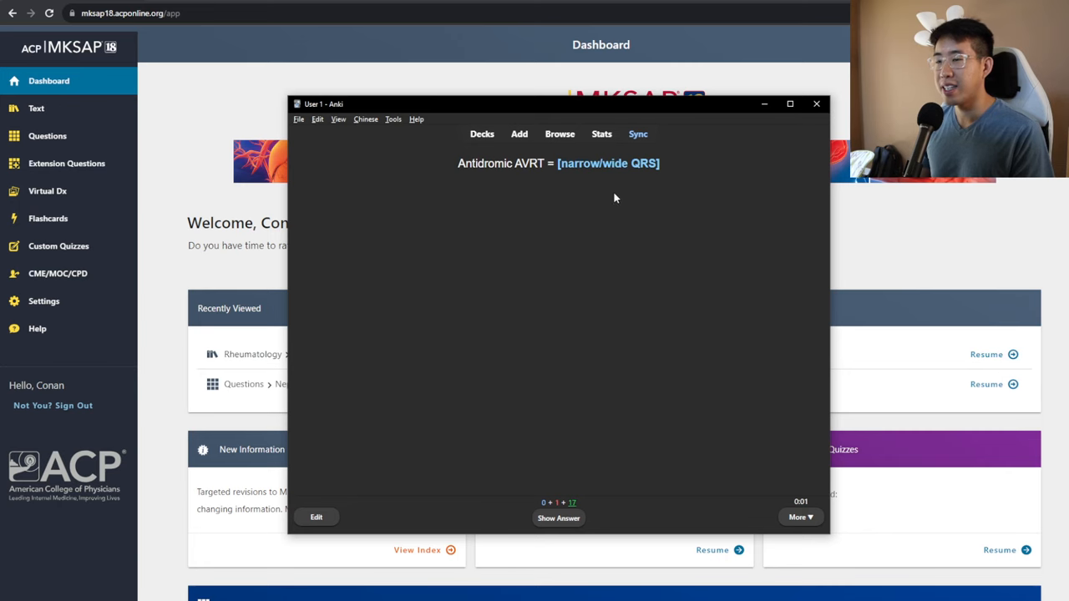
{"action": "mouse_move", "coordinate": [612, 192]}
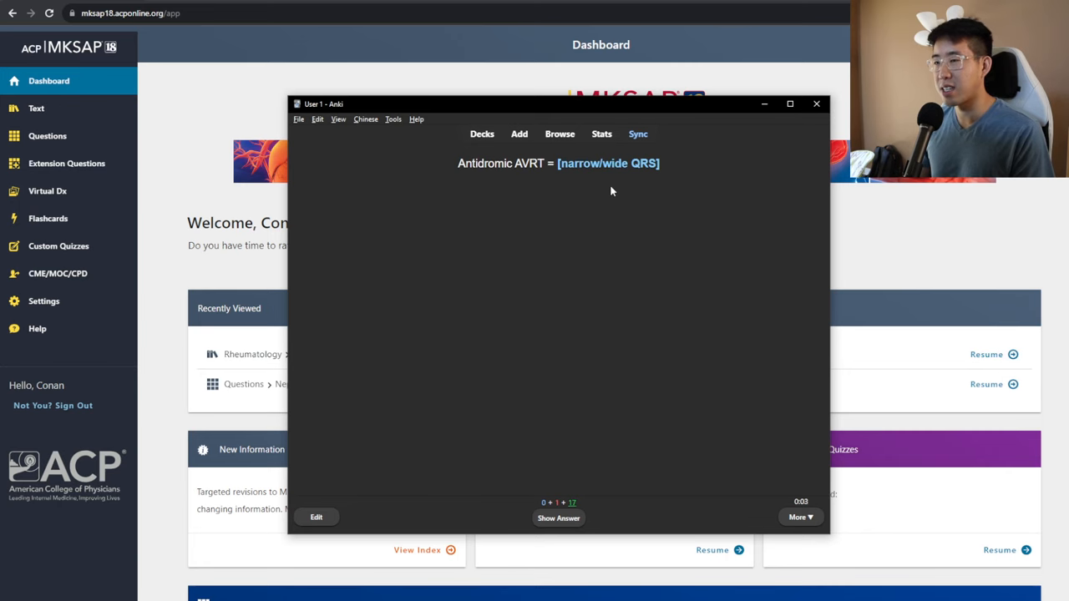
{"action": "left_click", "coordinate": [558, 518]}
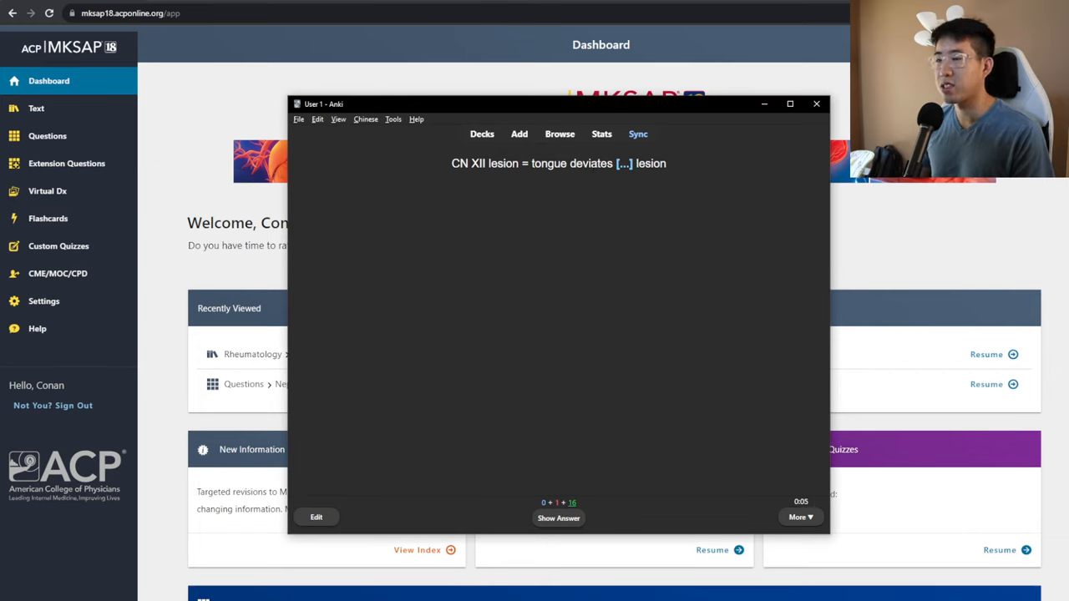
Reveal the CN XII answer, tongue deviating toward the lesion, and grade the card
{"action": "left_click", "coordinate": [558, 518]}
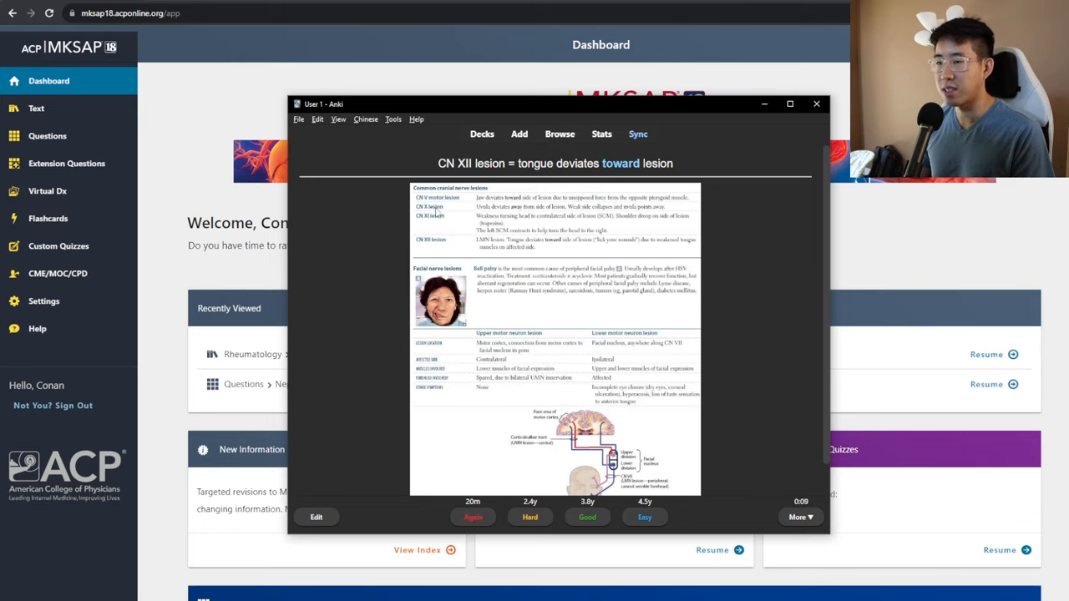
{"action": "mouse_move", "coordinate": [455, 224]}
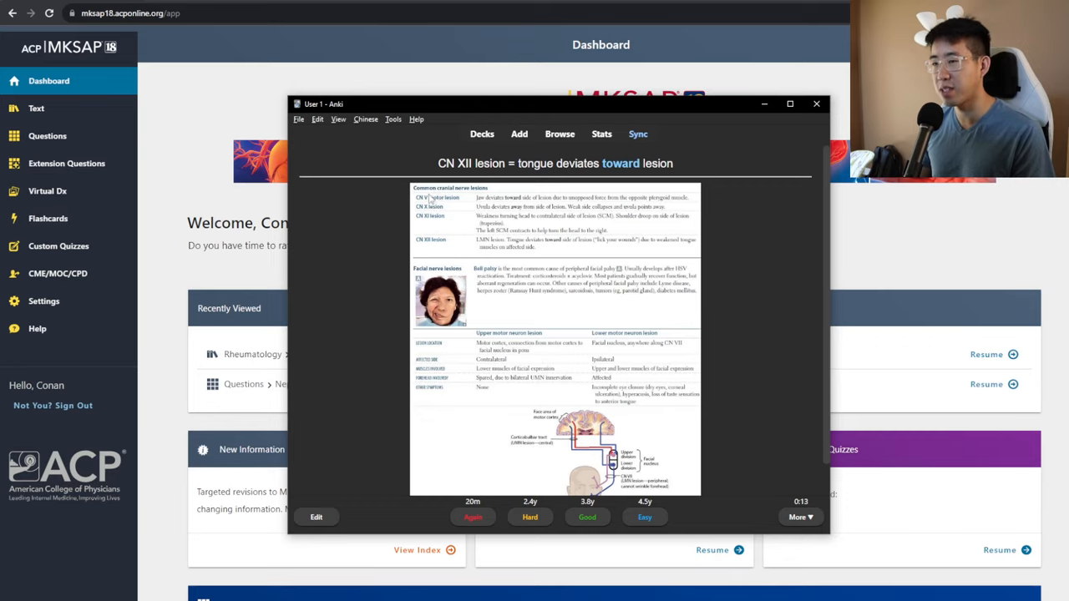
{"action": "mouse_move", "coordinate": [499, 224]}
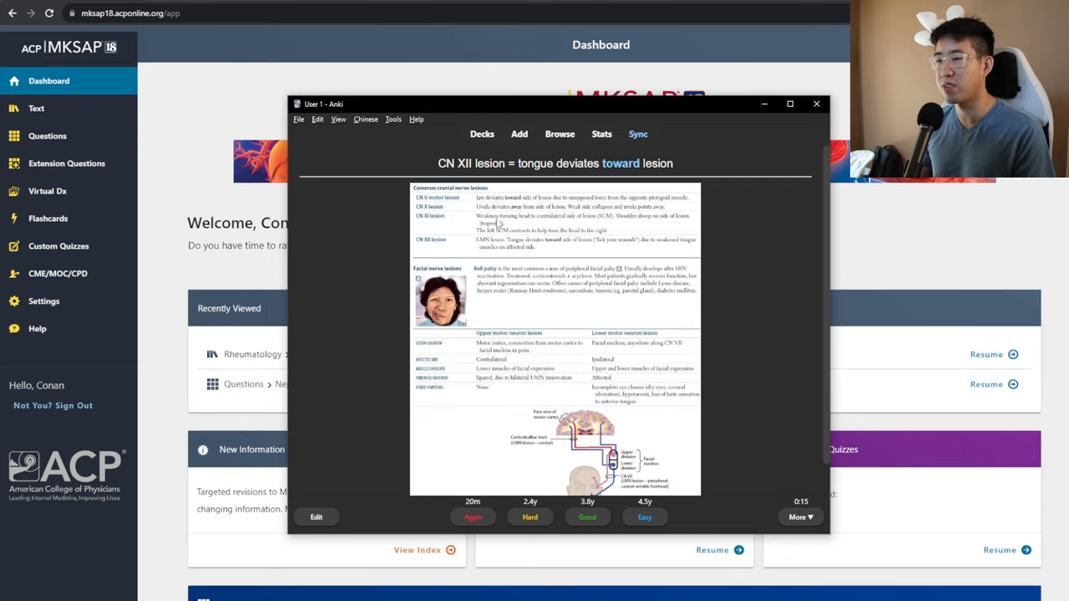
{"action": "left_click", "coordinate": [587, 517]}
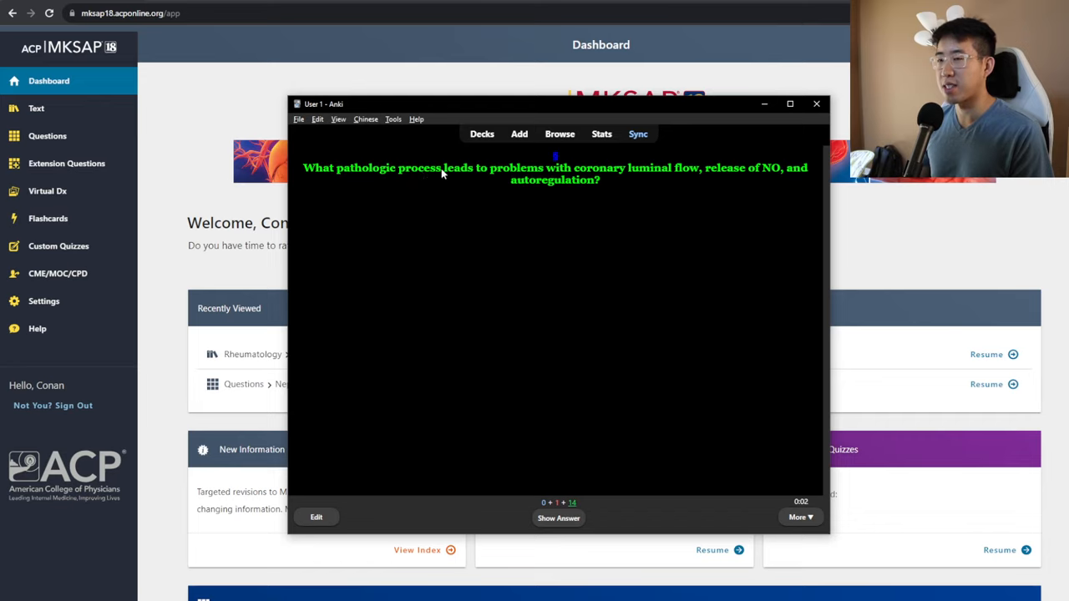
{"action": "mouse_move", "coordinate": [625, 183]}
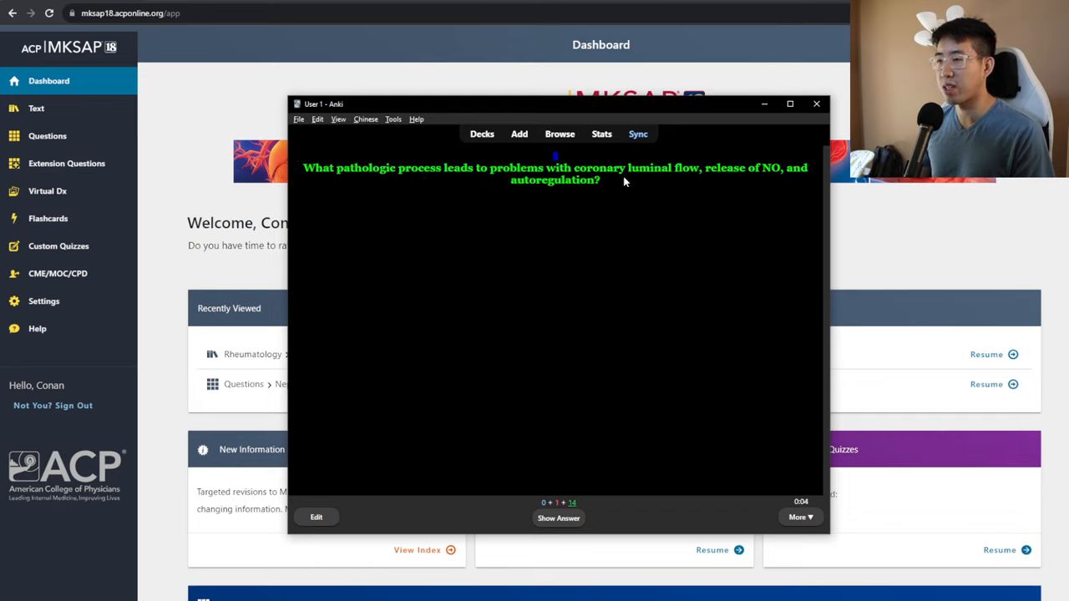
{"action": "mouse_move", "coordinate": [735, 177]}
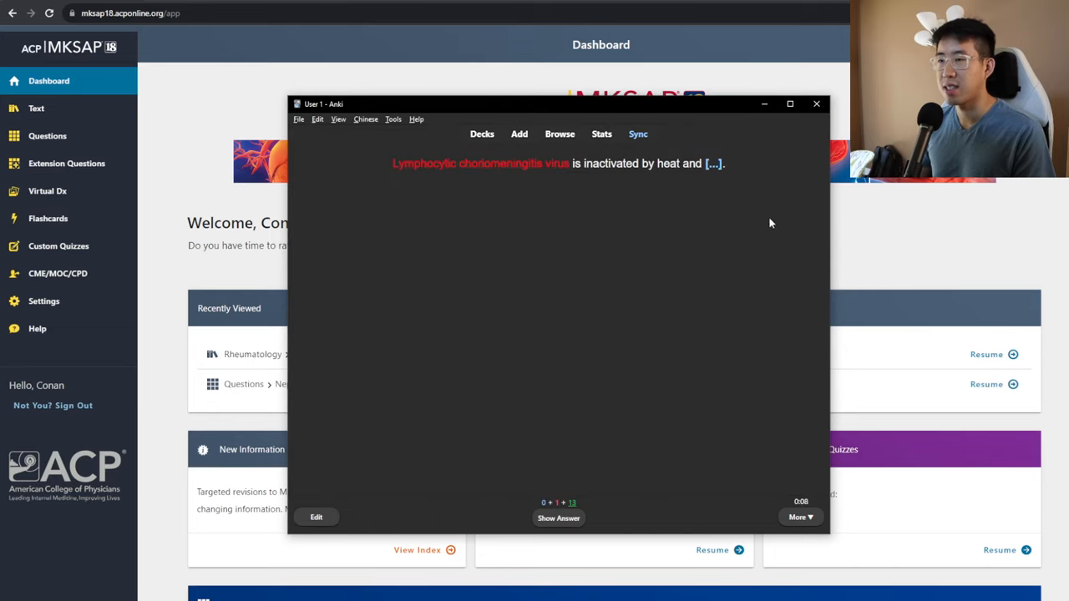
{"action": "mouse_move", "coordinate": [545, 180]}
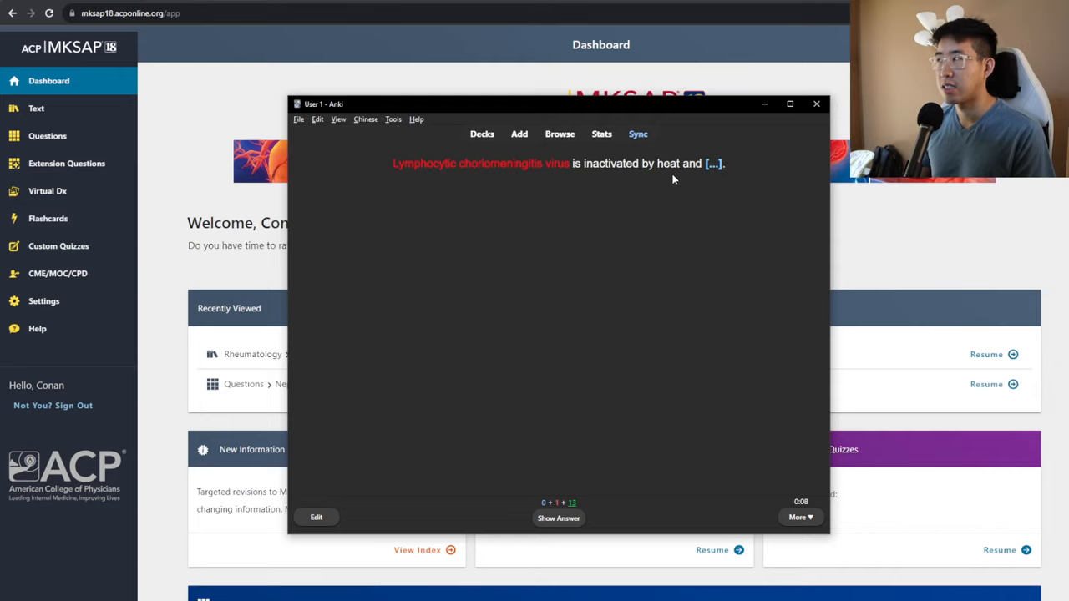
Reveal irradiation as the lymphocytic choriomeningitis virus card's answer
{"action": "left_click", "coordinate": [558, 518]}
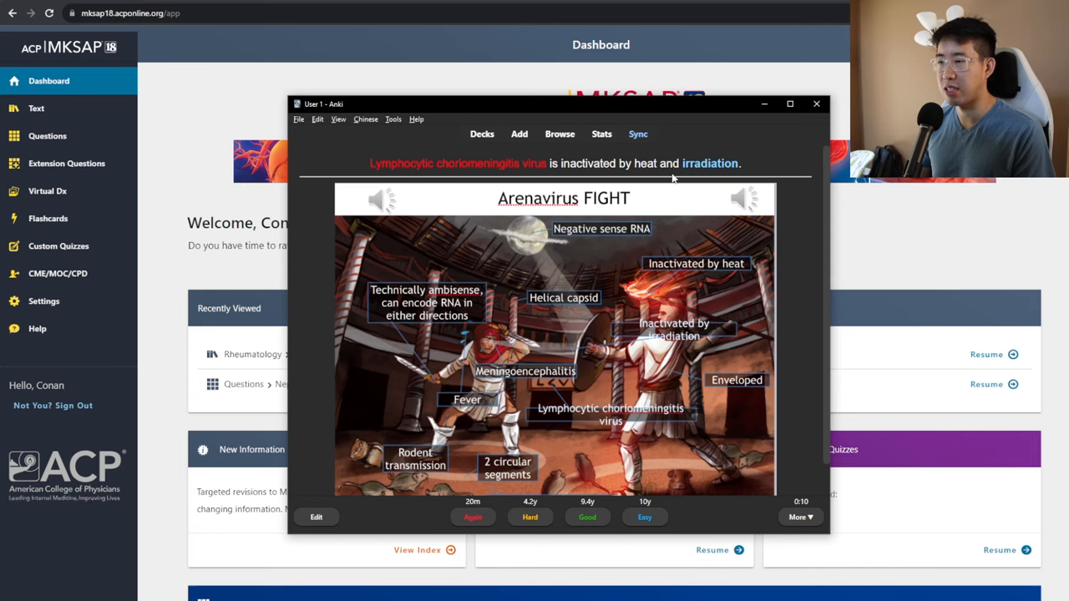
{"action": "mouse_move", "coordinate": [663, 253]}
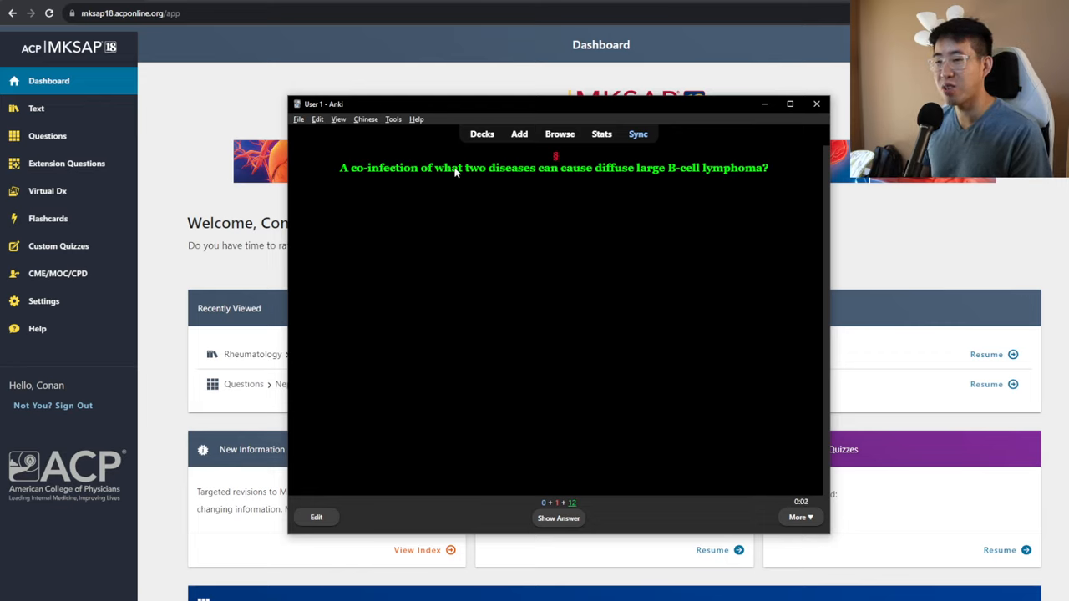
{"action": "mouse_move", "coordinate": [608, 173]}
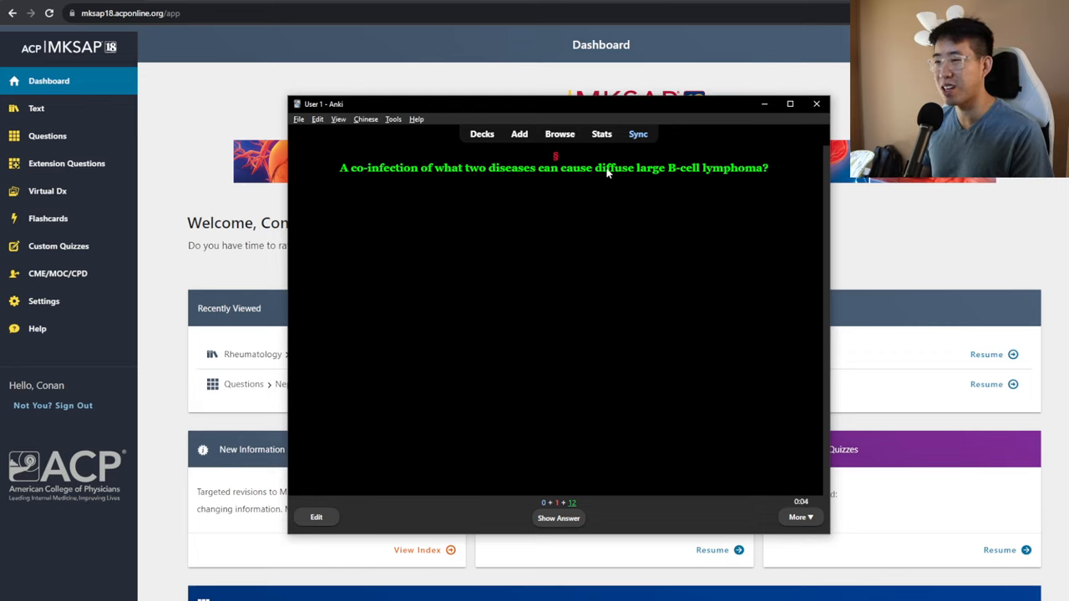
{"action": "mouse_move", "coordinate": [743, 176]}
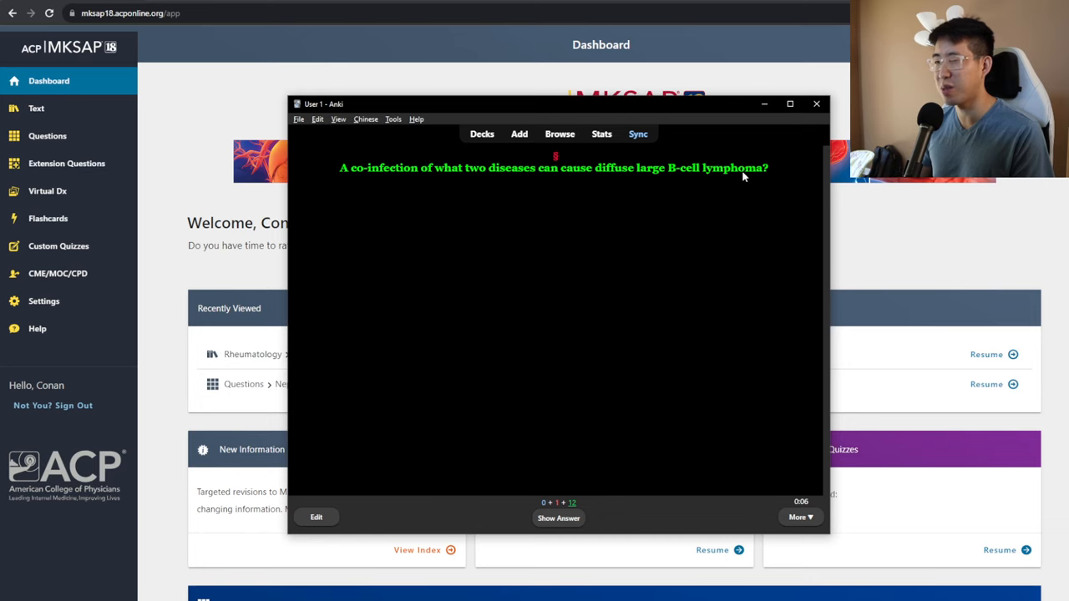
Reveal EBV and HIV on the lymphoma co-infection card and rate it Good
{"action": "left_click", "coordinate": [558, 518]}
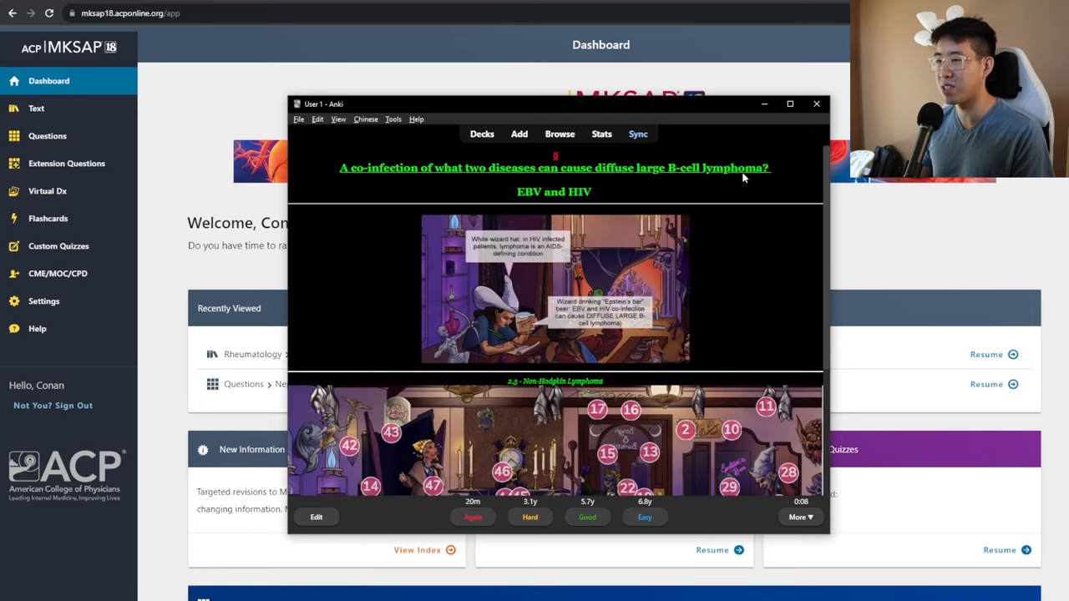
{"action": "left_click", "coordinate": [587, 516]}
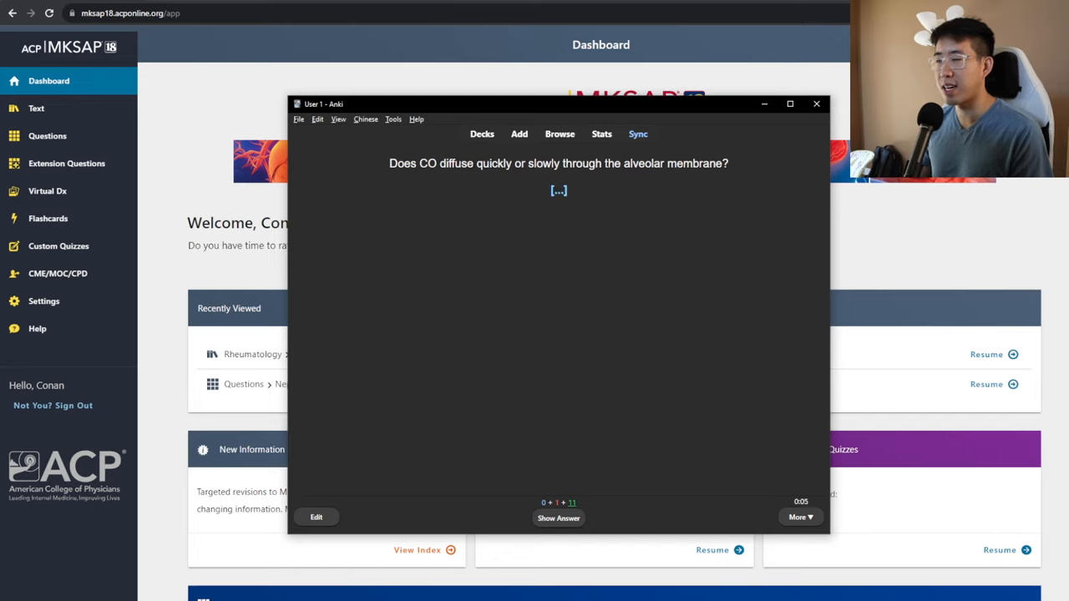
Reveal and grade the CO diffusion card, bringing up the UC Davis syphilis testing question
{"action": "left_click", "coordinate": [559, 517]}
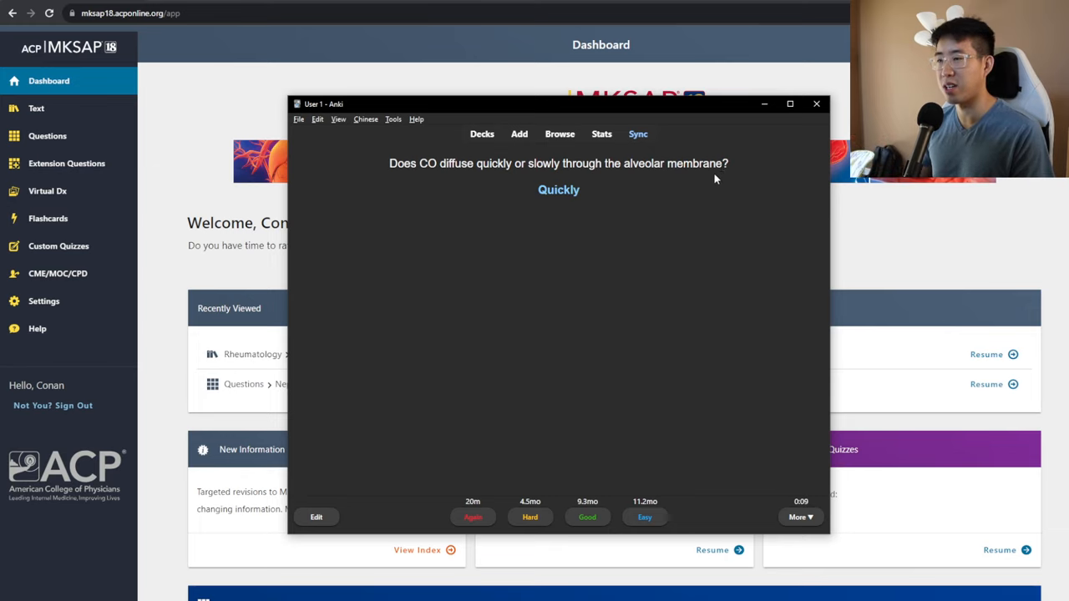
{"action": "left_click", "coordinate": [587, 517]}
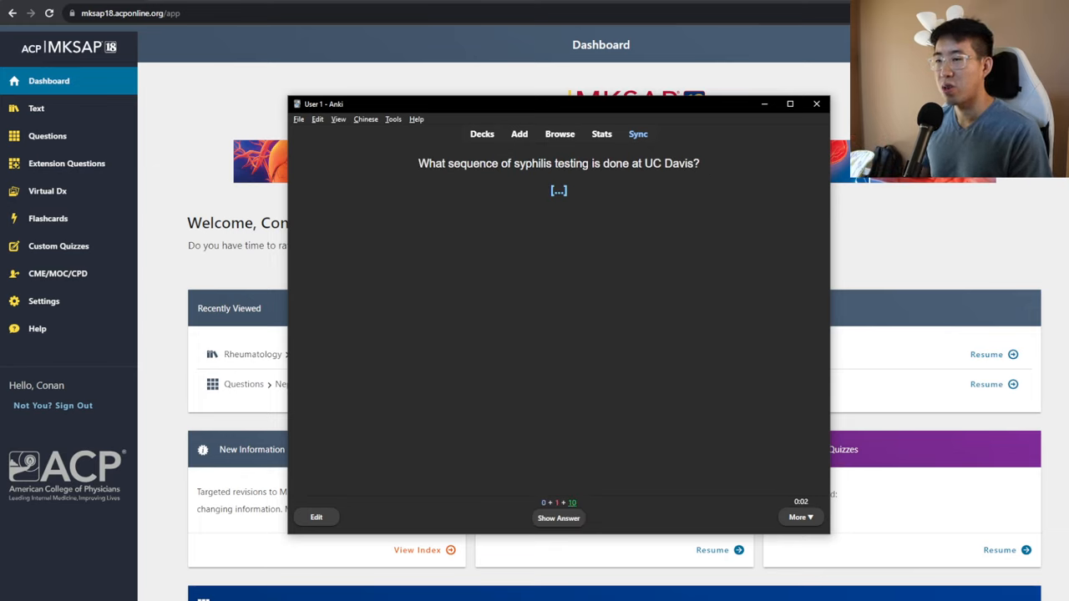
{"action": "mouse_move", "coordinate": [622, 175]}
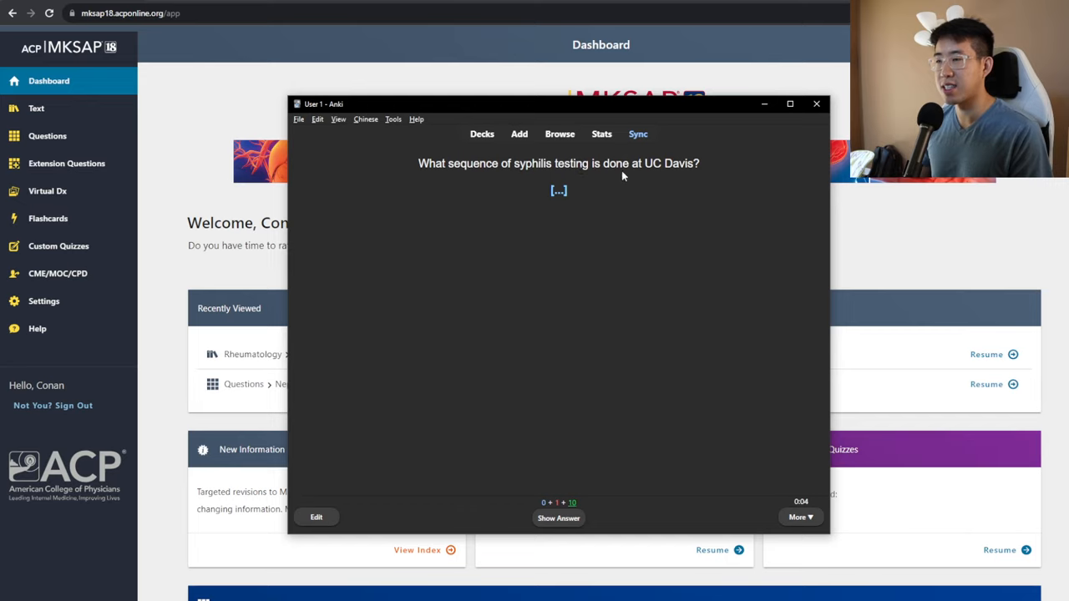
{"action": "mouse_move", "coordinate": [711, 176]}
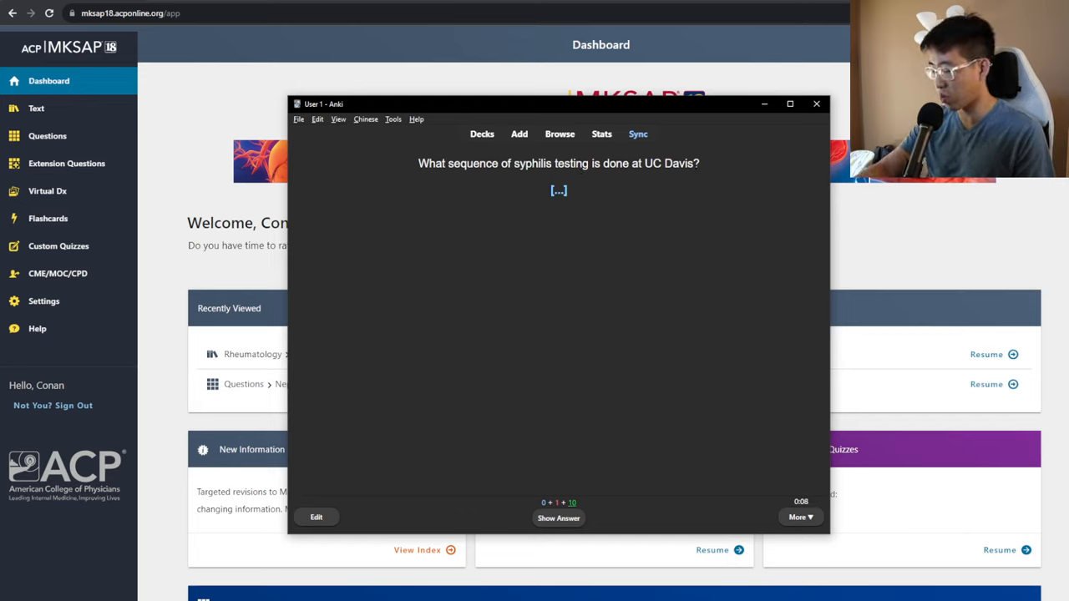
Reveal reverse sequence screening on the syphilis card and view its screening algorithm diagram
{"action": "left_click", "coordinate": [558, 518]}
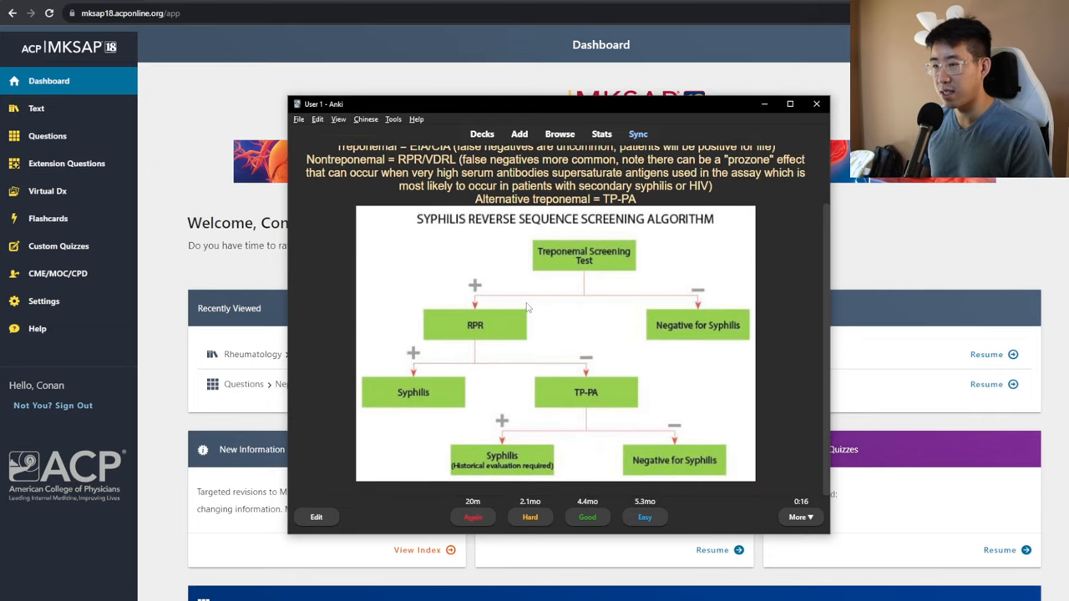
{"action": "mouse_move", "coordinate": [489, 335]}
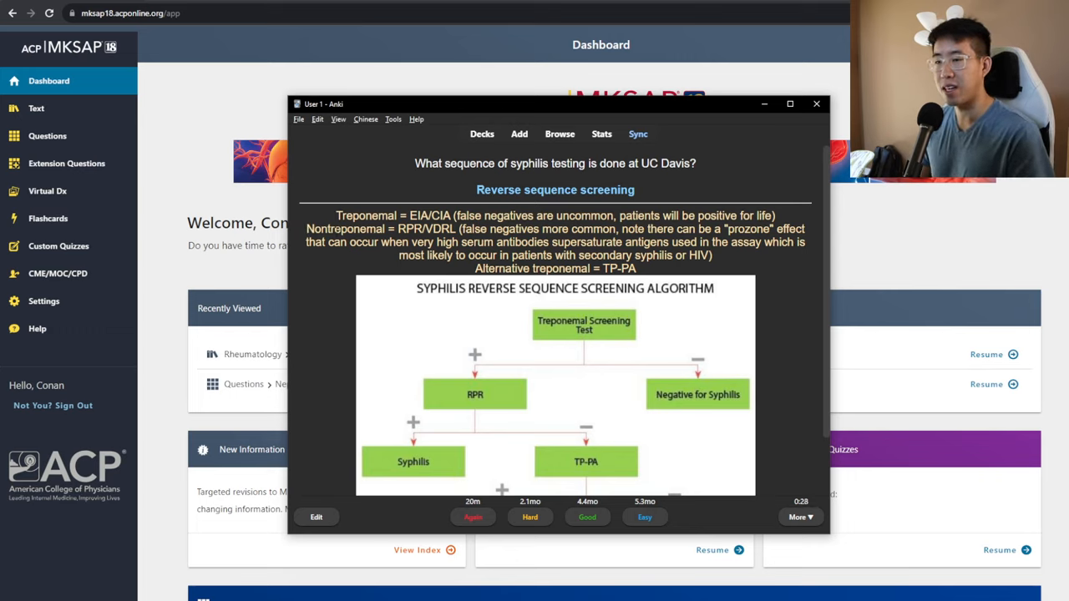
{"action": "left_click_drag", "start_coordinate": [336, 215], "coordinate": [424, 215]}
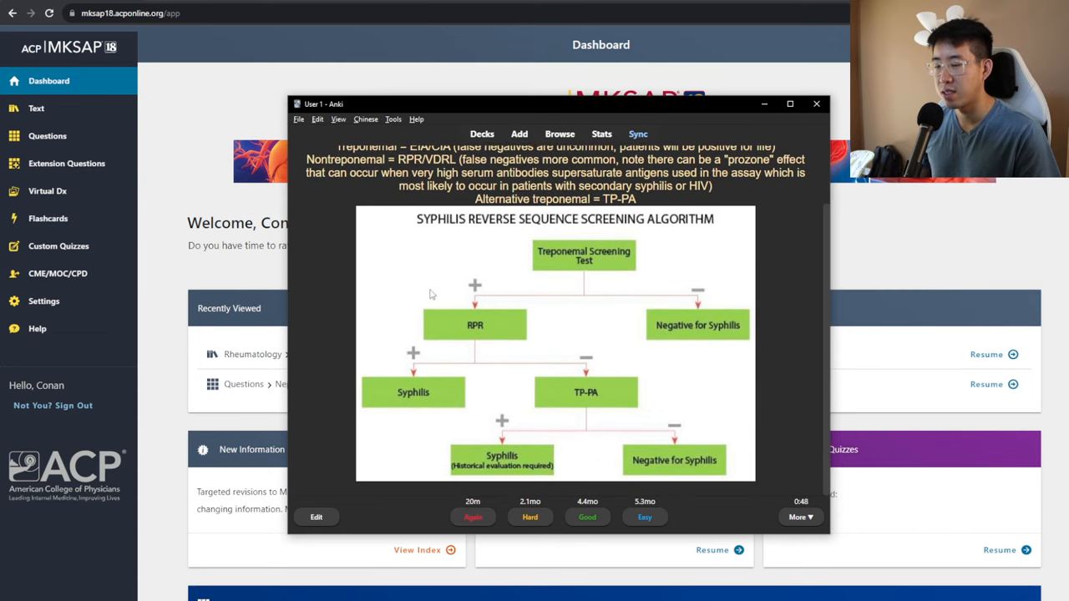
{"action": "mouse_move", "coordinate": [410, 291]}
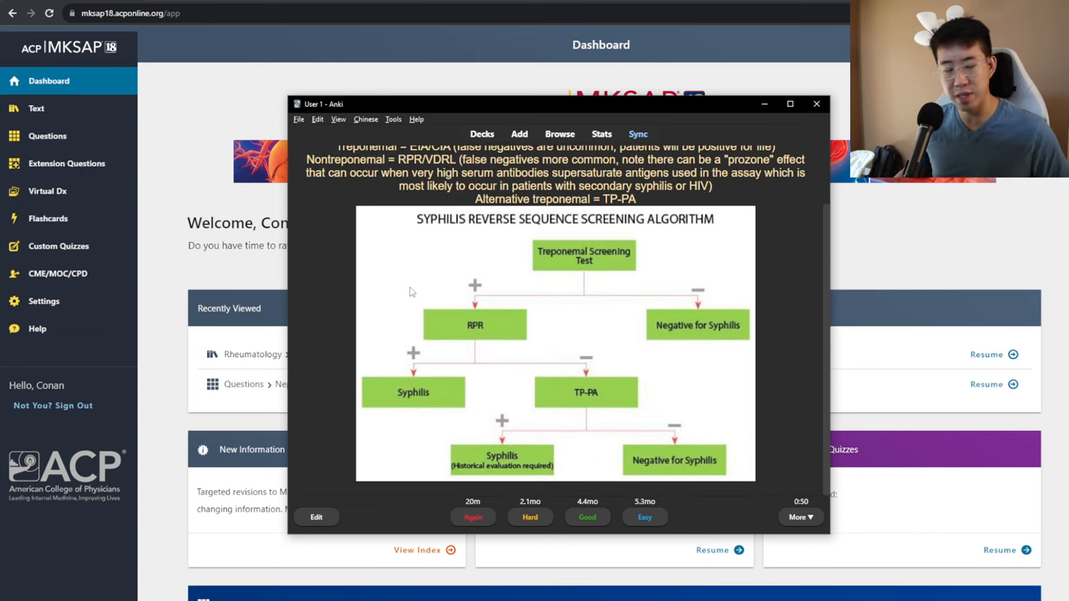
{"action": "mouse_move", "coordinate": [481, 364]}
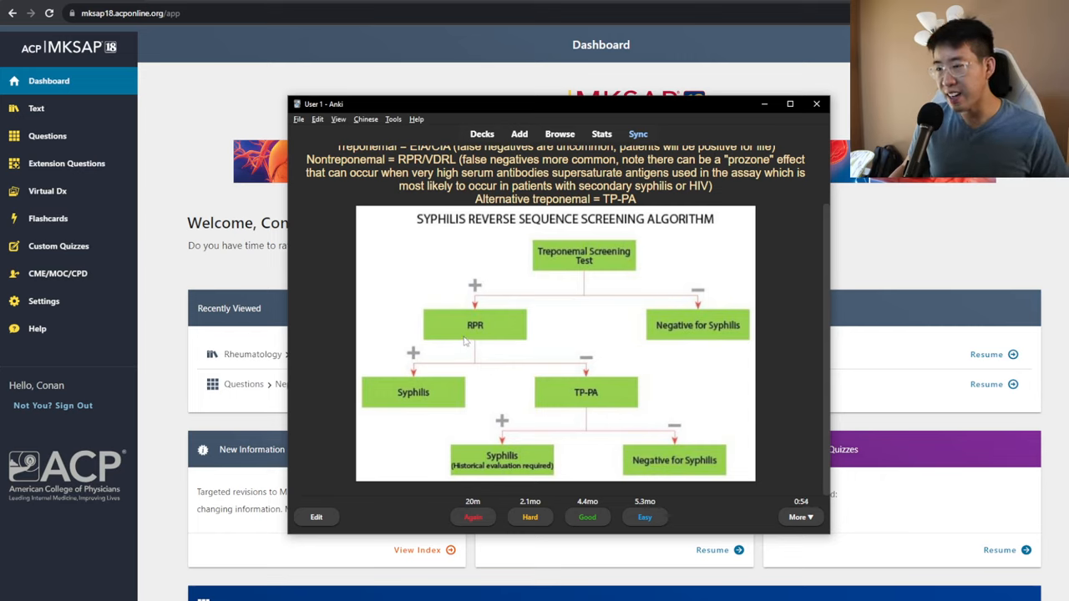
{"action": "mouse_move", "coordinate": [497, 308]}
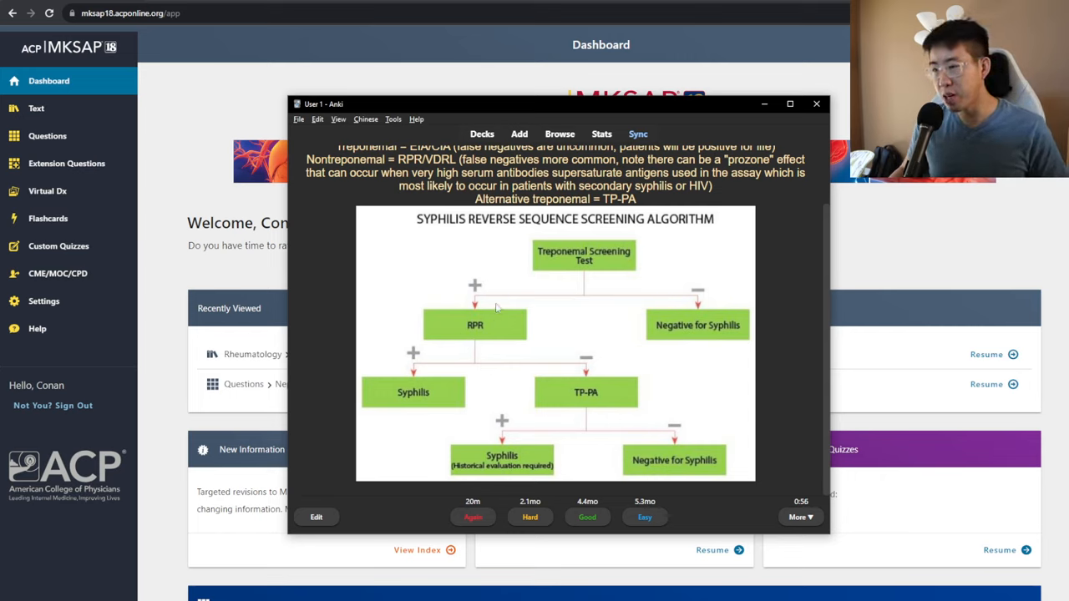
{"action": "mouse_move", "coordinate": [561, 233]}
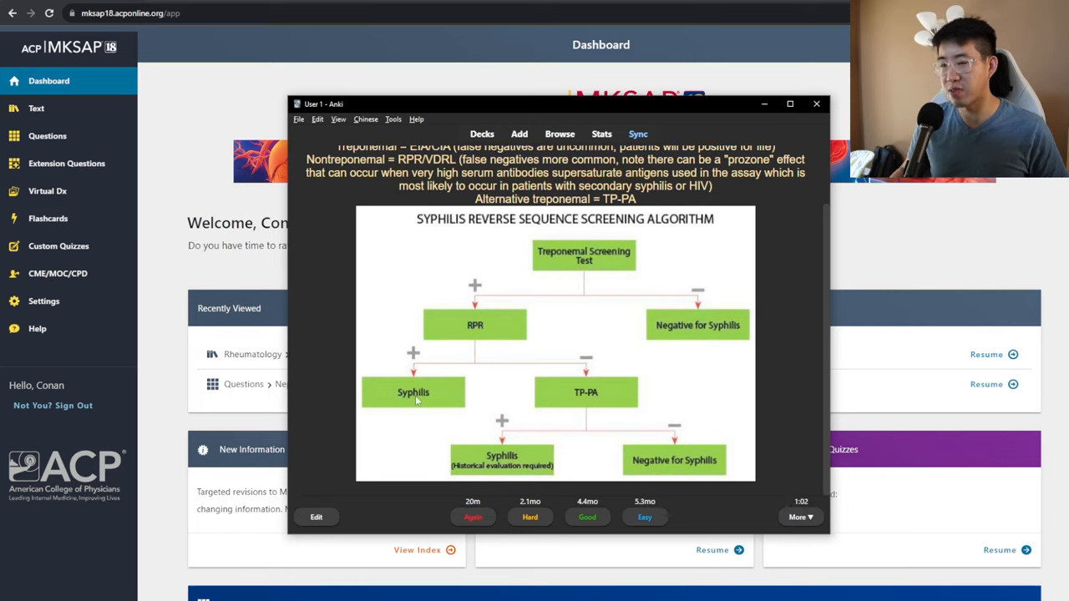
{"action": "mouse_move", "coordinate": [612, 378]}
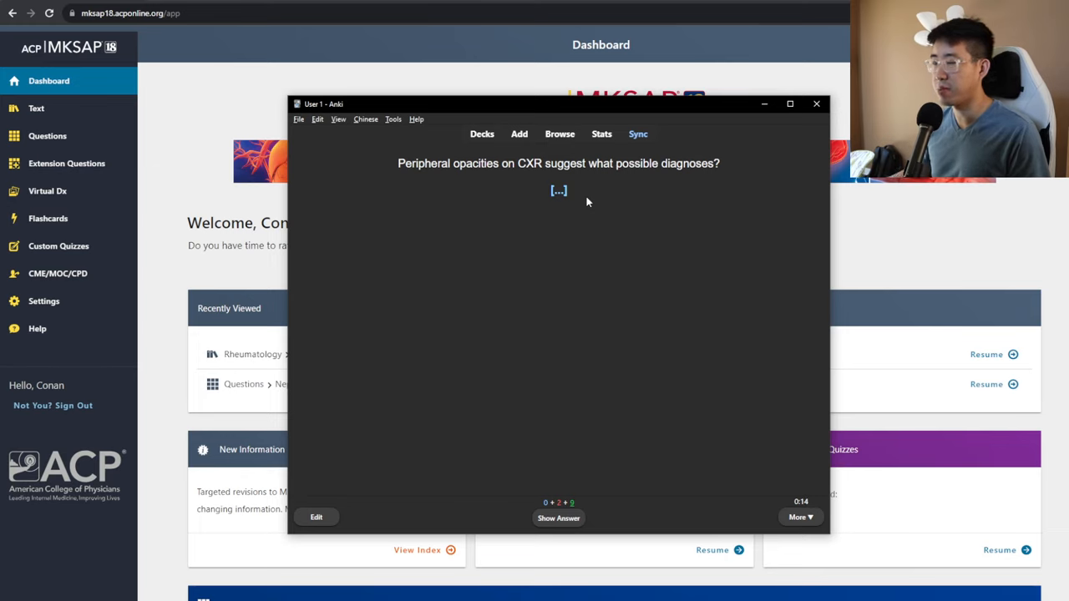
Reveal answers for the peripheral opacities, fever rash, dilated cardiomyopathy and elevated lead cards
{"action": "left_click", "coordinate": [557, 517]}
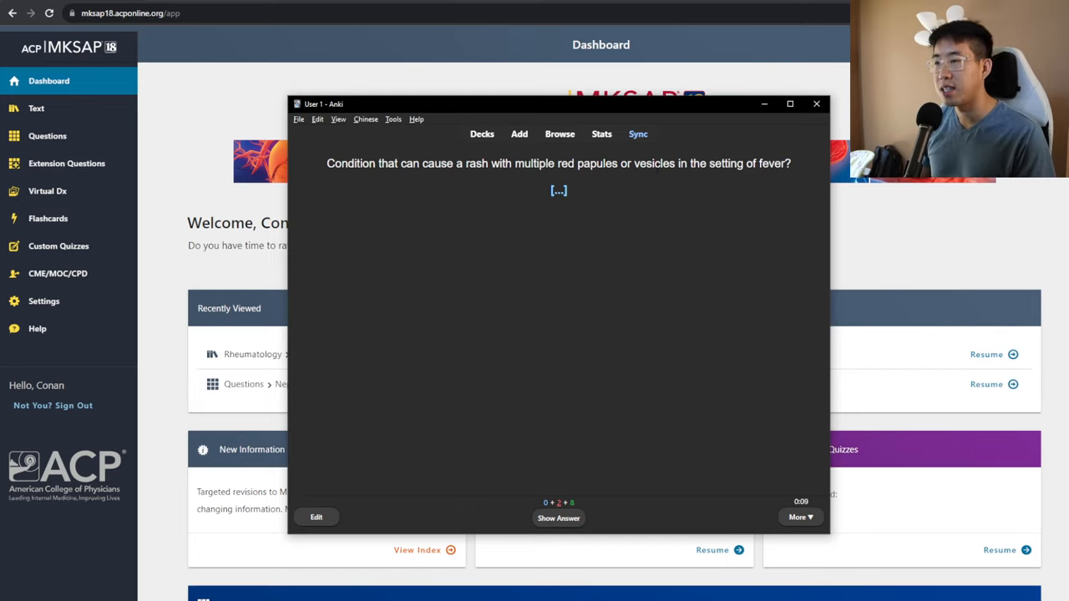
{"action": "left_click", "coordinate": [558, 518]}
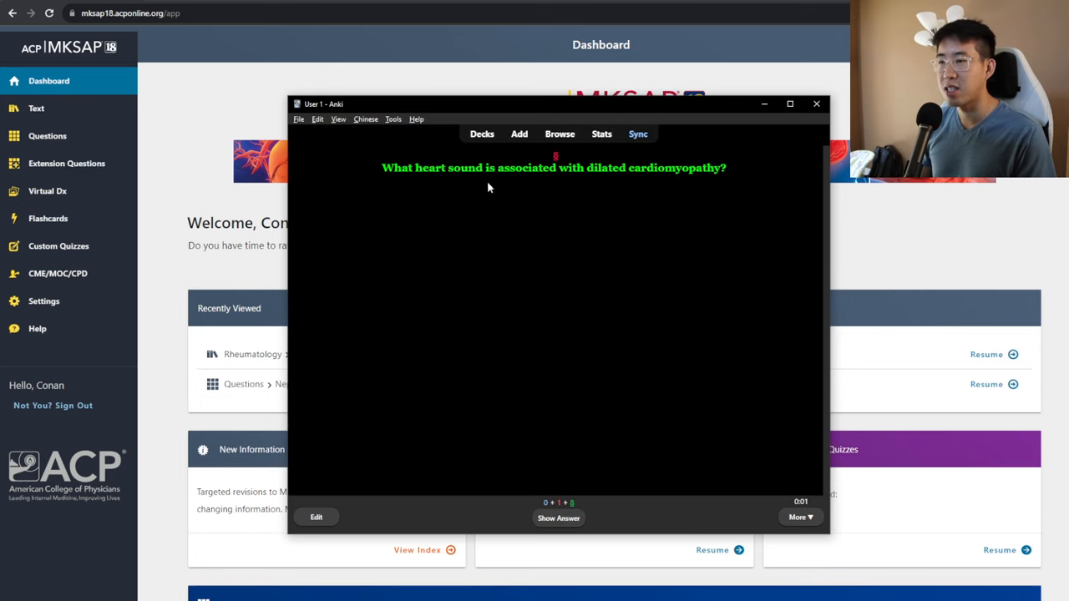
{"action": "mouse_move", "coordinate": [622, 175]}
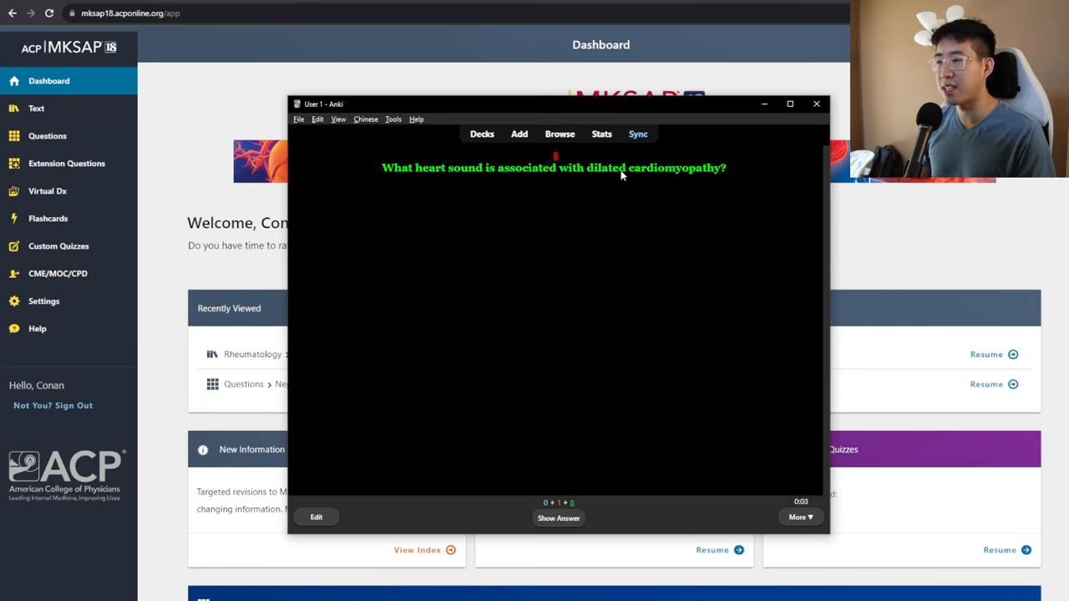
{"action": "left_click", "coordinate": [558, 518]}
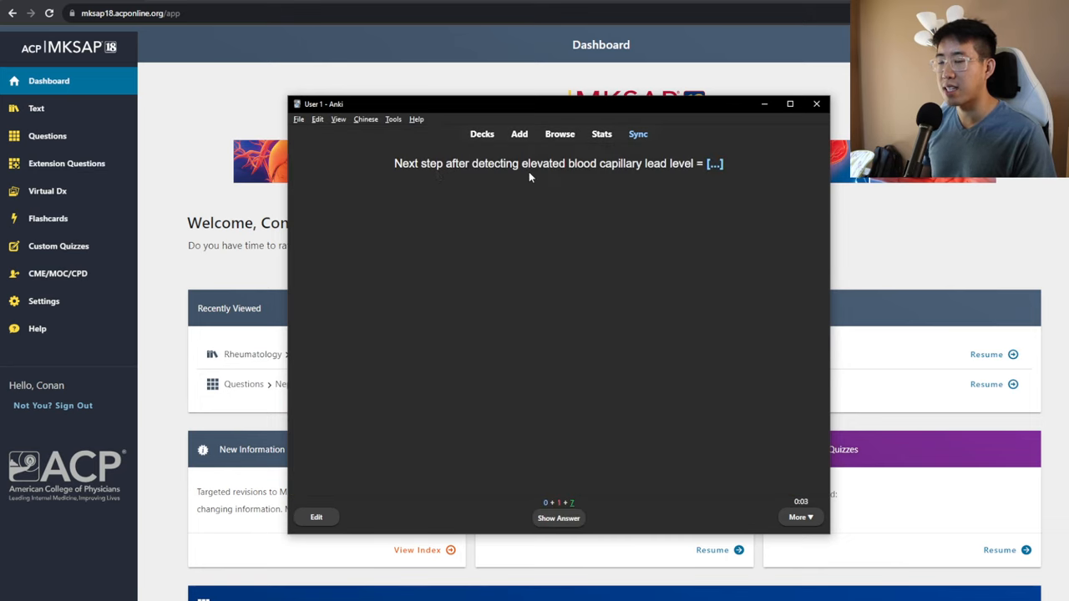
{"action": "mouse_move", "coordinate": [599, 178]}
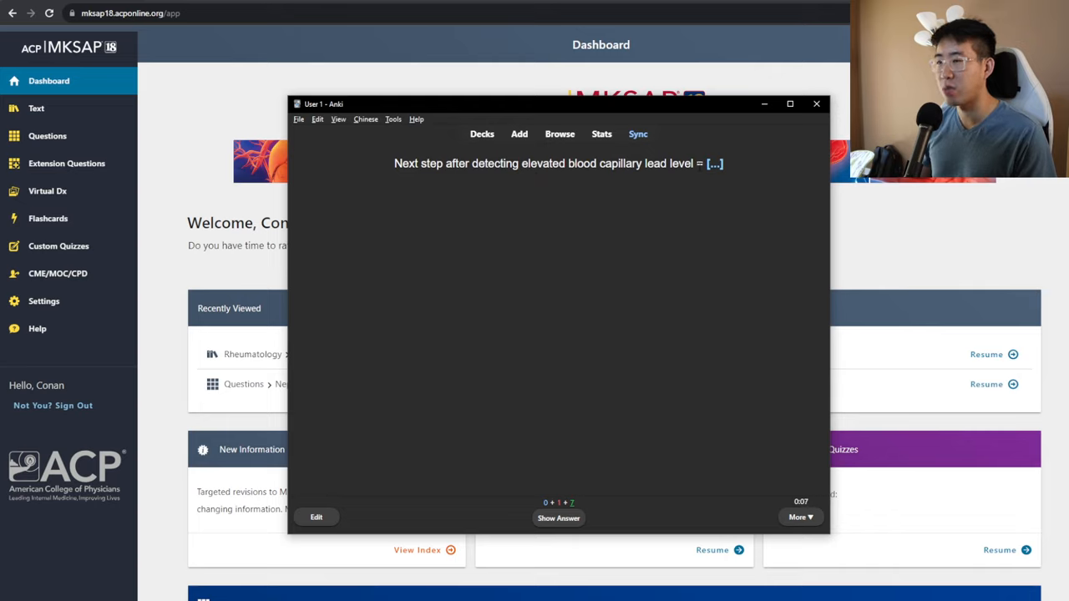
{"action": "mouse_move", "coordinate": [719, 236]}
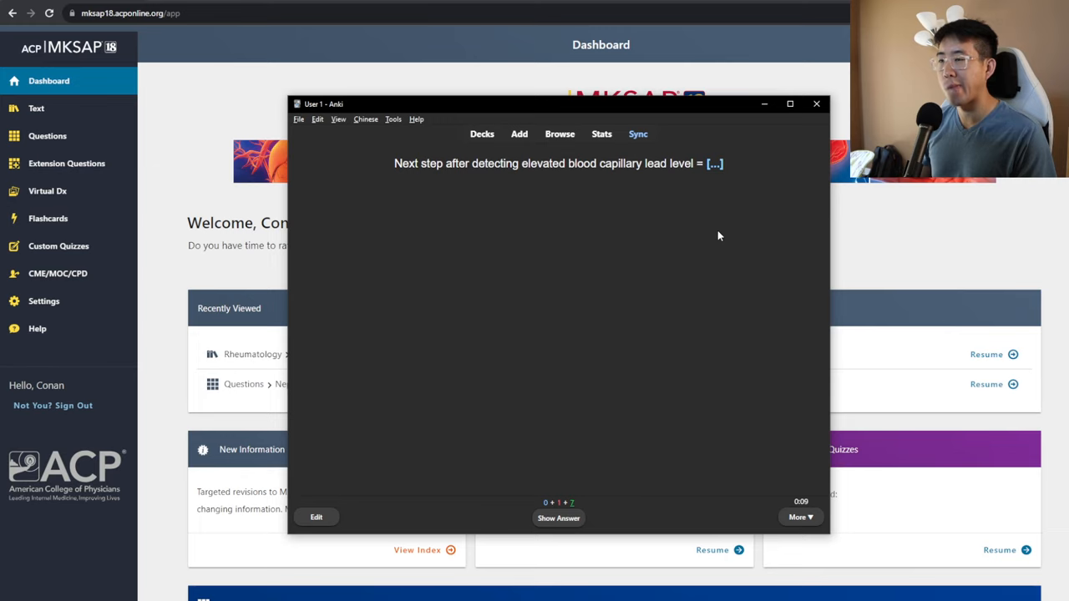
{"action": "mouse_move", "coordinate": [714, 241]}
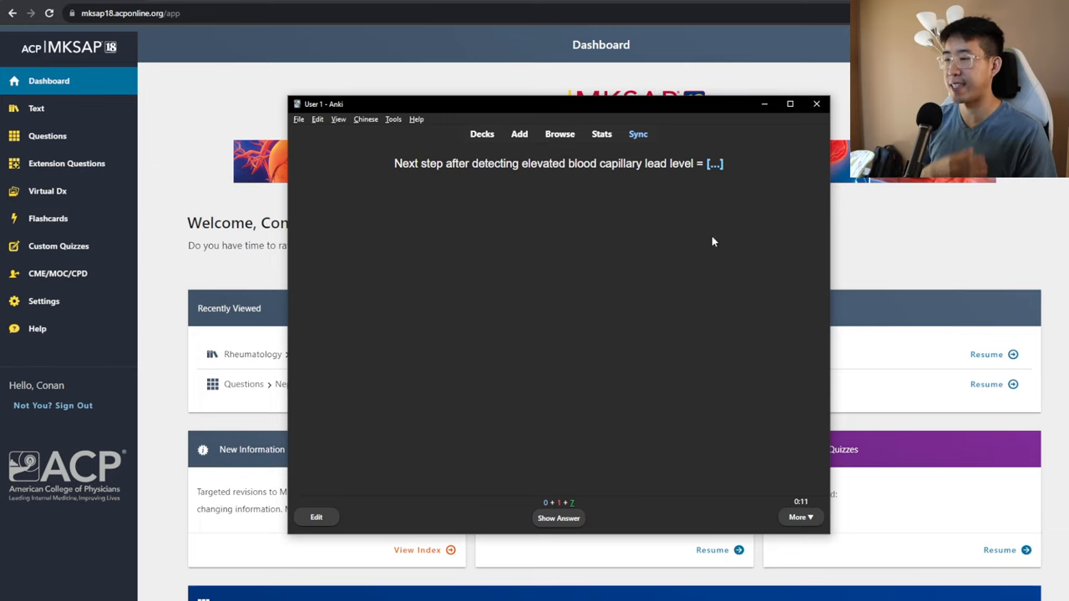
{"action": "left_click", "coordinate": [558, 518]}
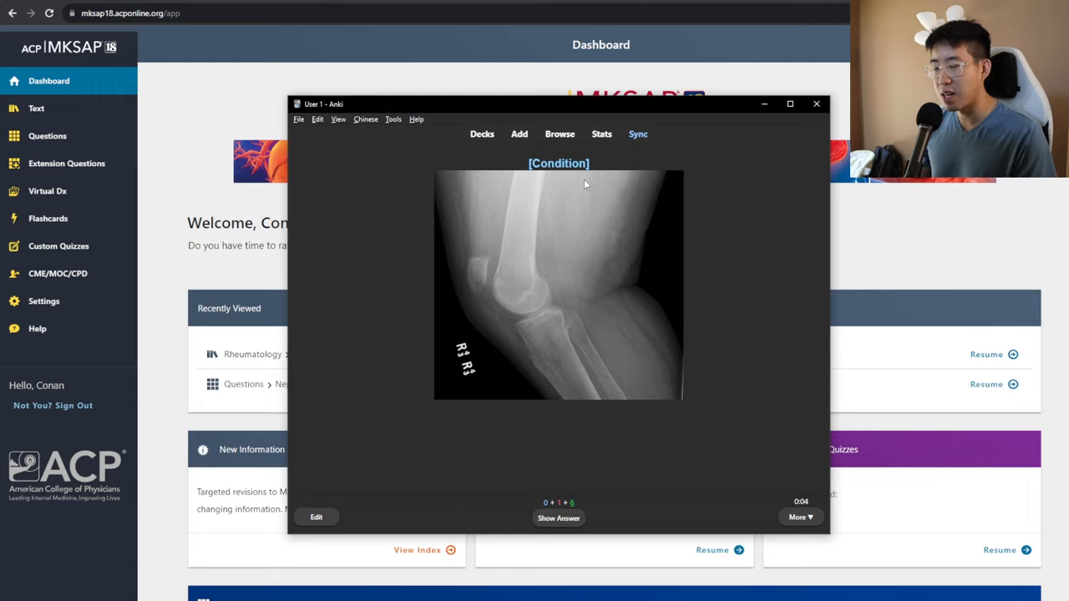
{"action": "mouse_move", "coordinate": [493, 323]}
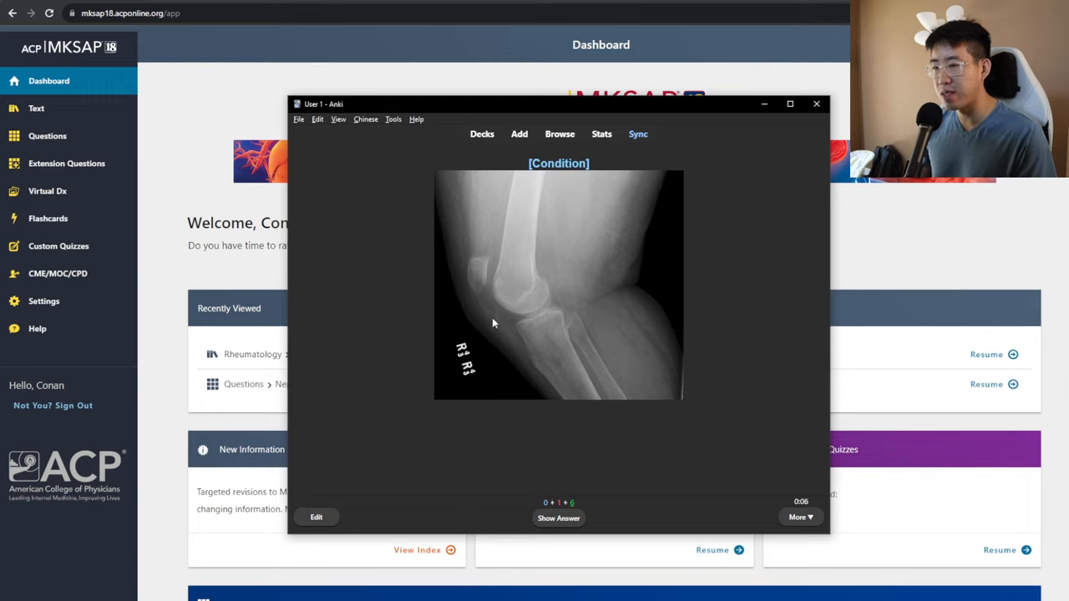
{"action": "mouse_move", "coordinate": [486, 297]}
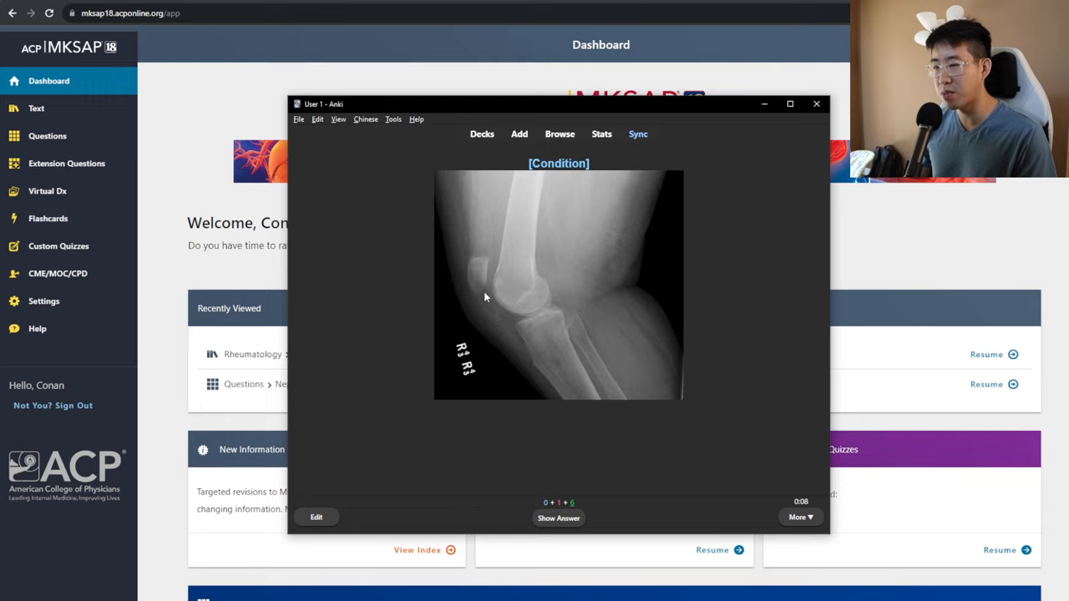
{"action": "mouse_move", "coordinate": [492, 302]}
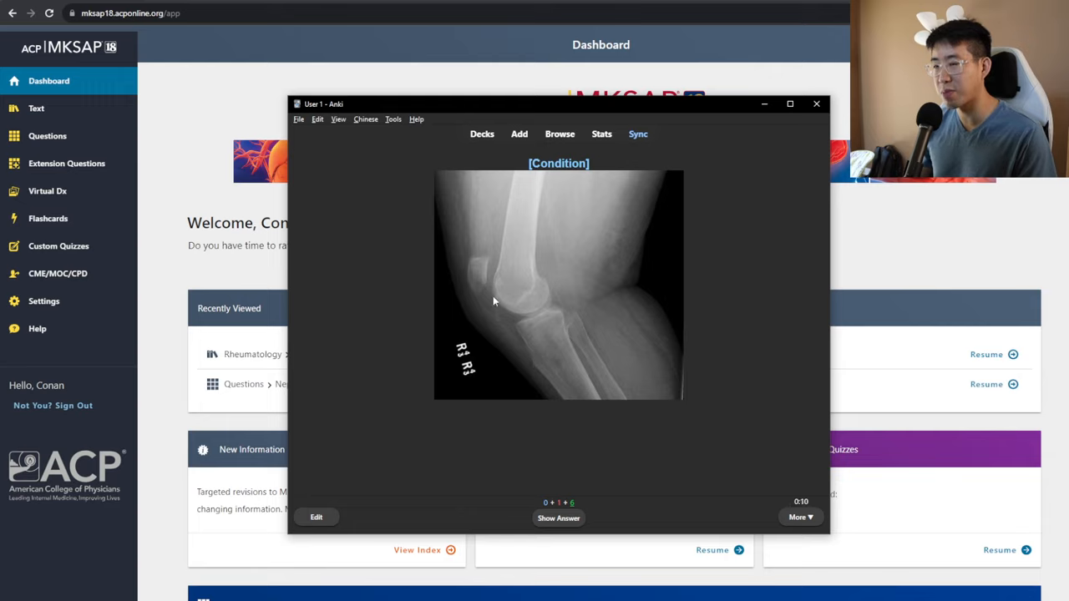
Reveal patellar tendon rupture and PE anticoagulation answers, and begin rewording the PE question
{"action": "left_click", "coordinate": [558, 517]}
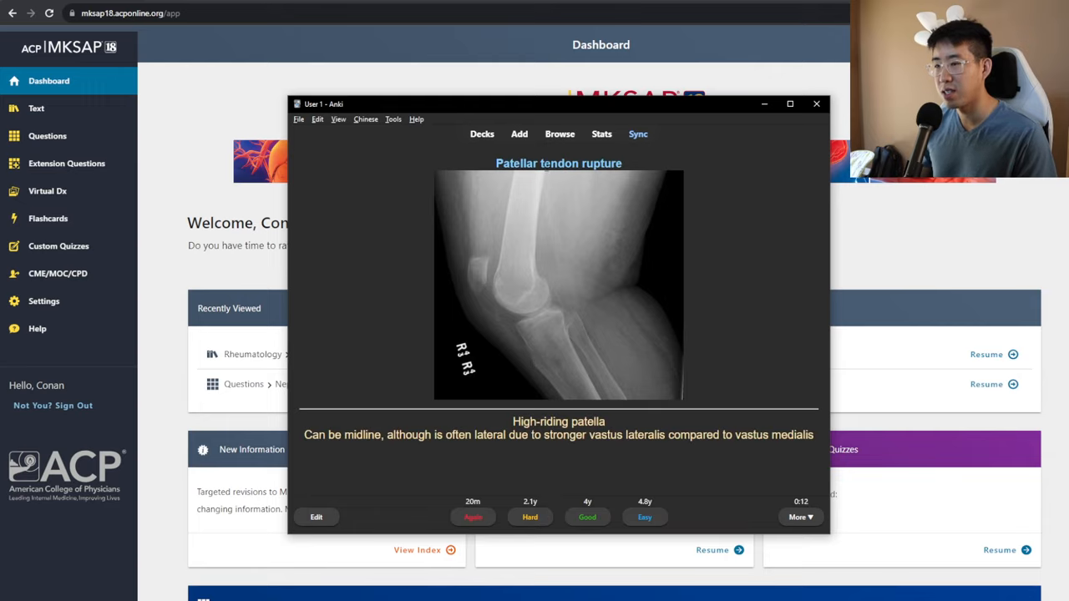
{"action": "mouse_move", "coordinate": [434, 391]}
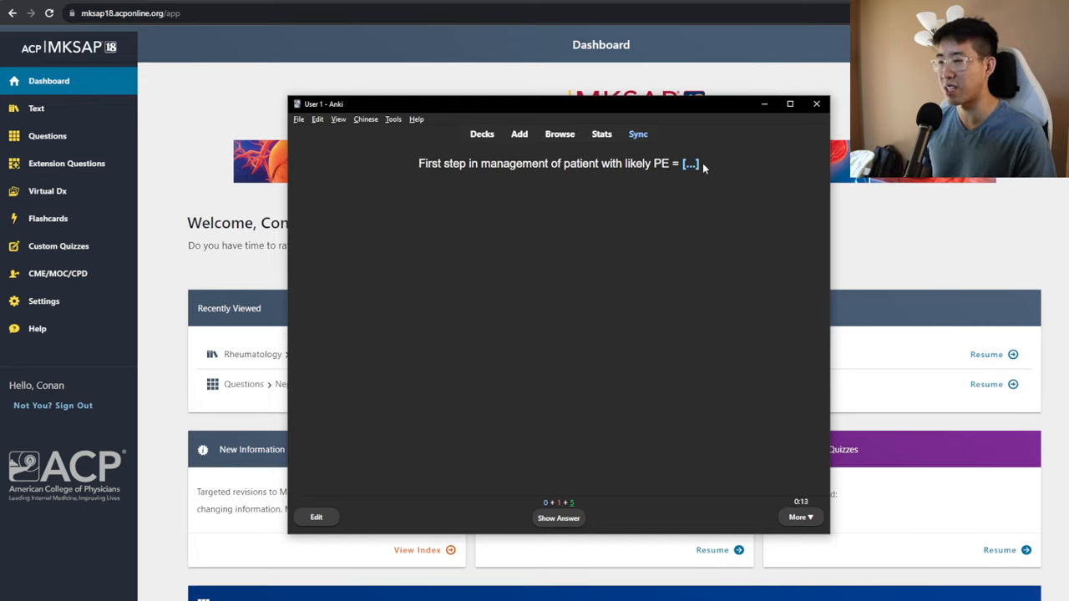
{"action": "left_click", "coordinate": [559, 517]}
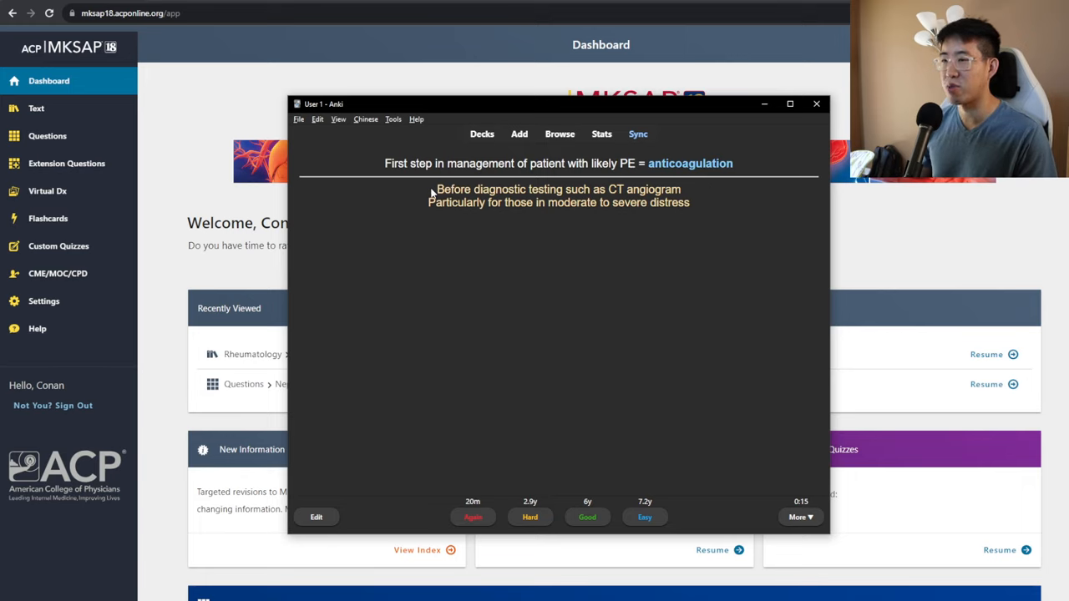
{"action": "mouse_move", "coordinate": [690, 195]}
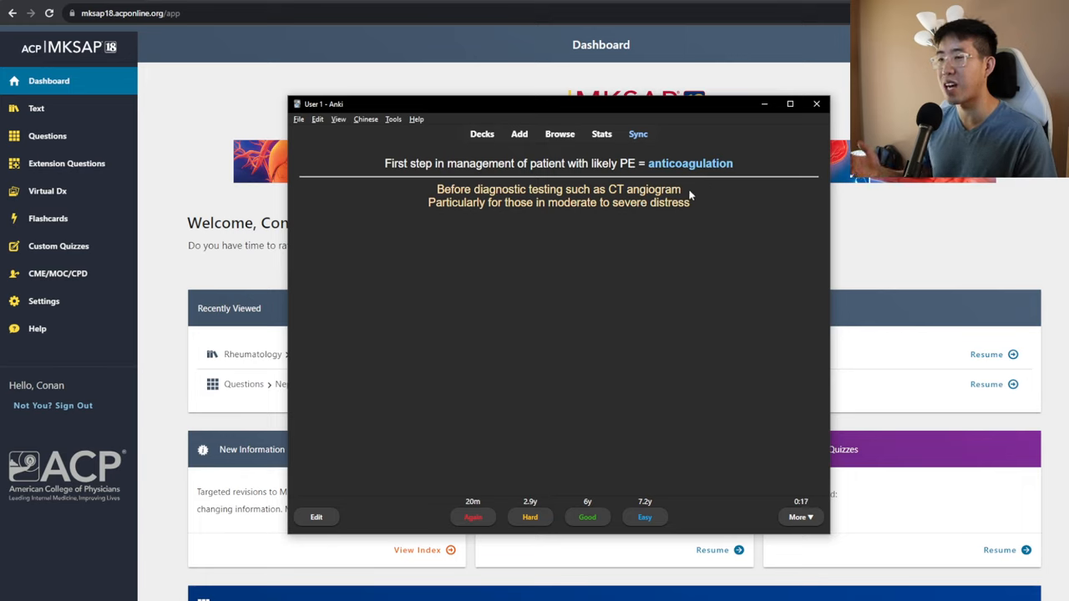
{"action": "left_click", "coordinate": [317, 517]}
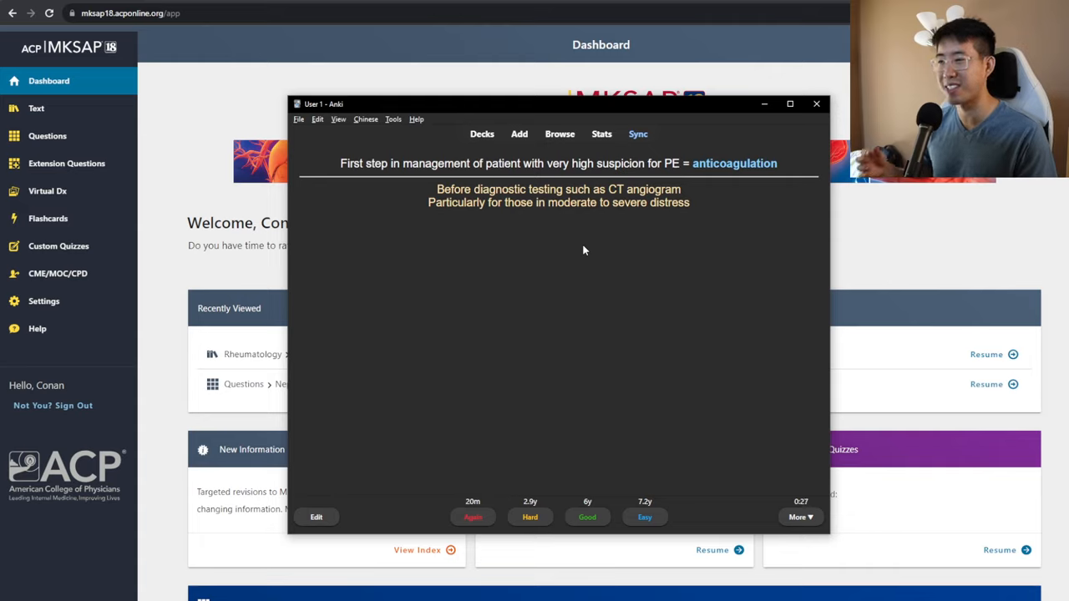
{"action": "mouse_move", "coordinate": [615, 249]}
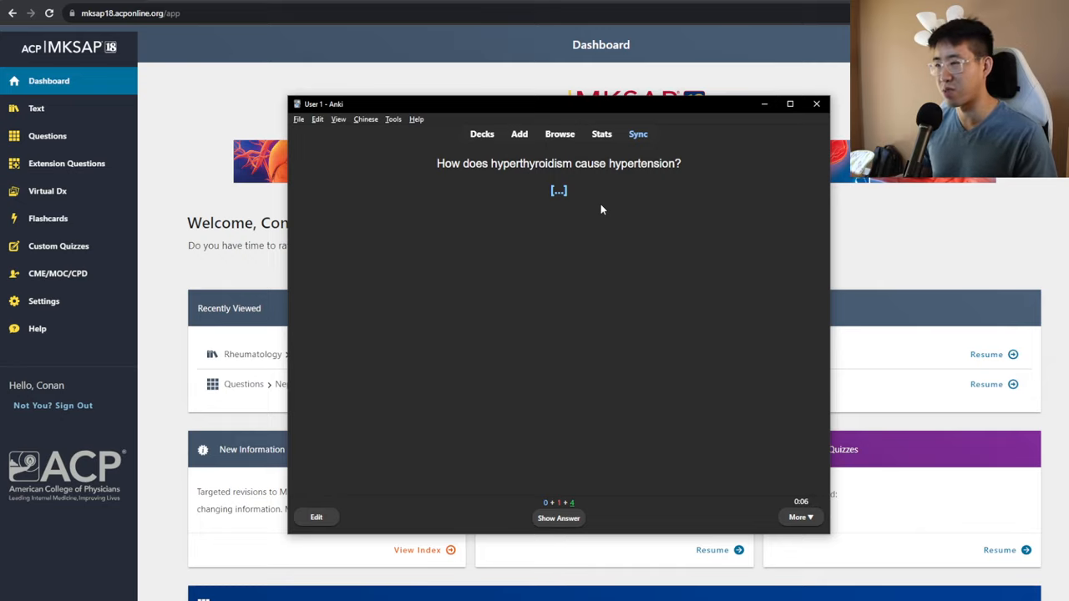
Reveal and grade the hyperthyroidism hypertension card, then reveal the ventricular arrhythmia drug
{"action": "left_click", "coordinate": [558, 517]}
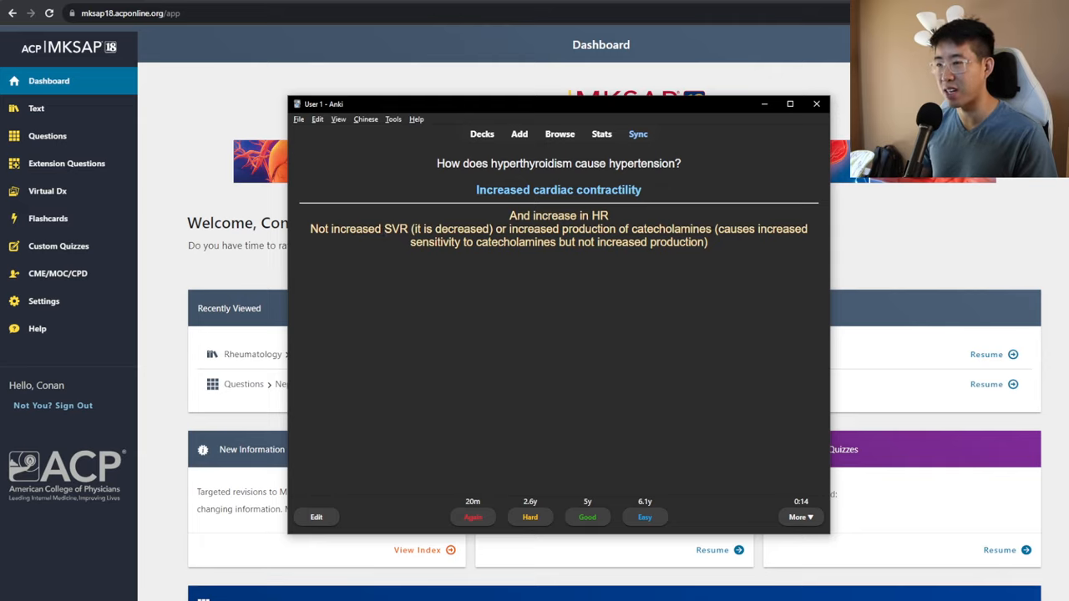
{"action": "left_click", "coordinate": [588, 517]}
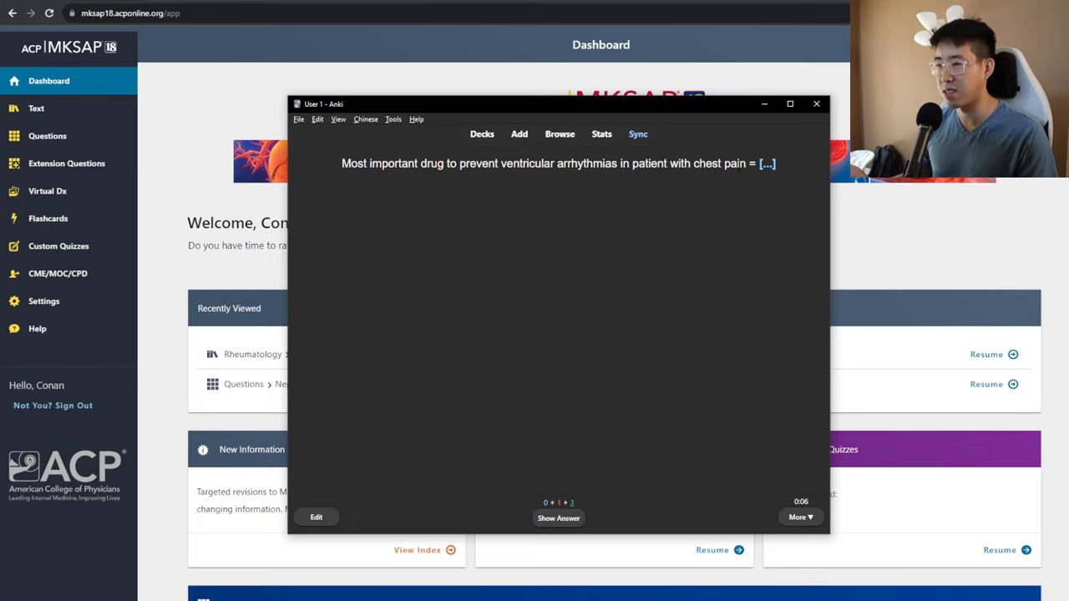
{"action": "left_click", "coordinate": [558, 517]}
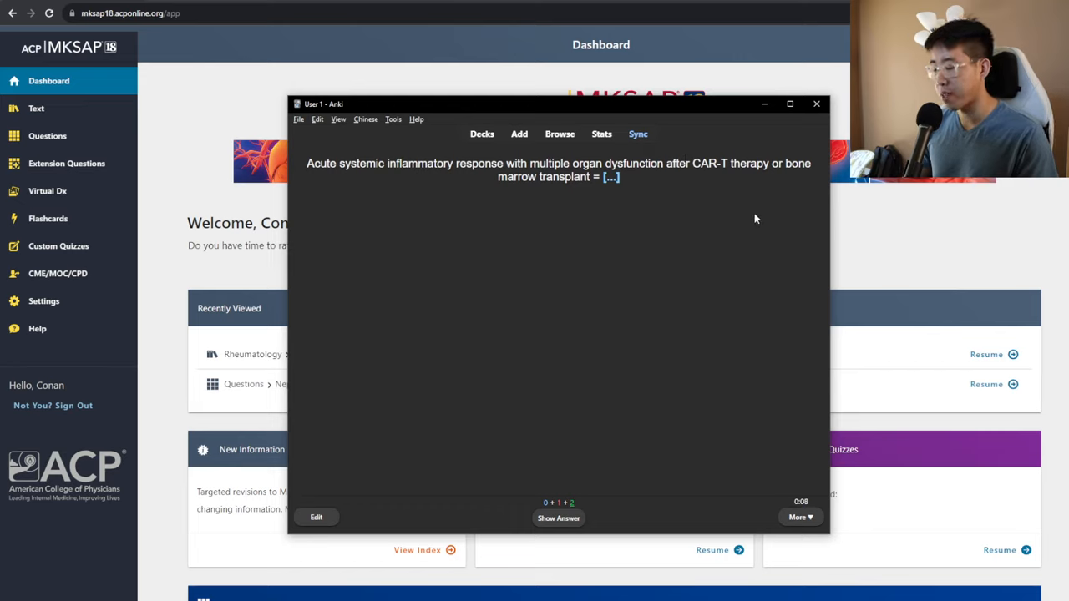
{"action": "mouse_move", "coordinate": [638, 351]}
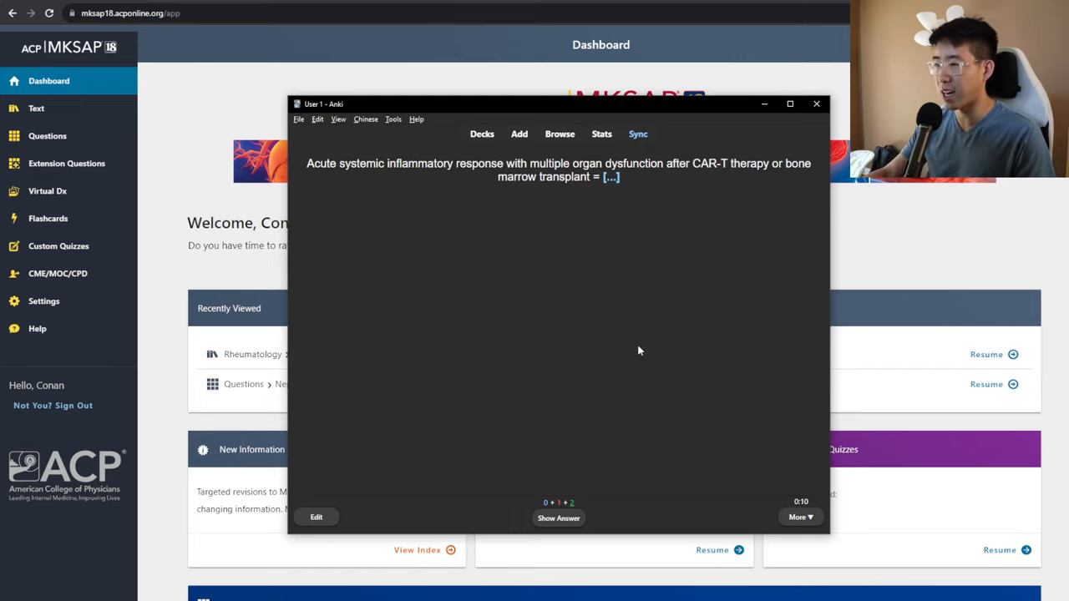
Reveal the cytokine release syndrome, magnesium toxicity and ganciclovir neutropenia answers
{"action": "left_click", "coordinate": [557, 518]}
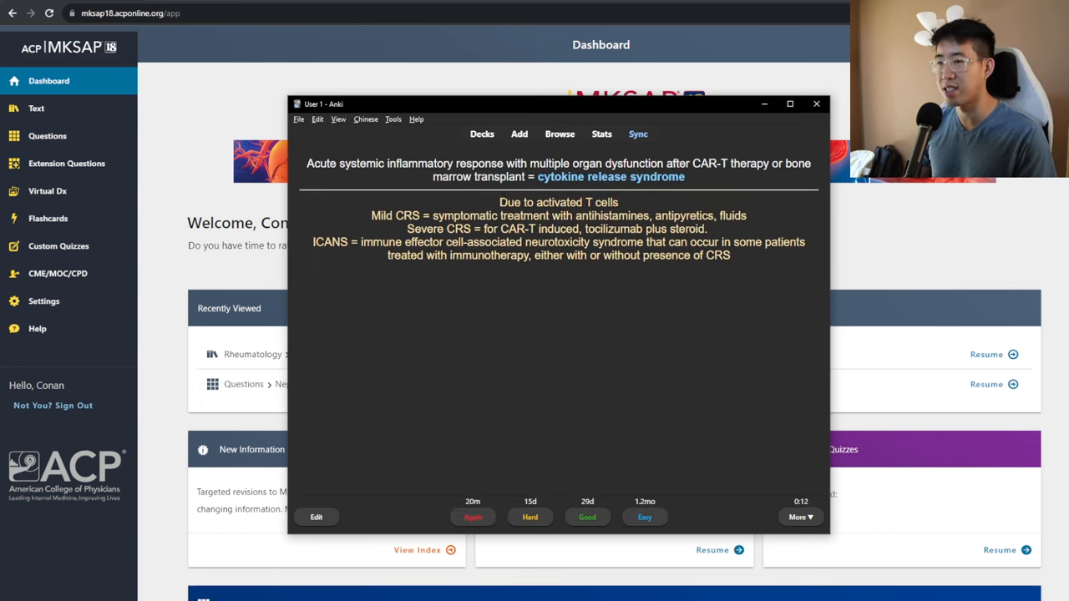
{"action": "mouse_move", "coordinate": [373, 229]}
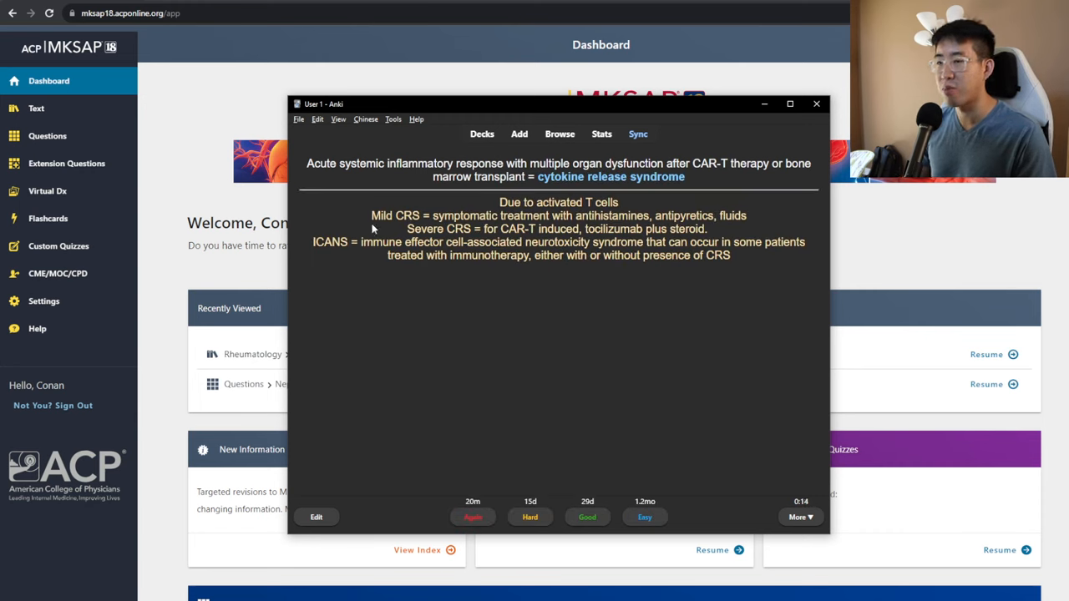
{"action": "mouse_move", "coordinate": [403, 235]}
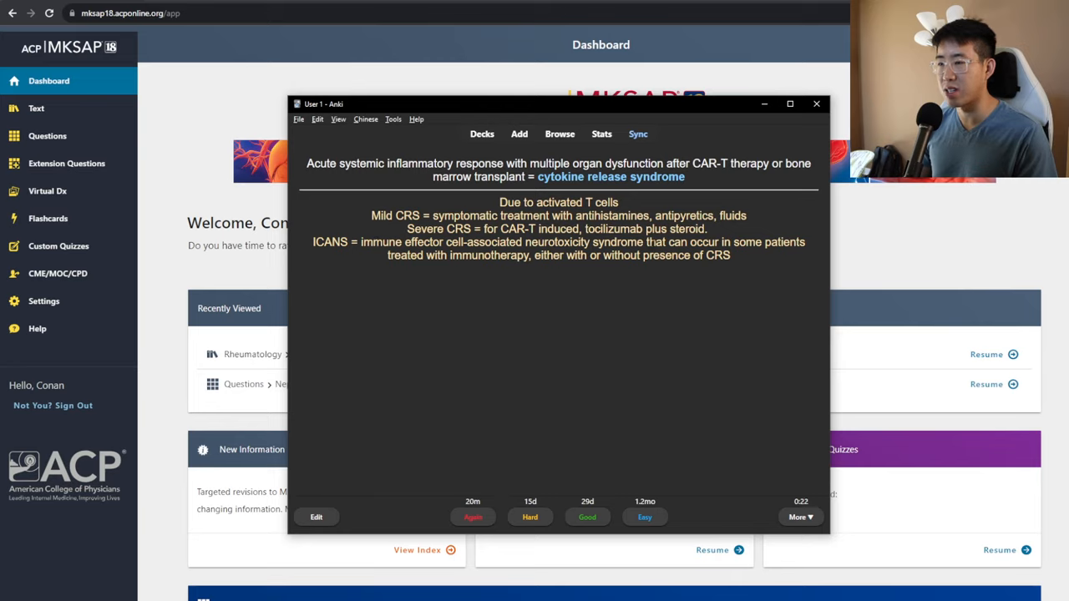
{"action": "left_click_drag", "start_coordinate": [534, 255], "coordinate": [687, 255]}
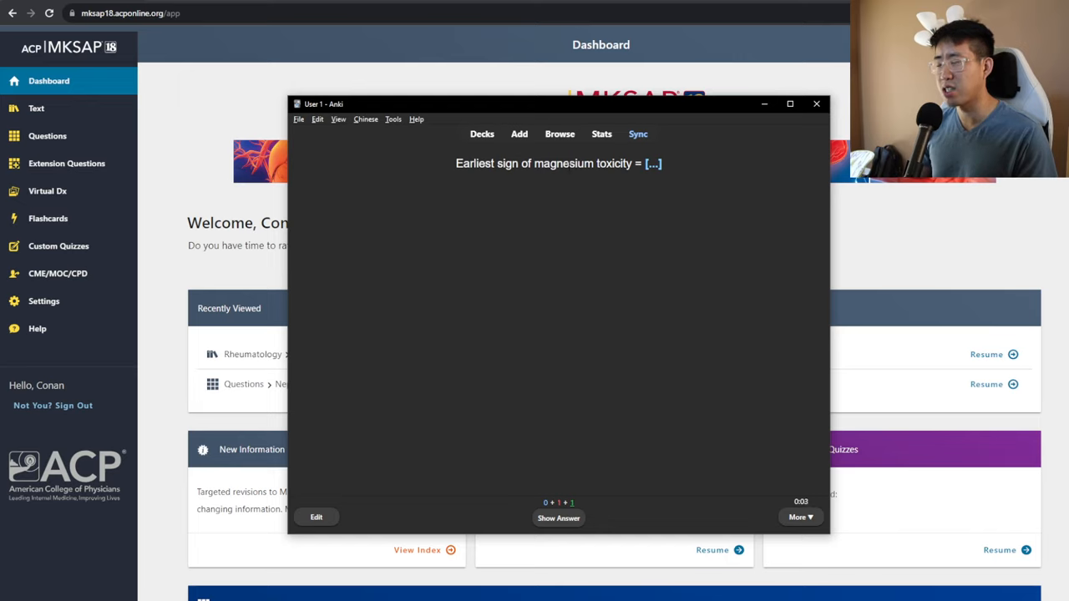
{"action": "left_click", "coordinate": [558, 518]}
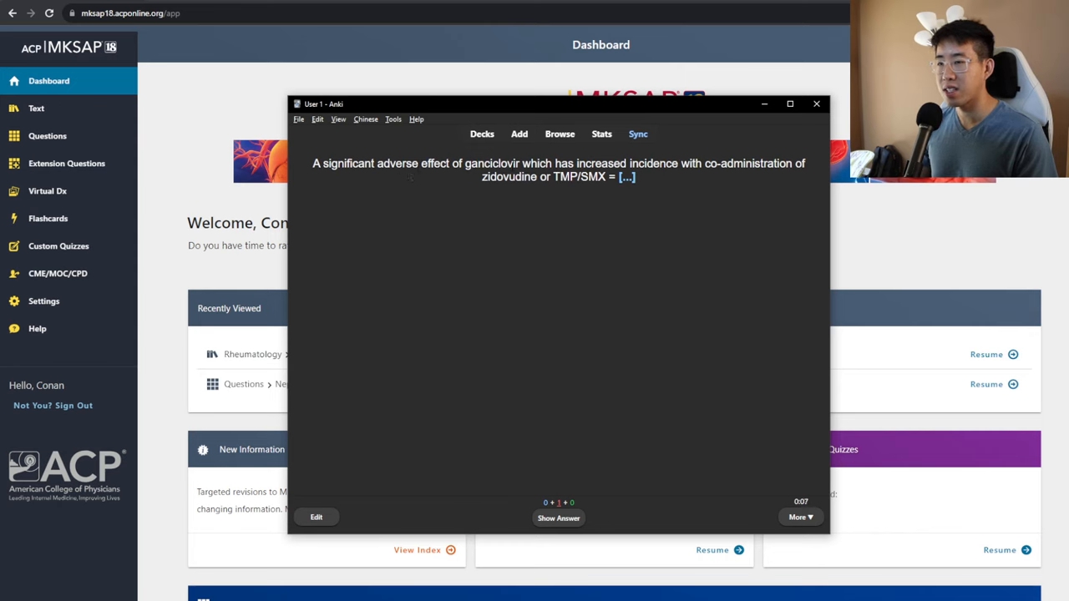
{"action": "left_click", "coordinate": [558, 518]}
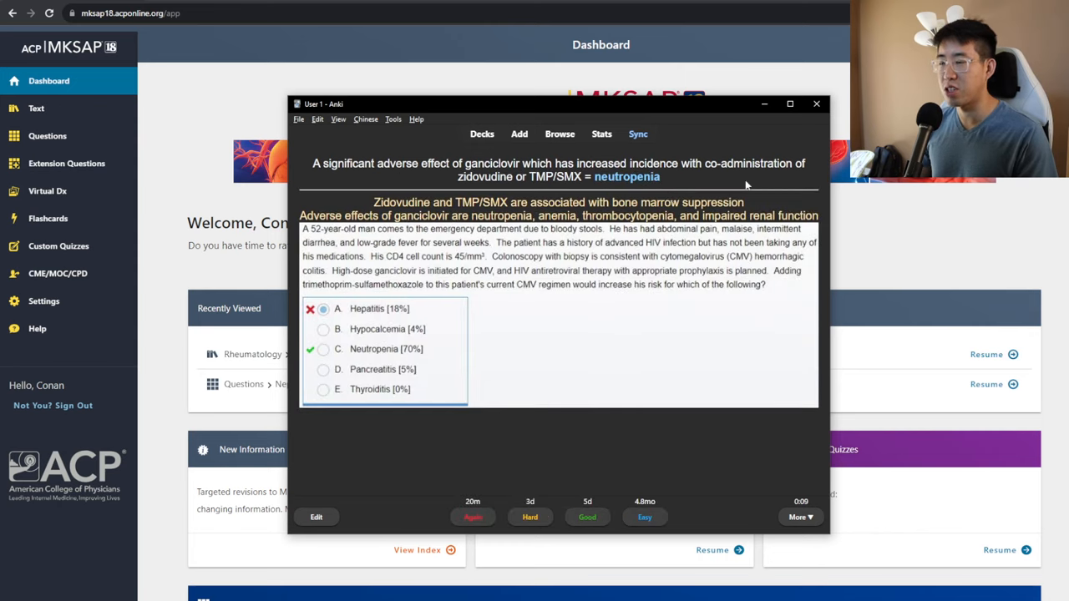